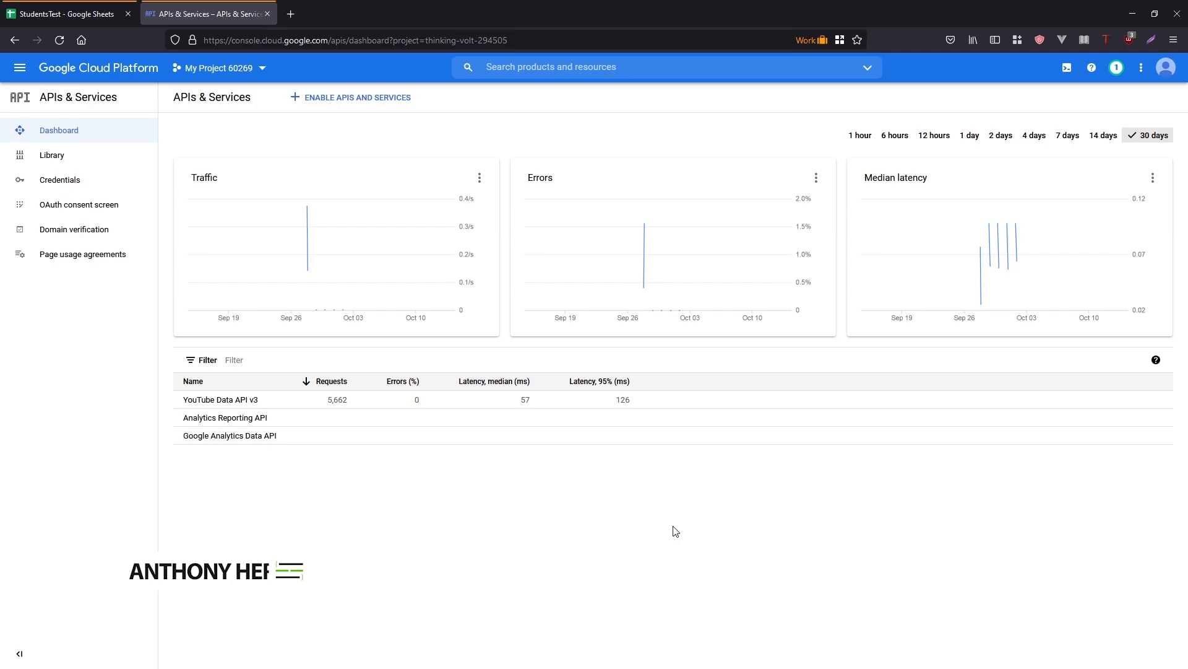
mouse_move(271, 73)
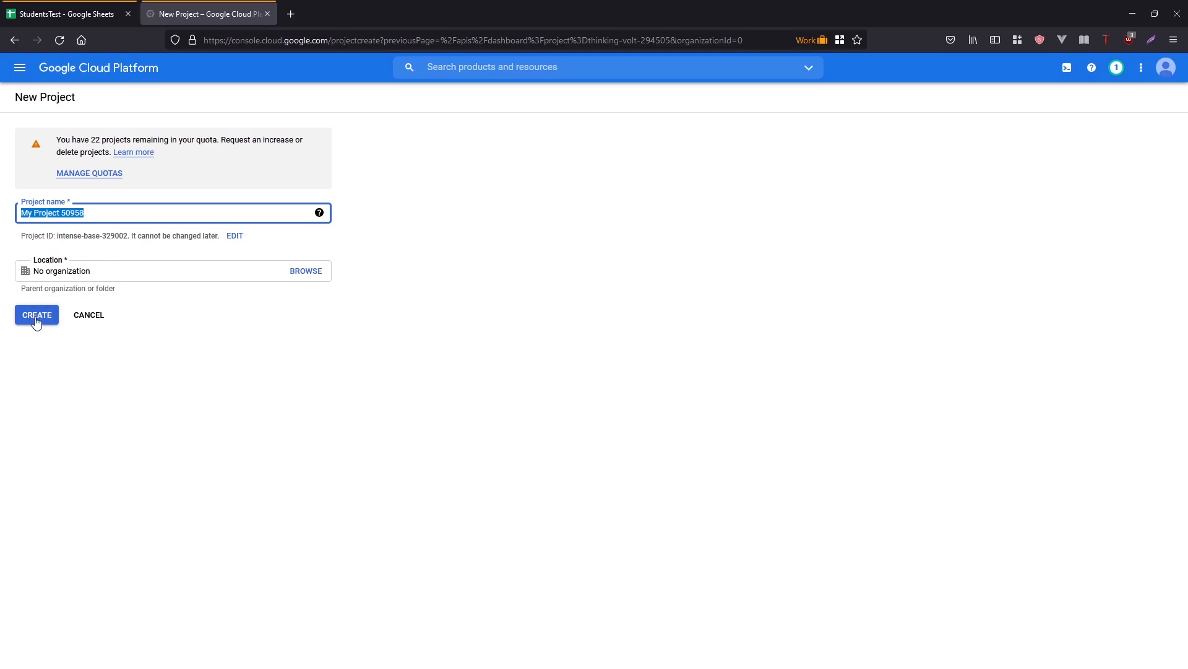
- Create My Project 50958 with the default name and switch the console to it
click(36, 315)
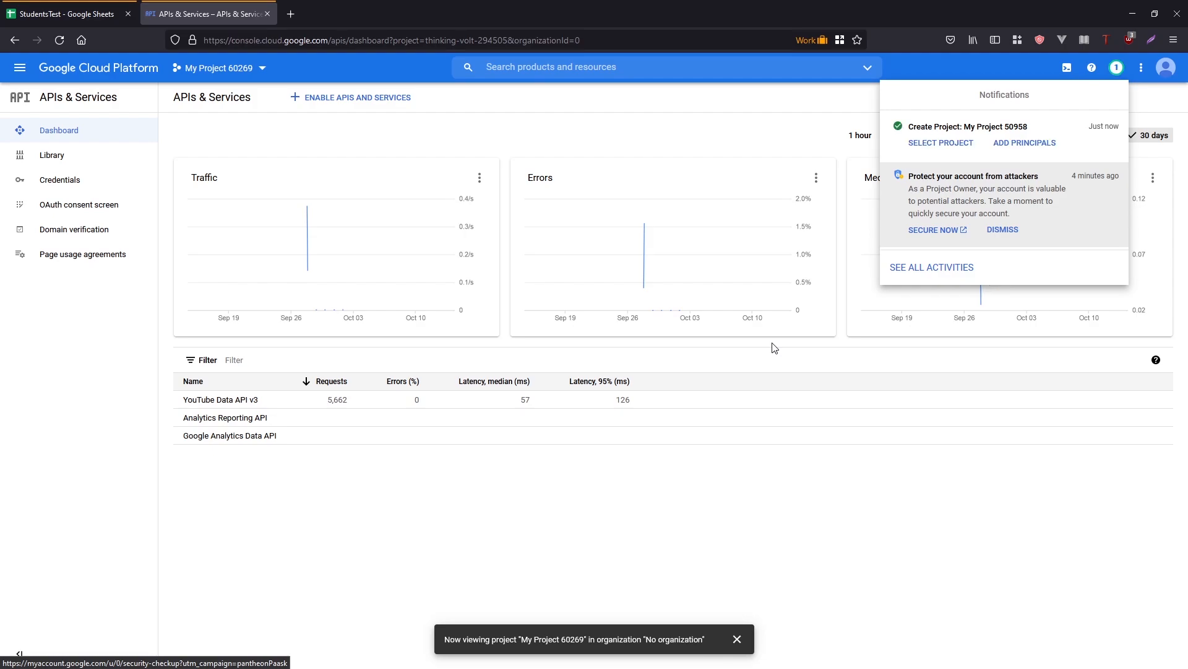
click(940, 142)
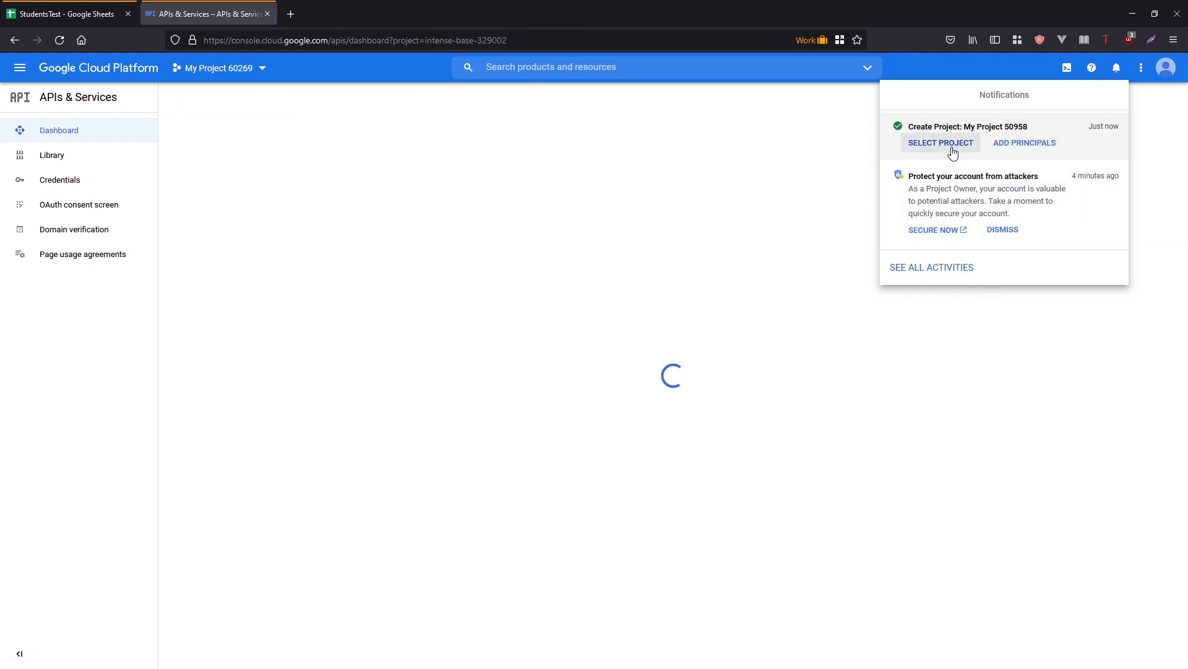
click(940, 142)
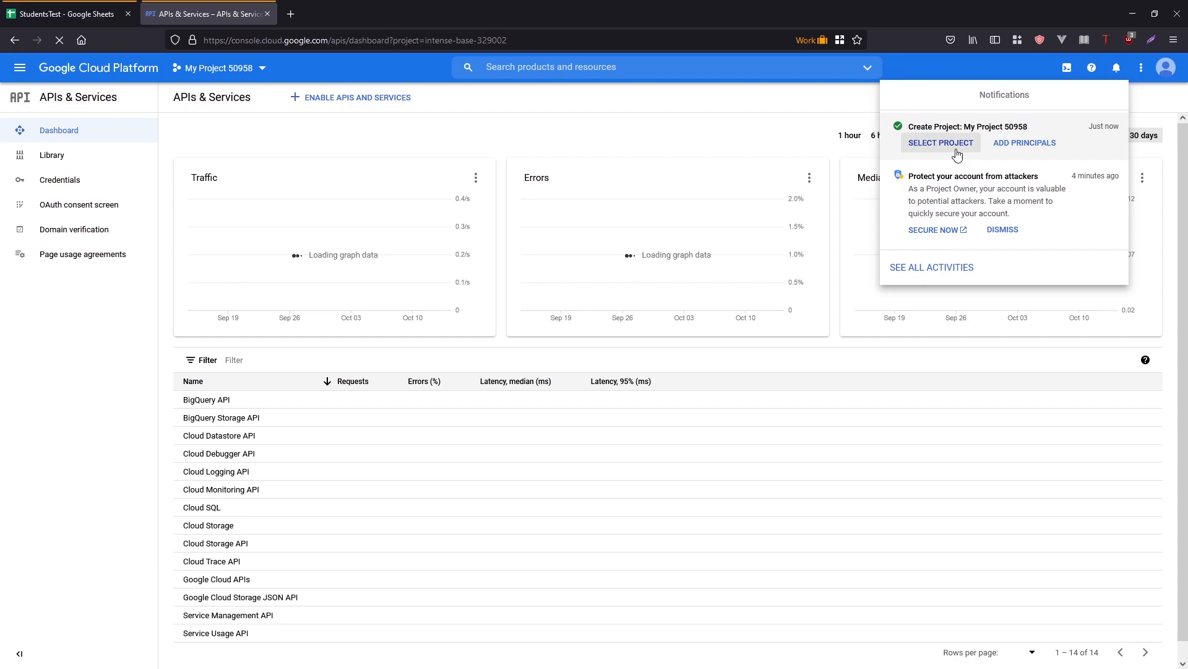
click(939, 142)
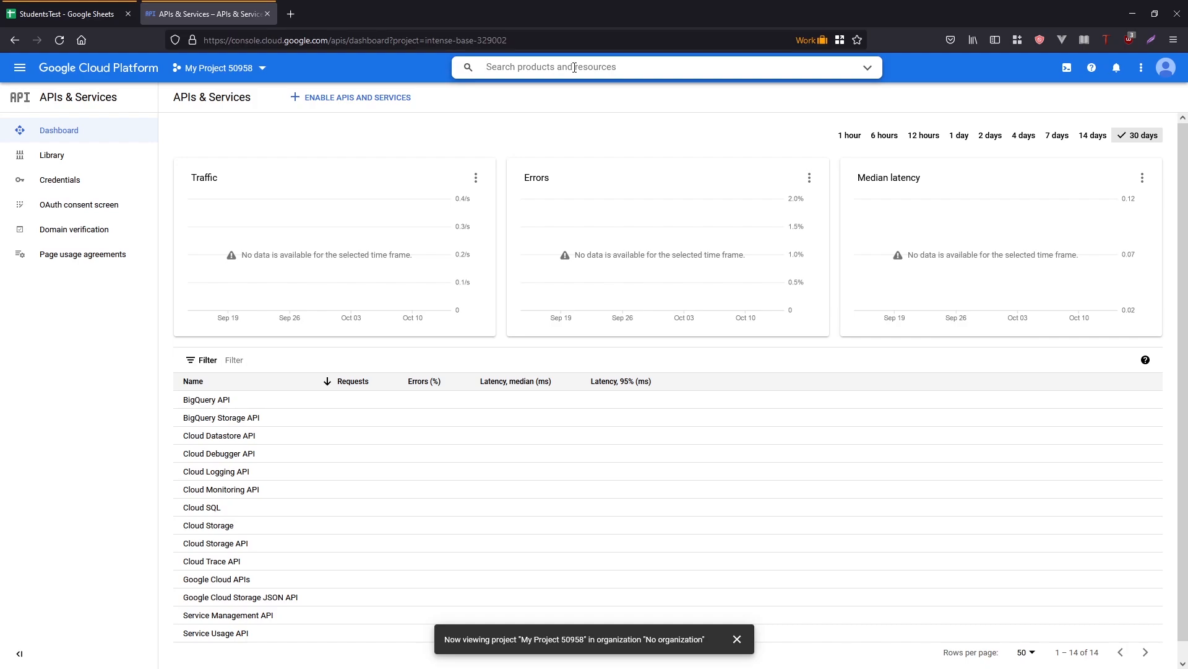
- Find and enable the Google Drive API, then the Google Sheets API, from the search bar
text(google drive api)
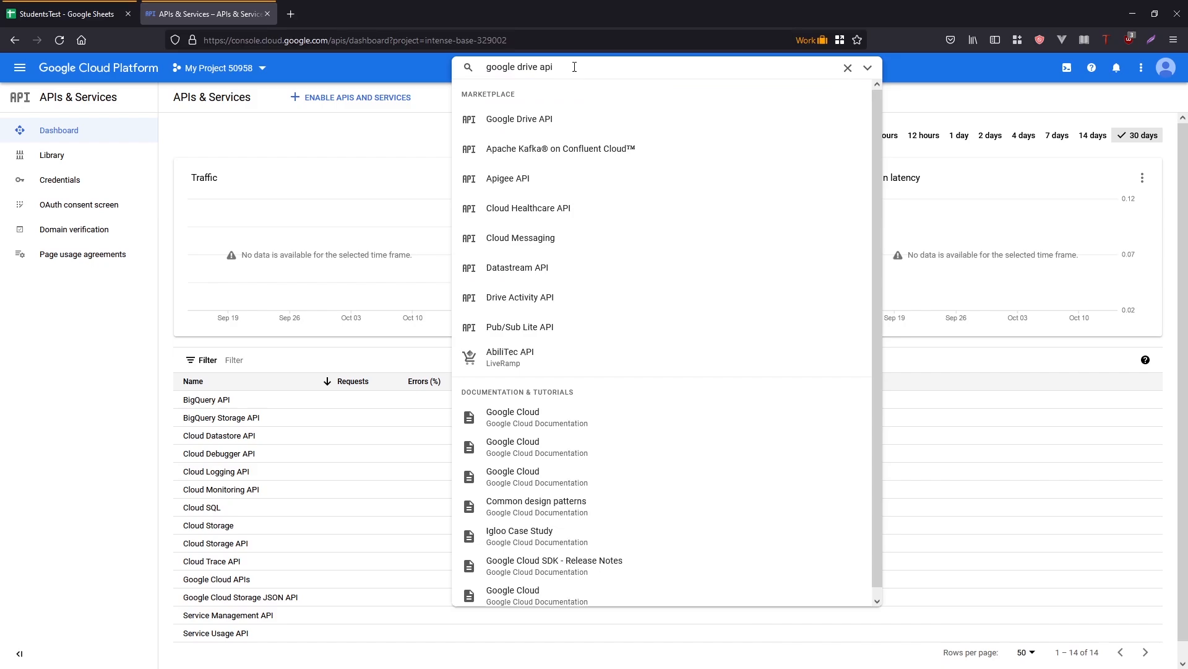
click(519, 119)
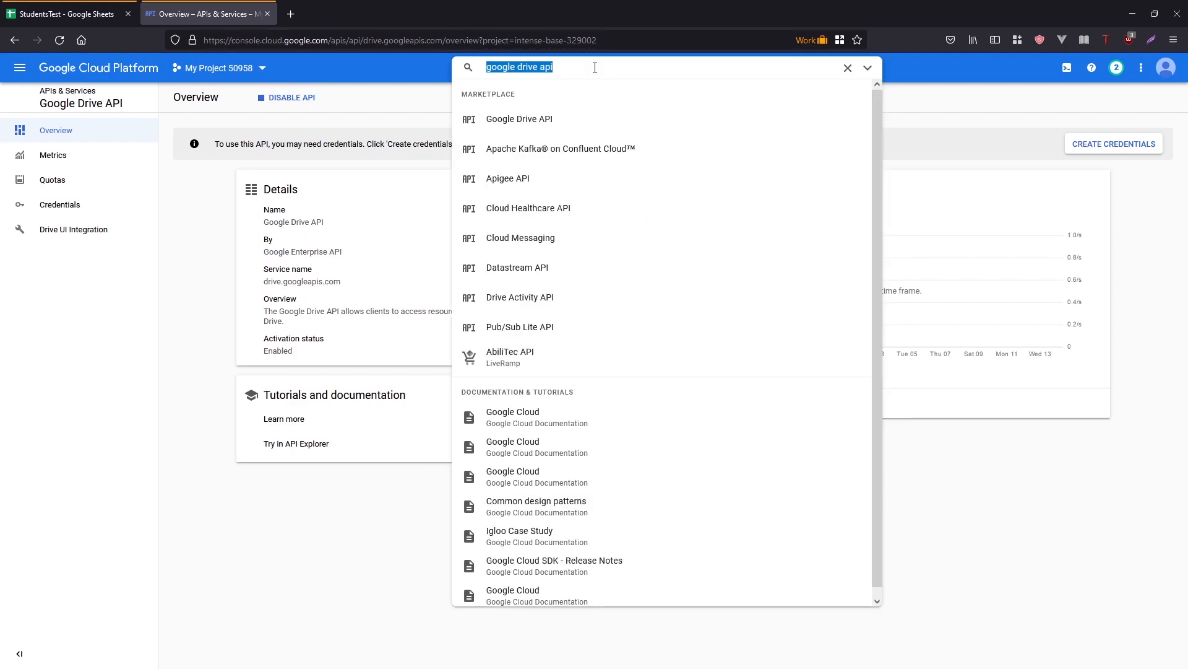
text(google sheets api)
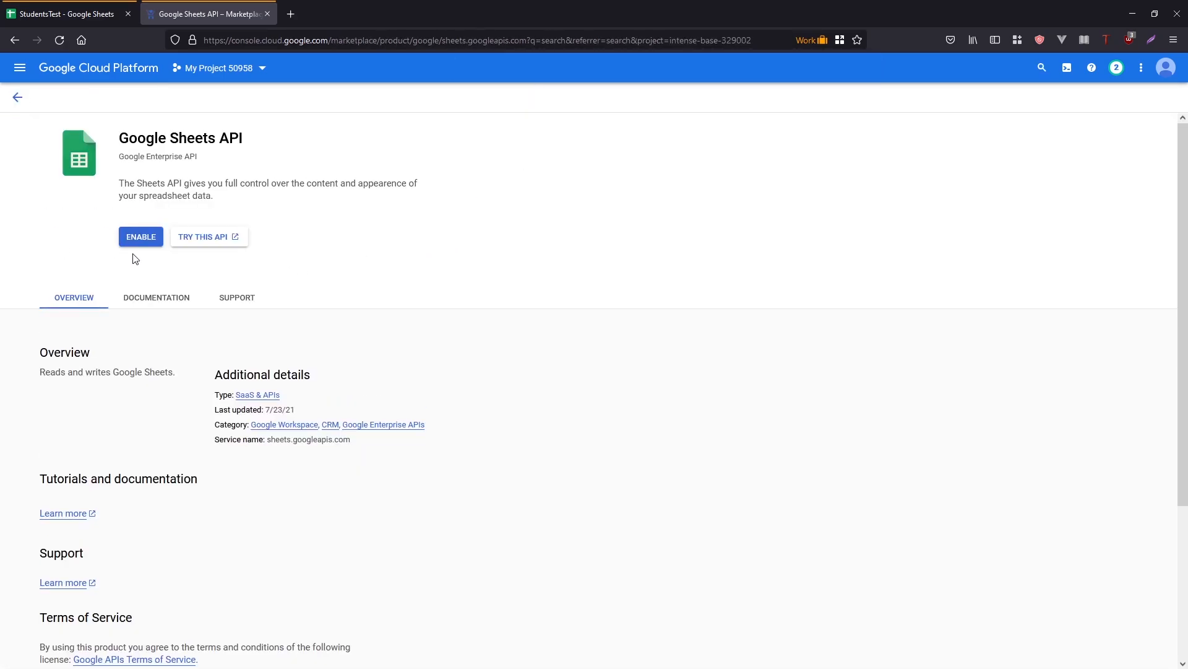
click(140, 235)
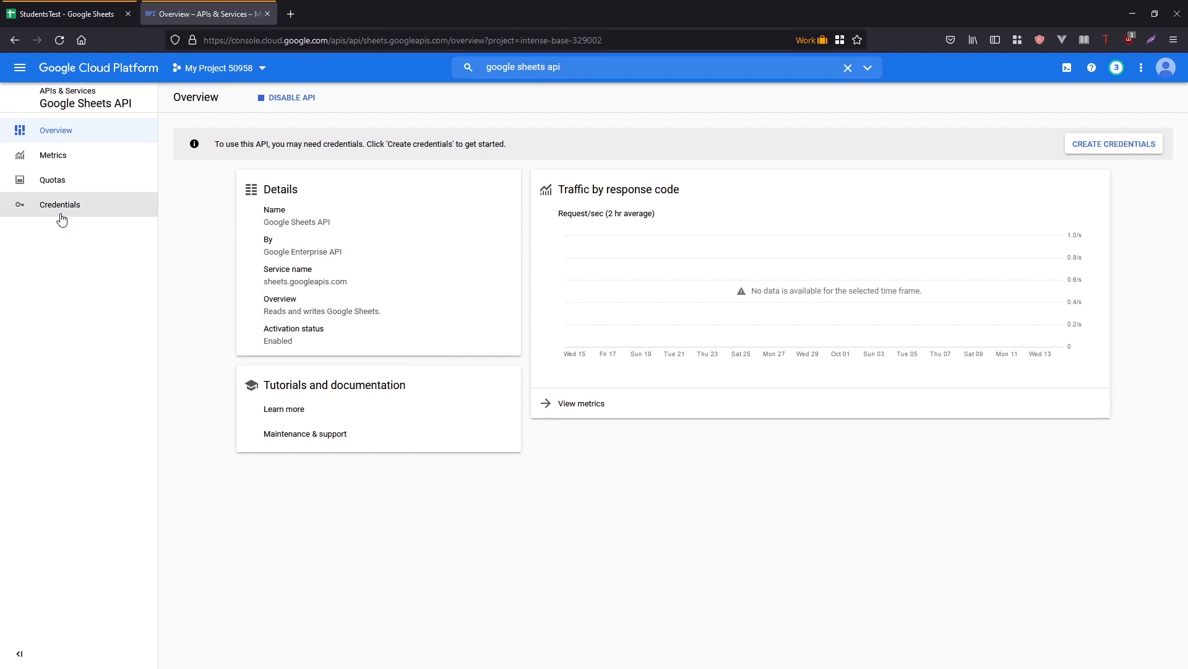
- Go from Credentials to Manage service accounts and begin a new service account
click(60, 205)
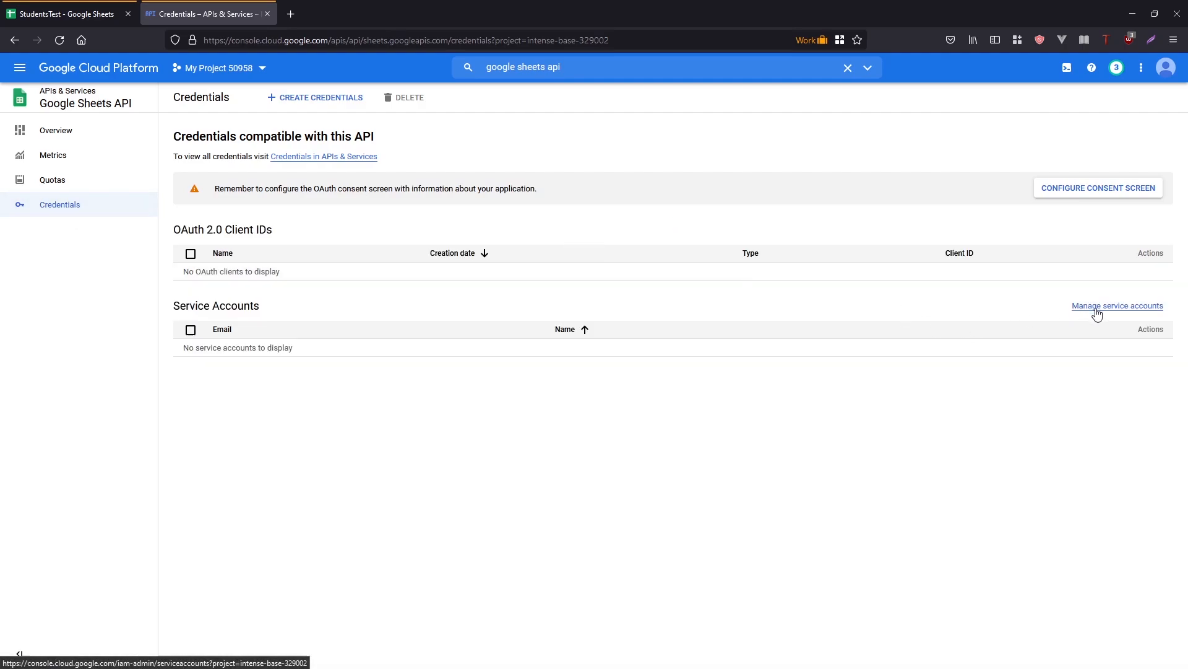
click(1117, 306)
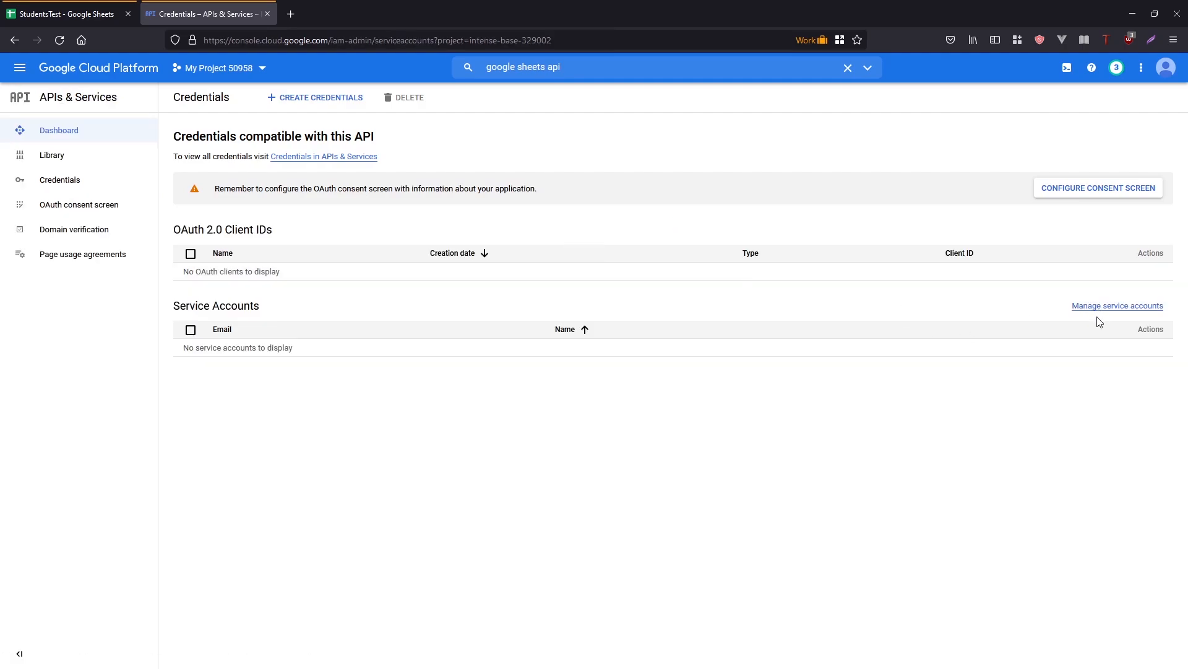
click(1116, 306)
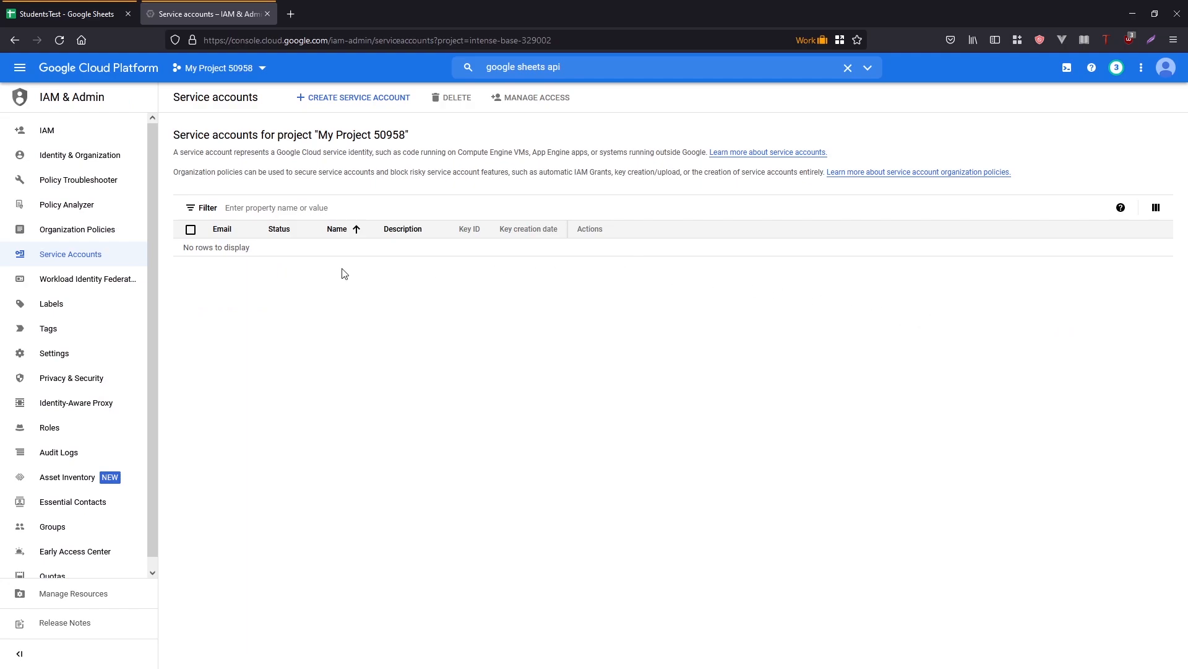
mouse_move(353, 97)
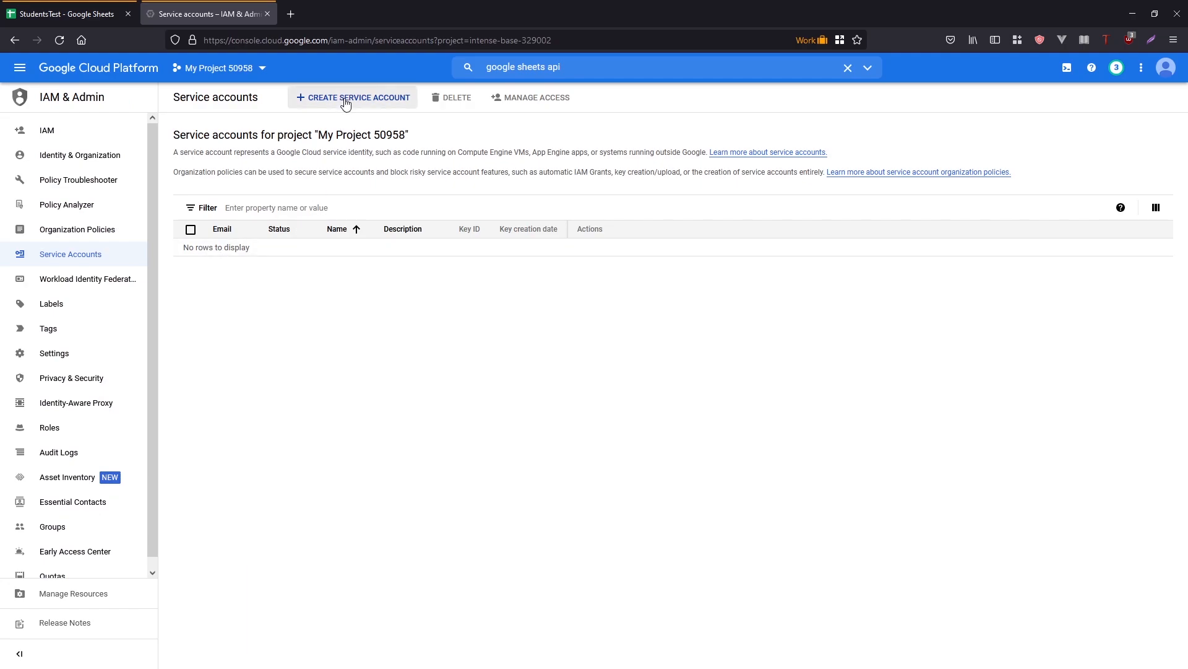
click(353, 96)
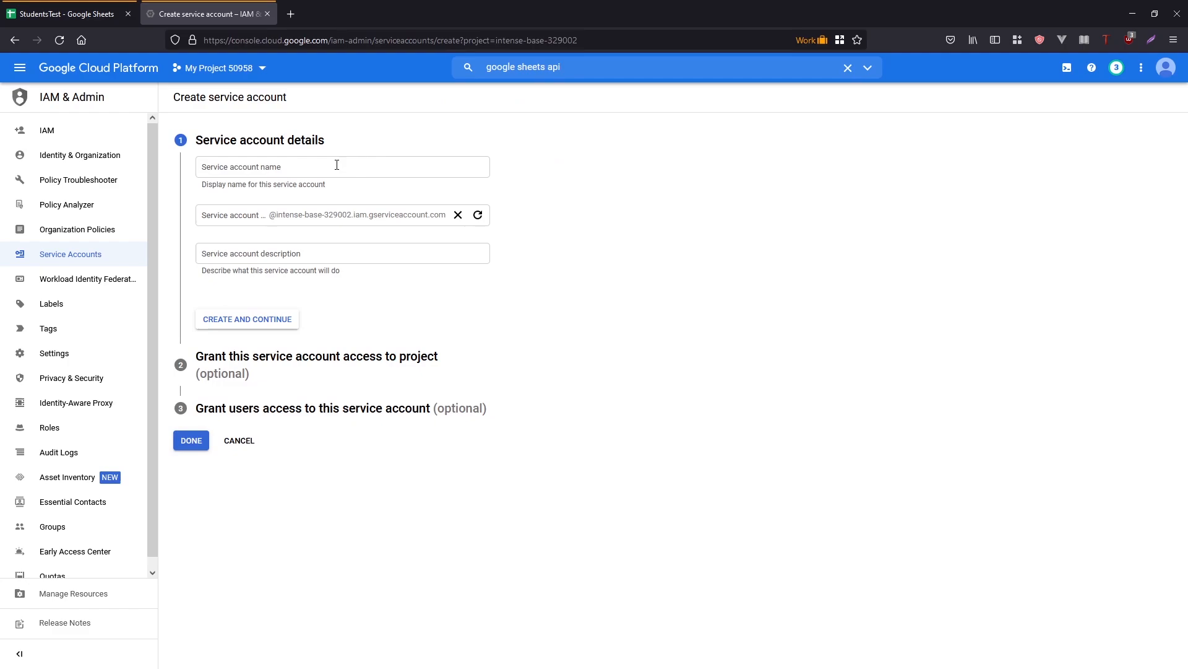
- Name it prettyprintedserviceaccount, create it, skip granting roles and finish with Done
click(342, 166)
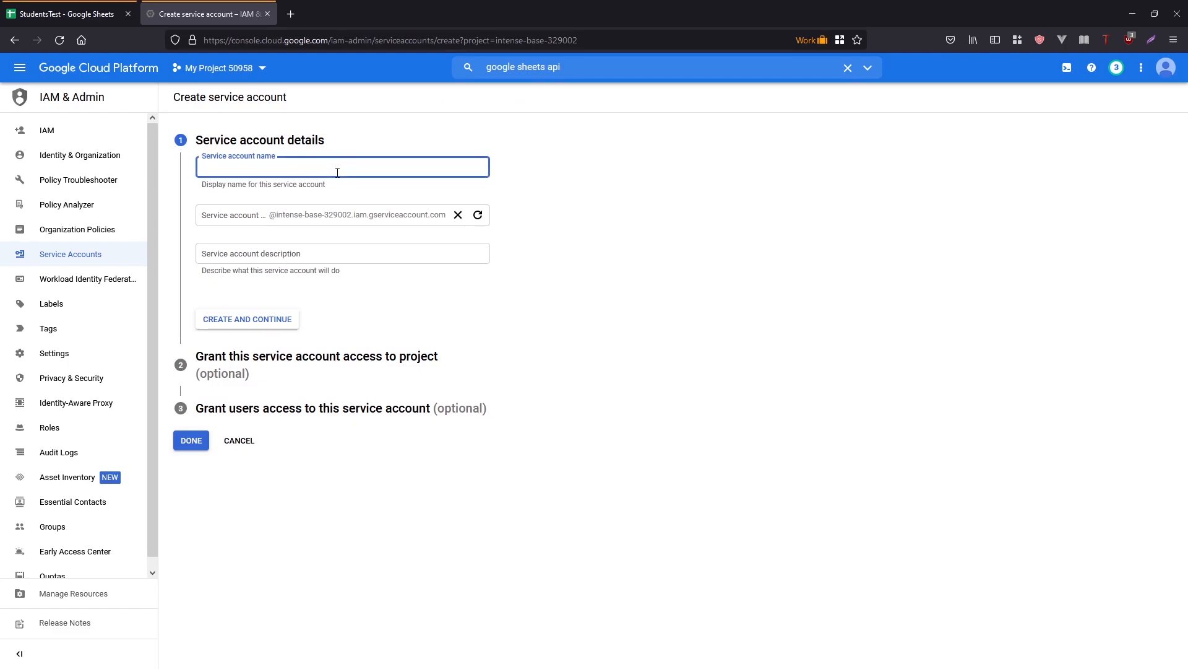
text(prettypri)
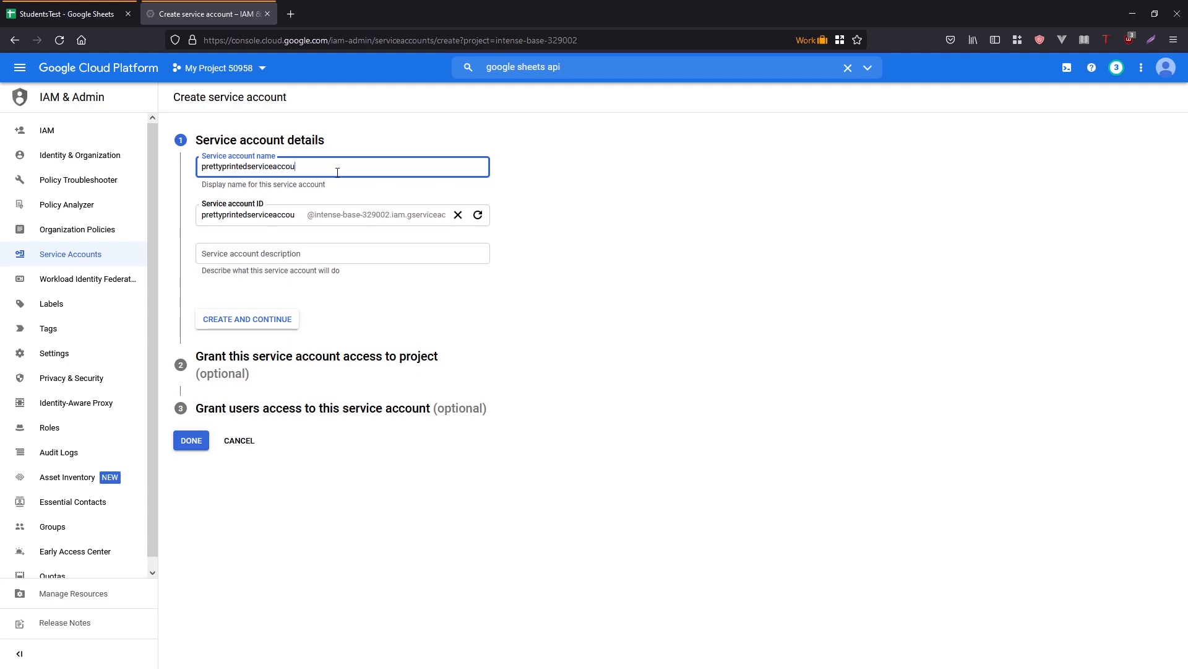
text(nt)
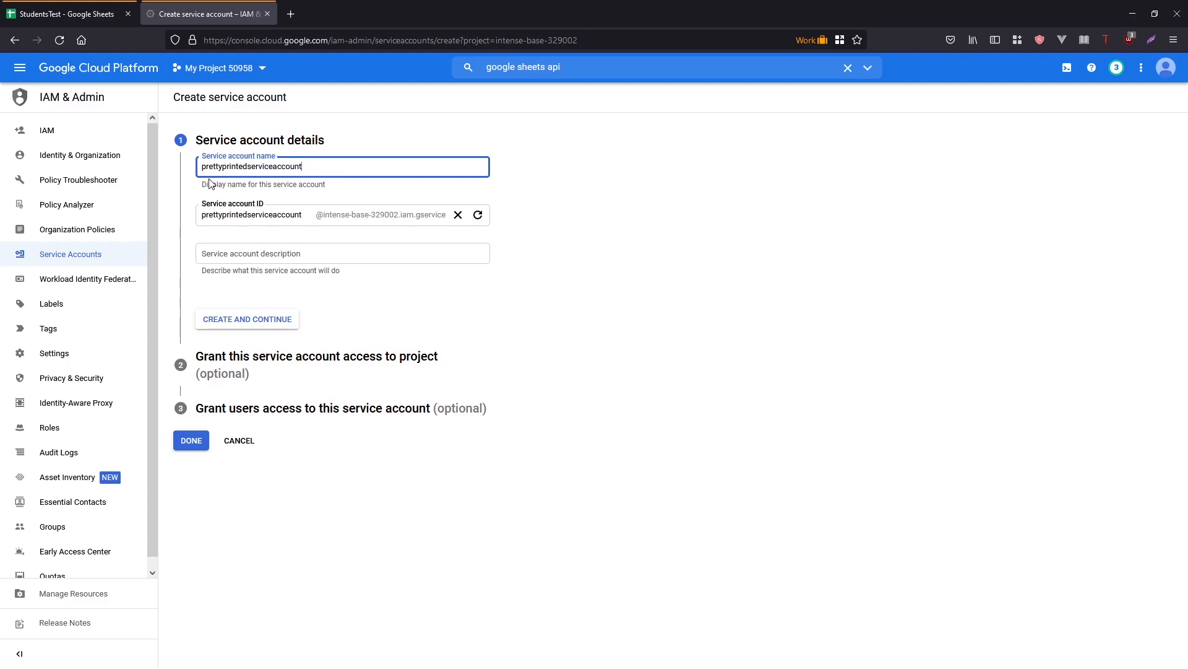
click(247, 319)
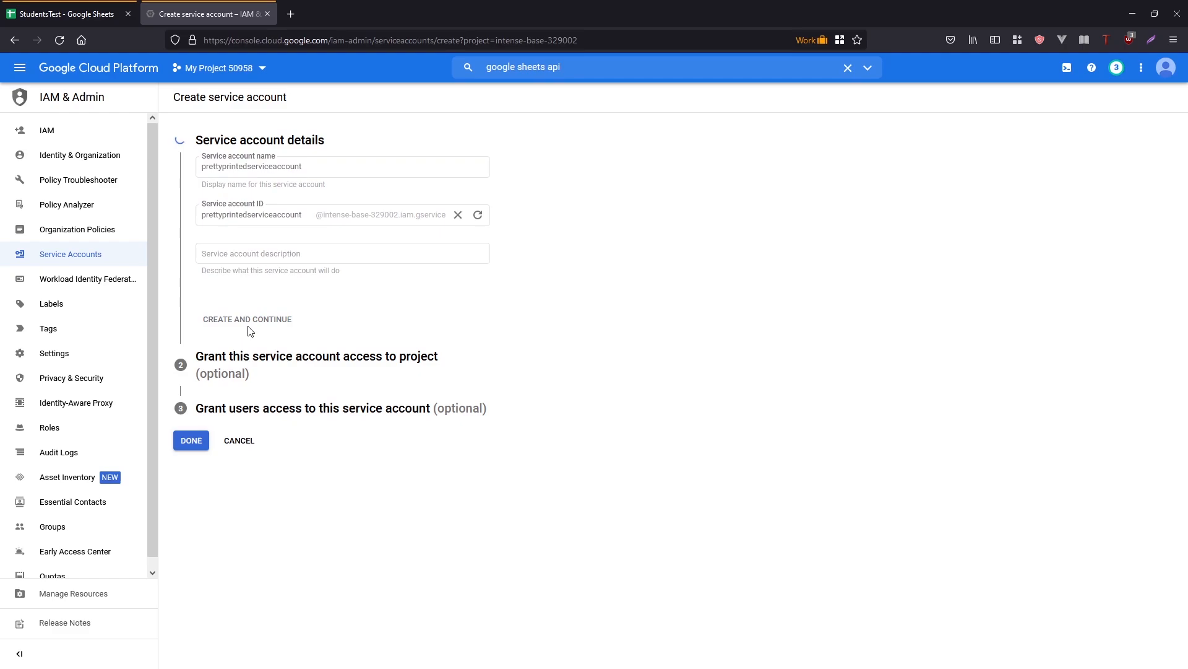
click(247, 318)
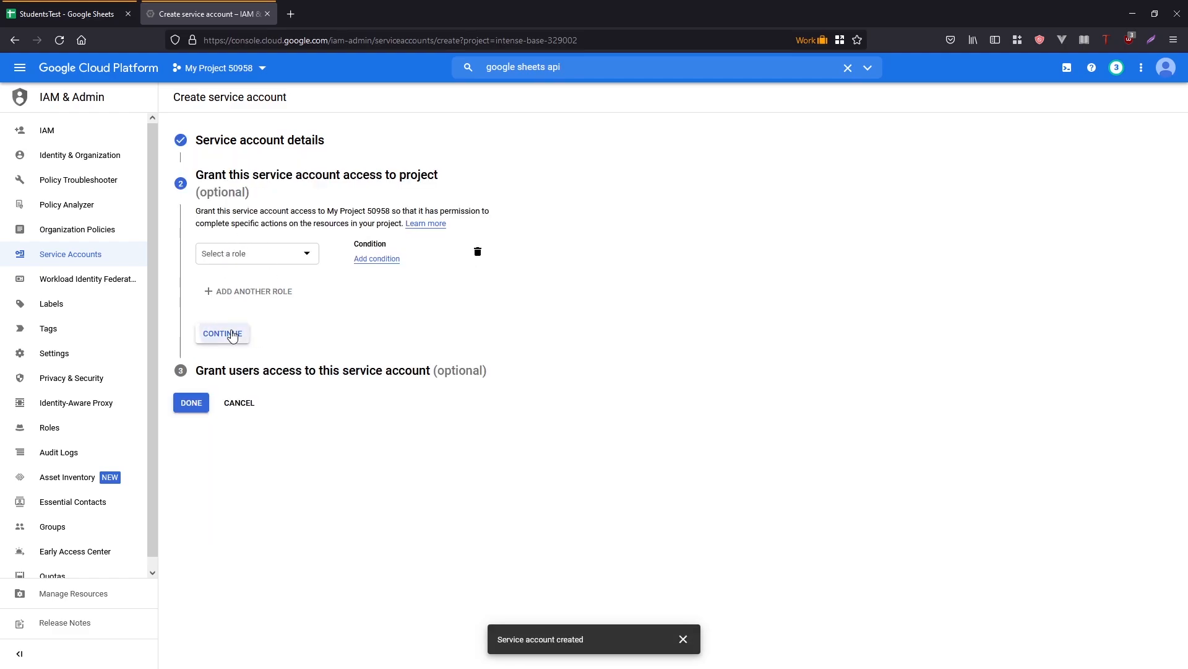
click(221, 333)
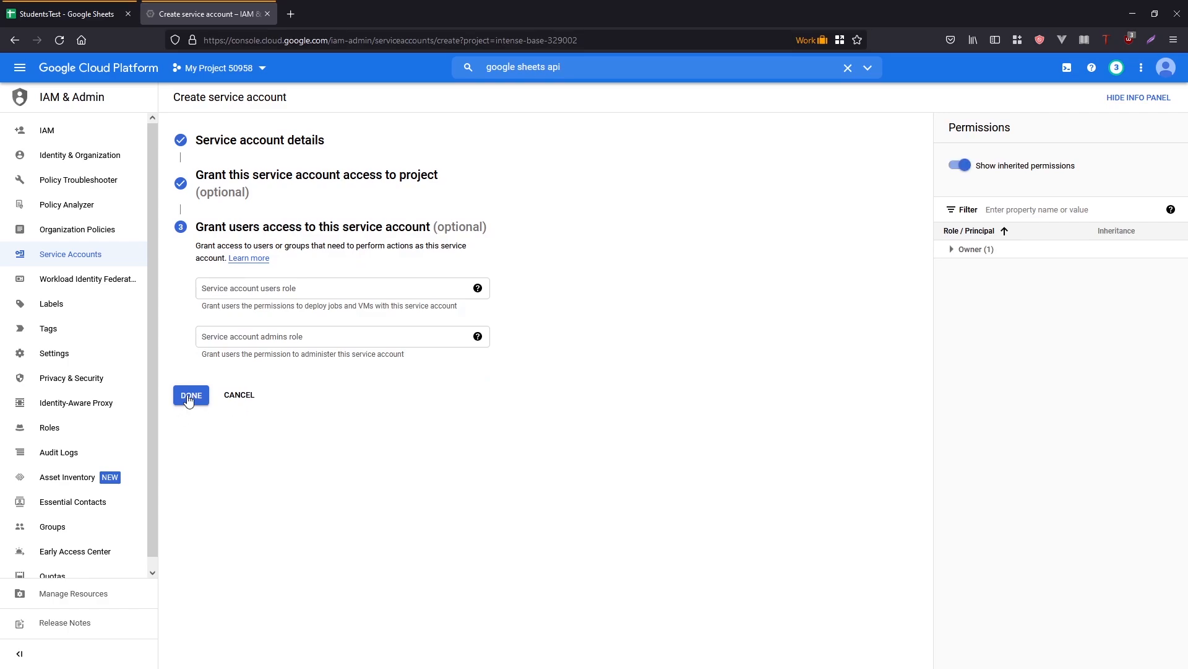
click(190, 395)
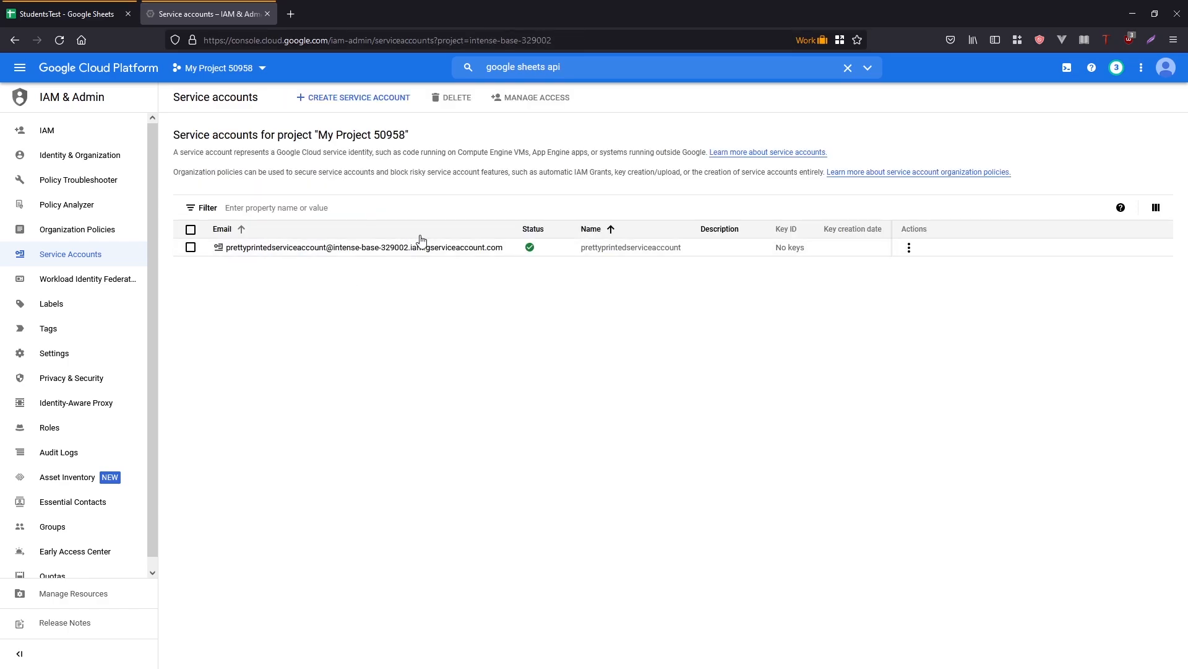
- View the service account's details for its email, then return to the StudentsTest spreadsheet
click(353, 248)
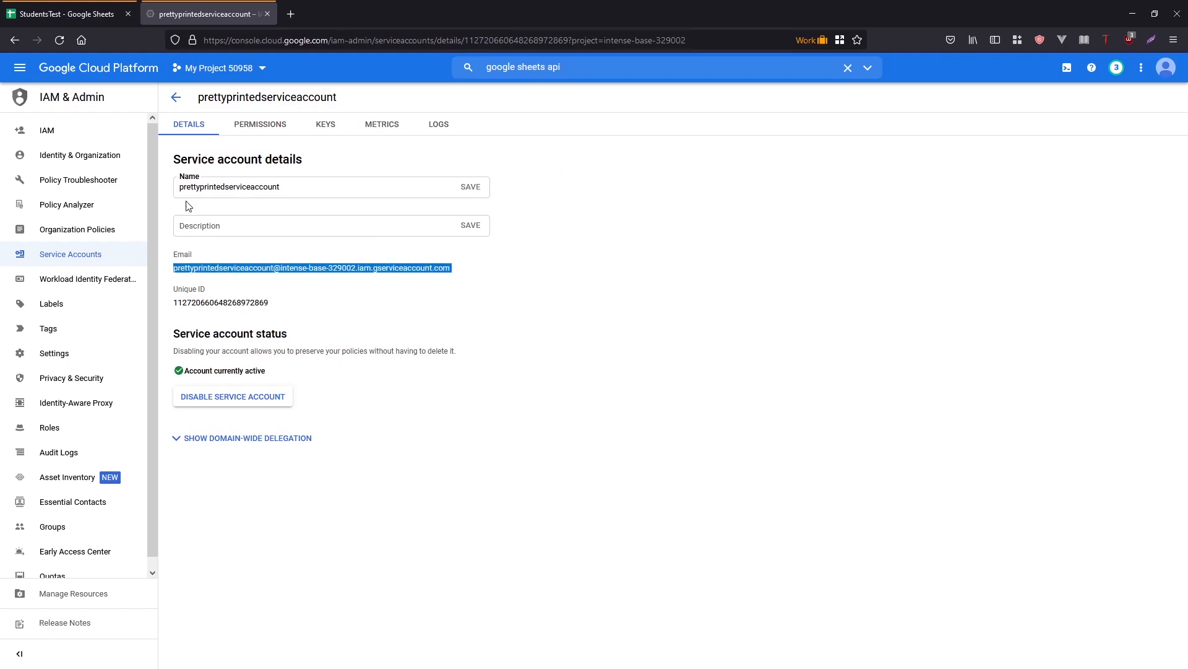
mouse_move(255, 283)
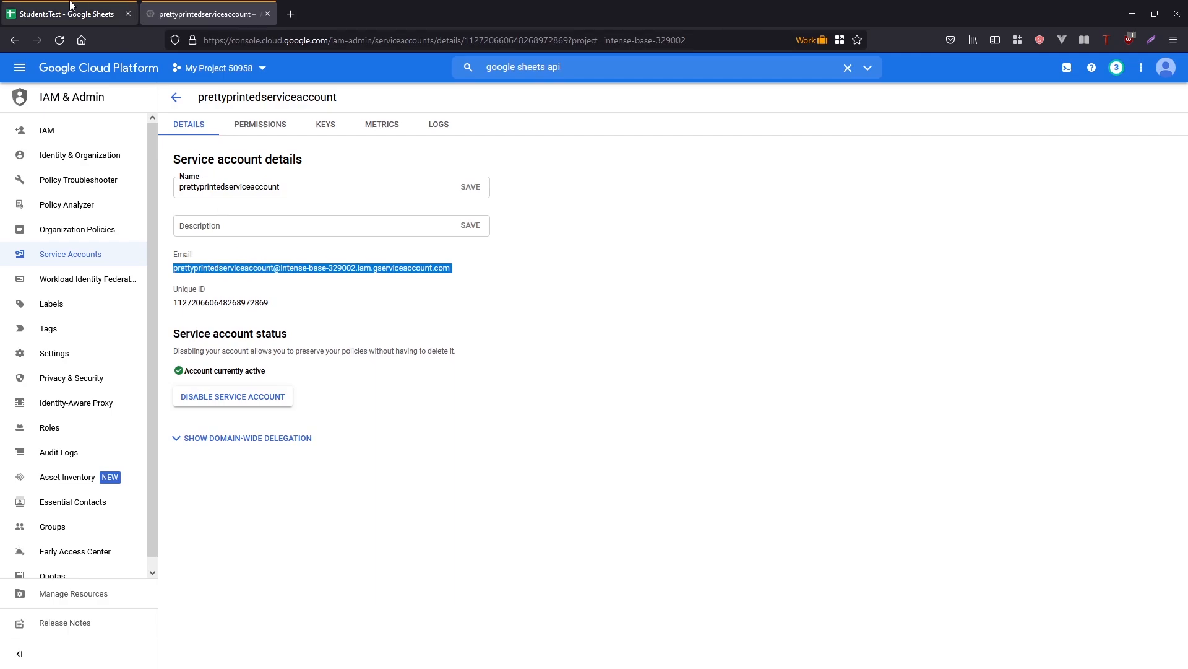
click(67, 14)
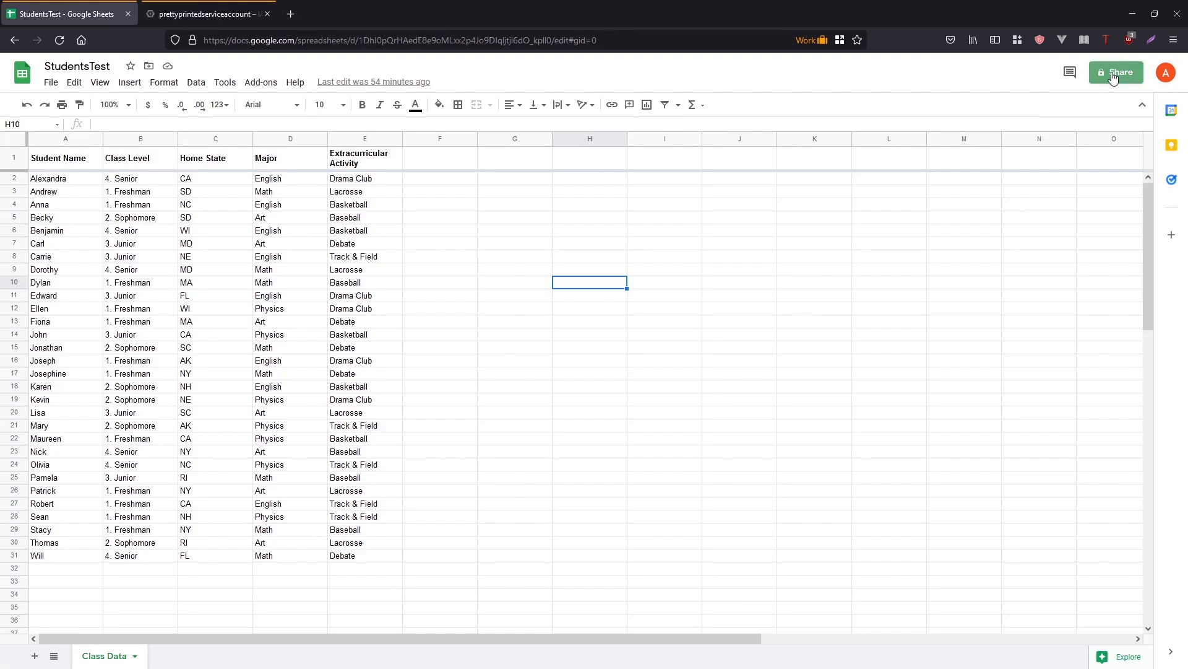
- Share StudentsTest with the service account email as Editor, verify access, then return to its details
click(1115, 72)
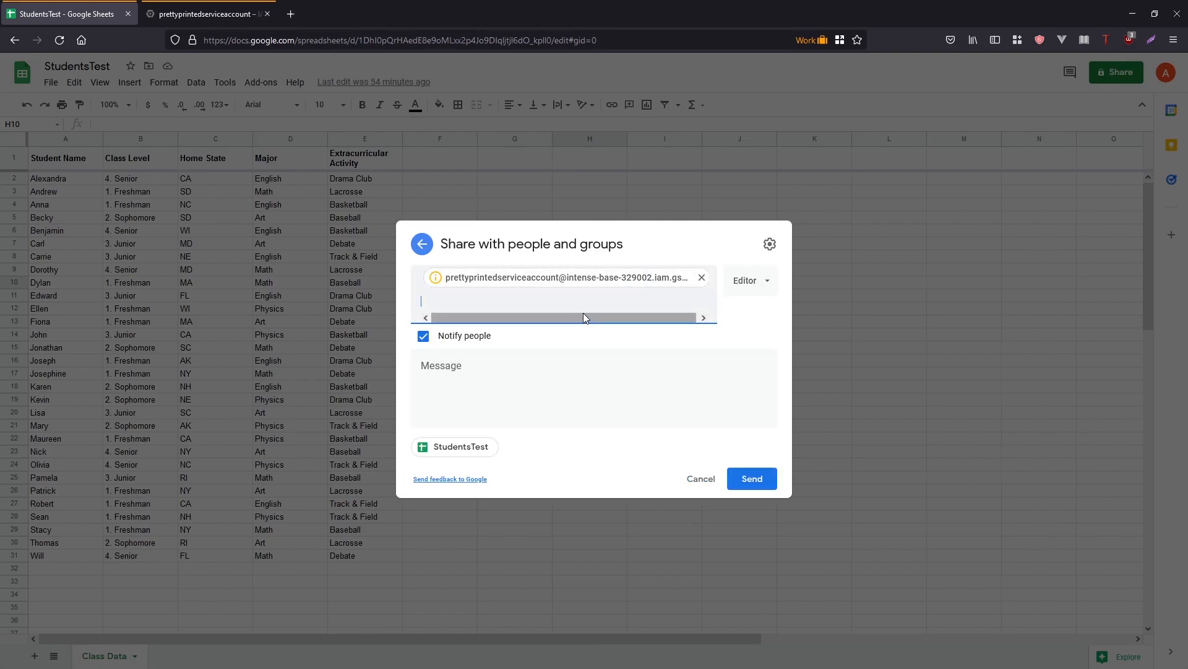
click(750, 478)
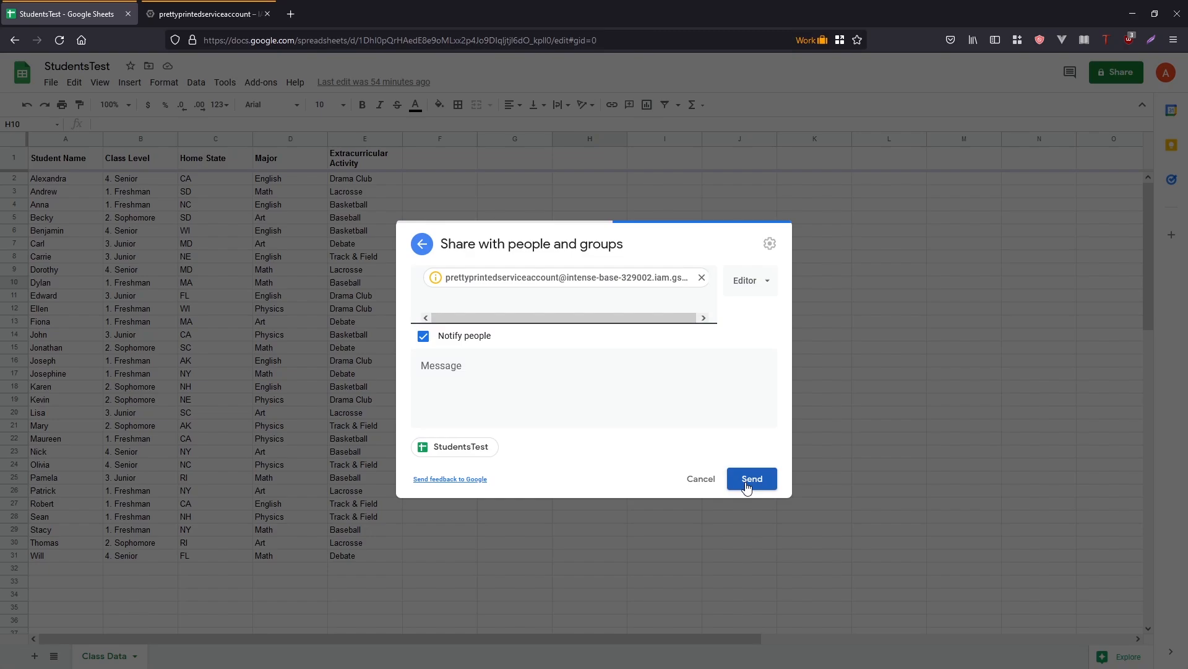
click(750, 478)
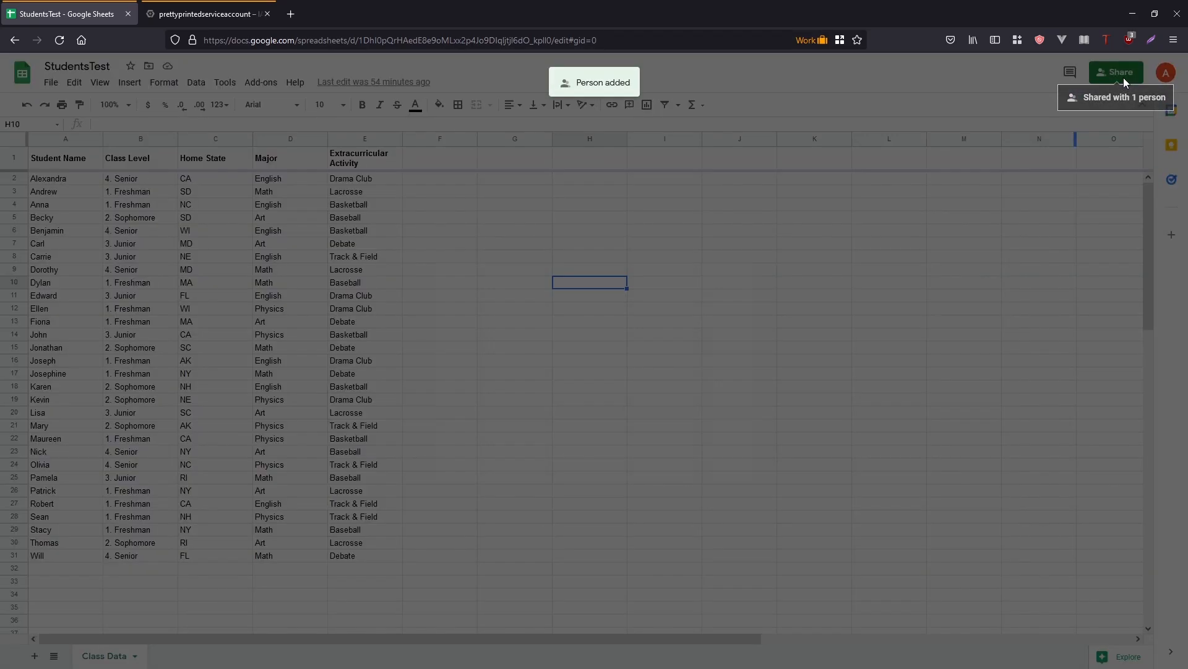
click(1116, 72)
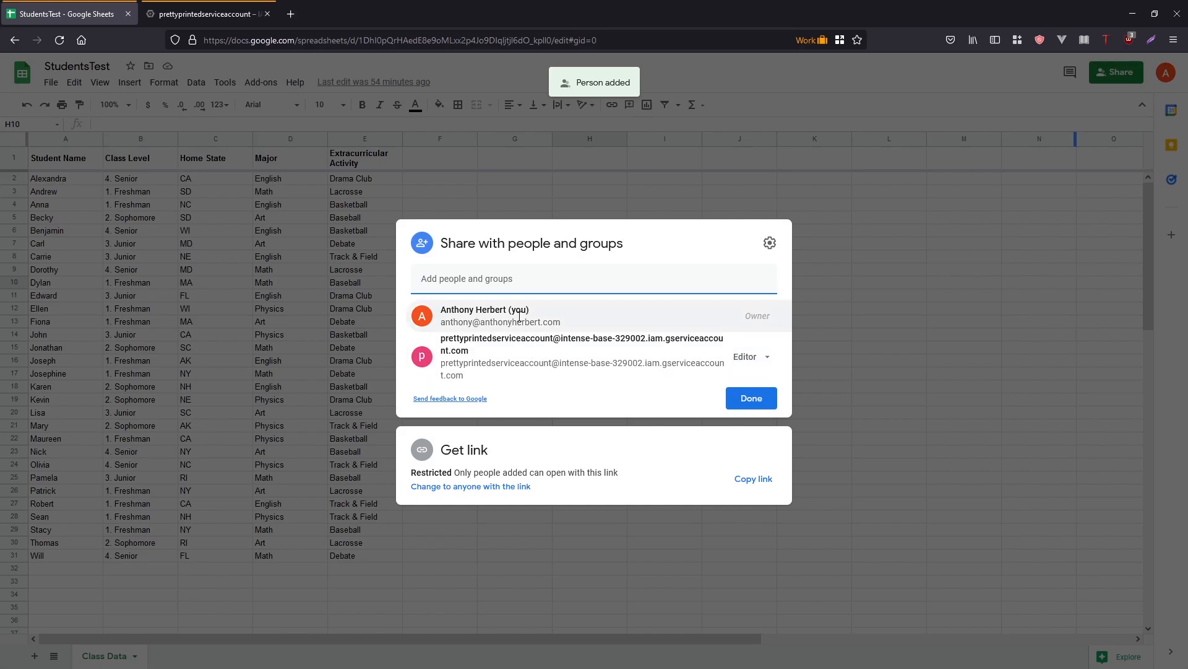
mouse_move(578, 350)
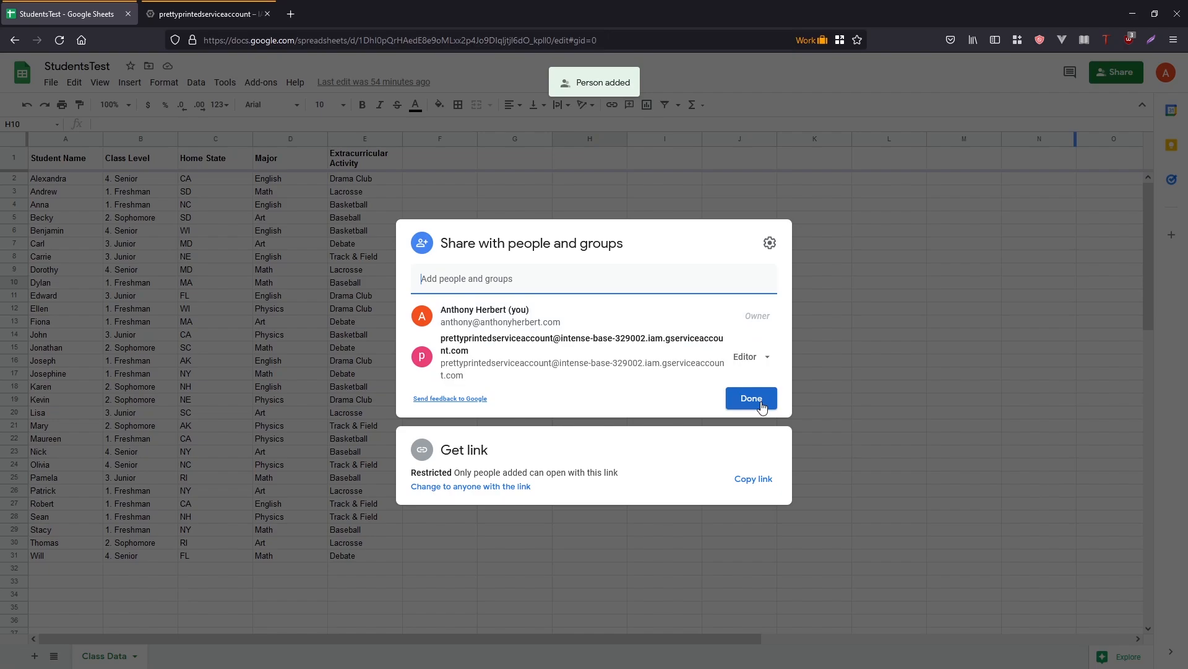
click(204, 14)
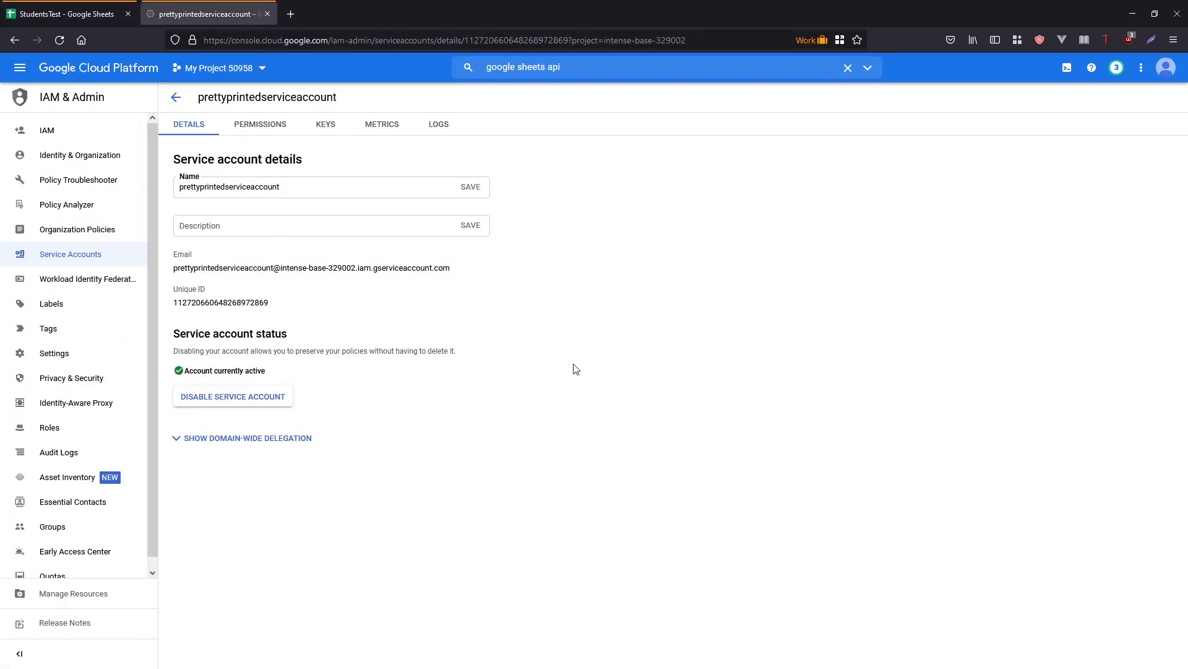
- From the service accounts list, go to Manage keys and start adding a new key
click(176, 97)
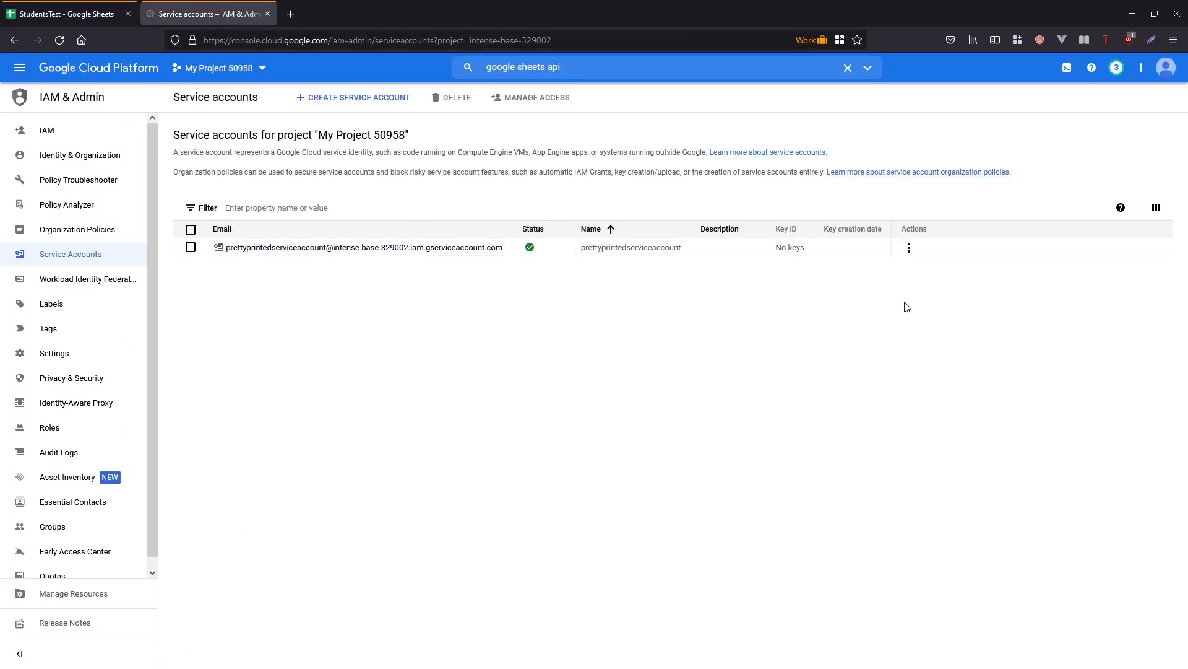
click(909, 248)
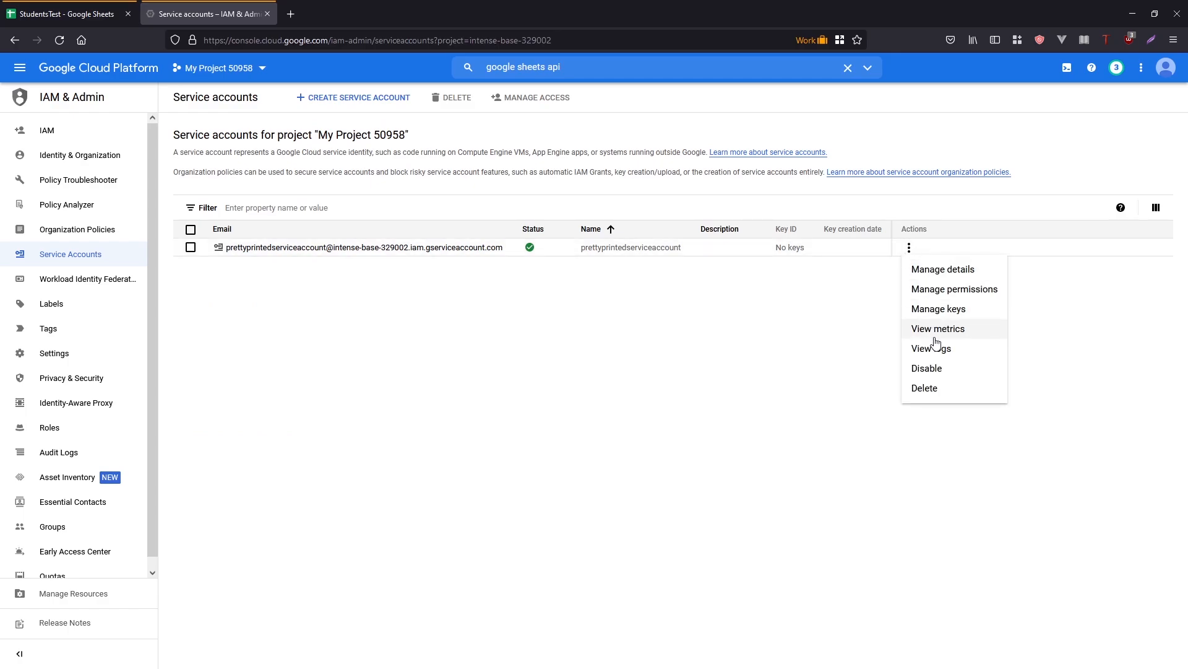
click(937, 308)
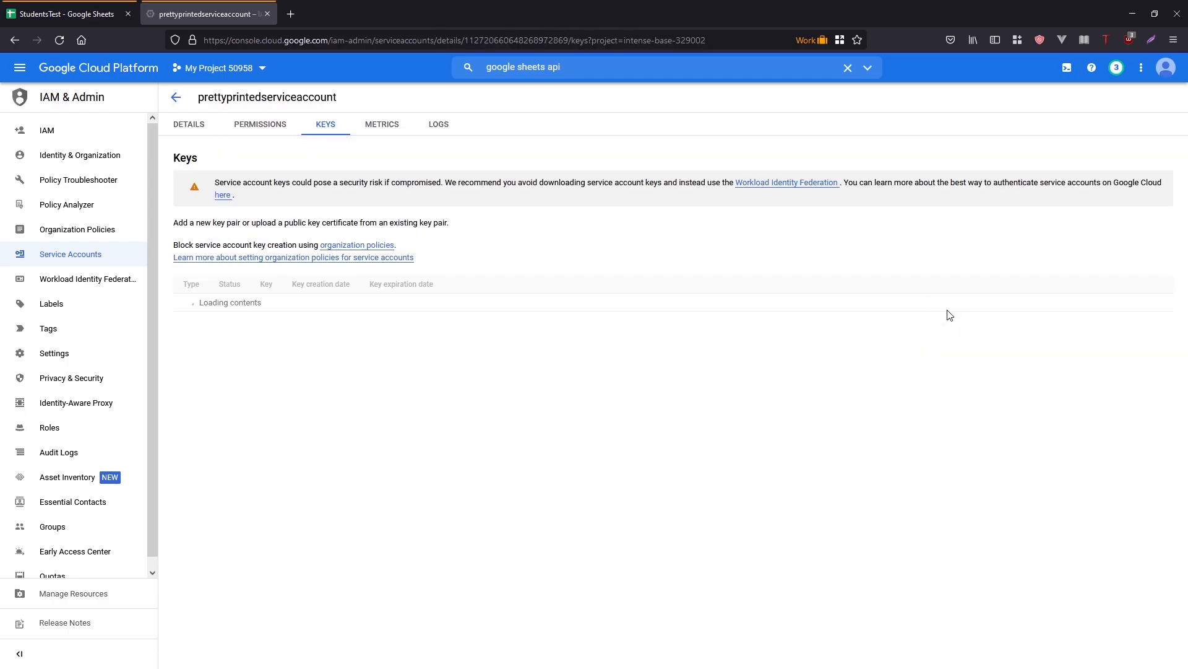
mouse_move(421, 322)
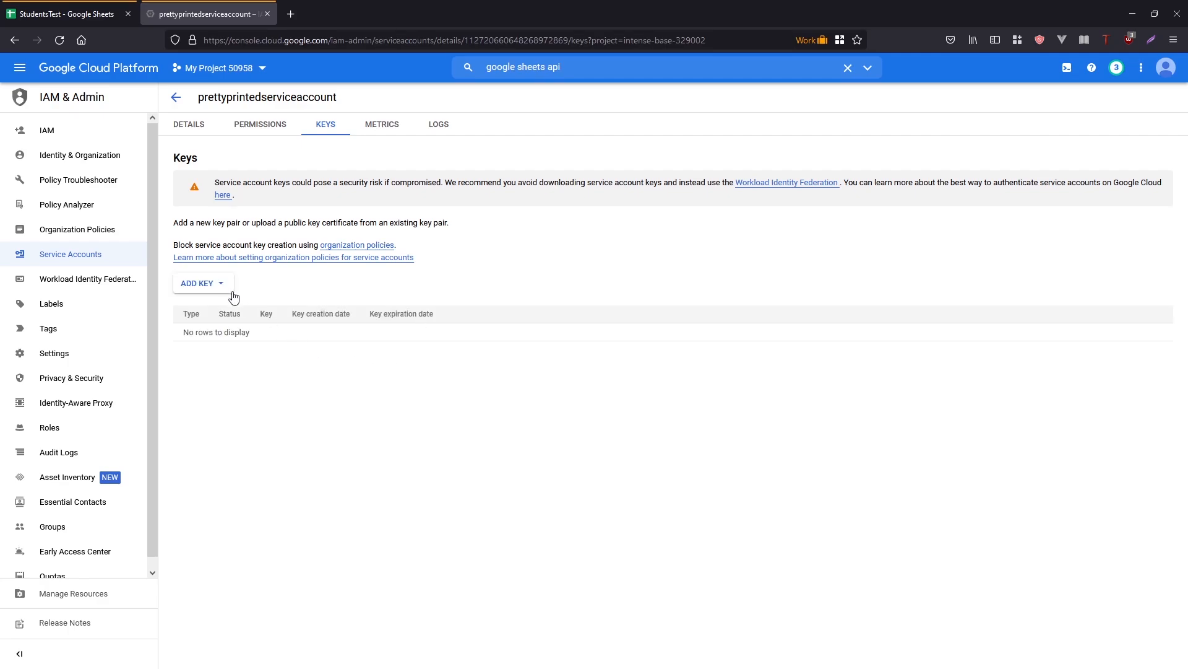
click(197, 282)
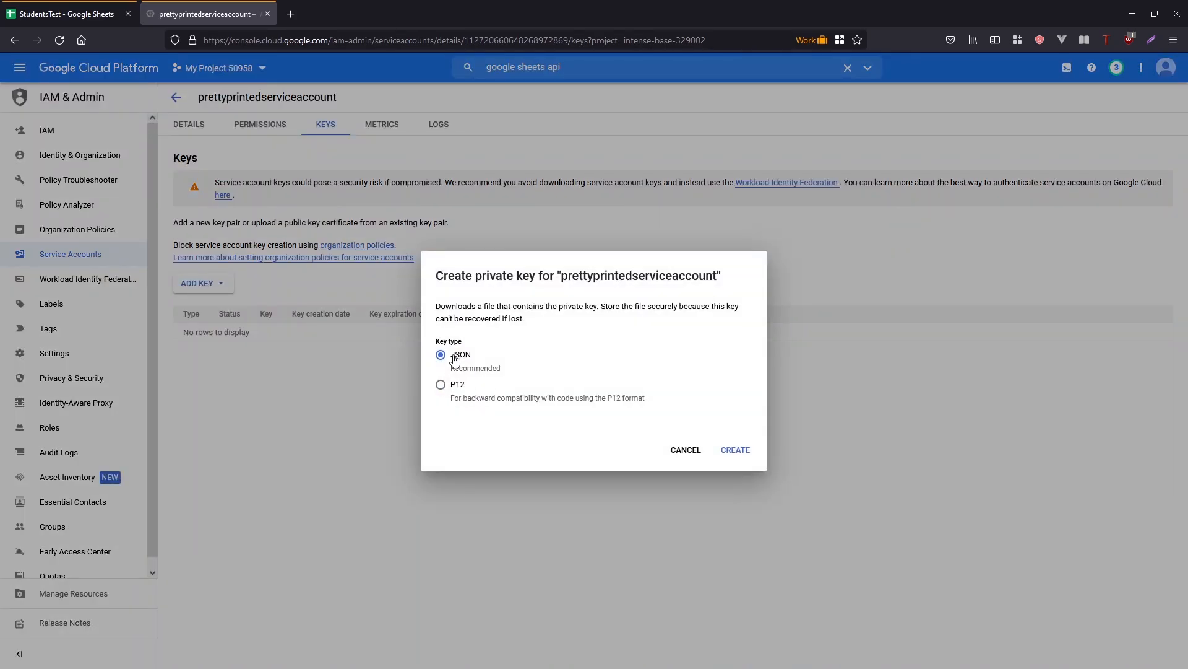
mouse_move(739, 449)
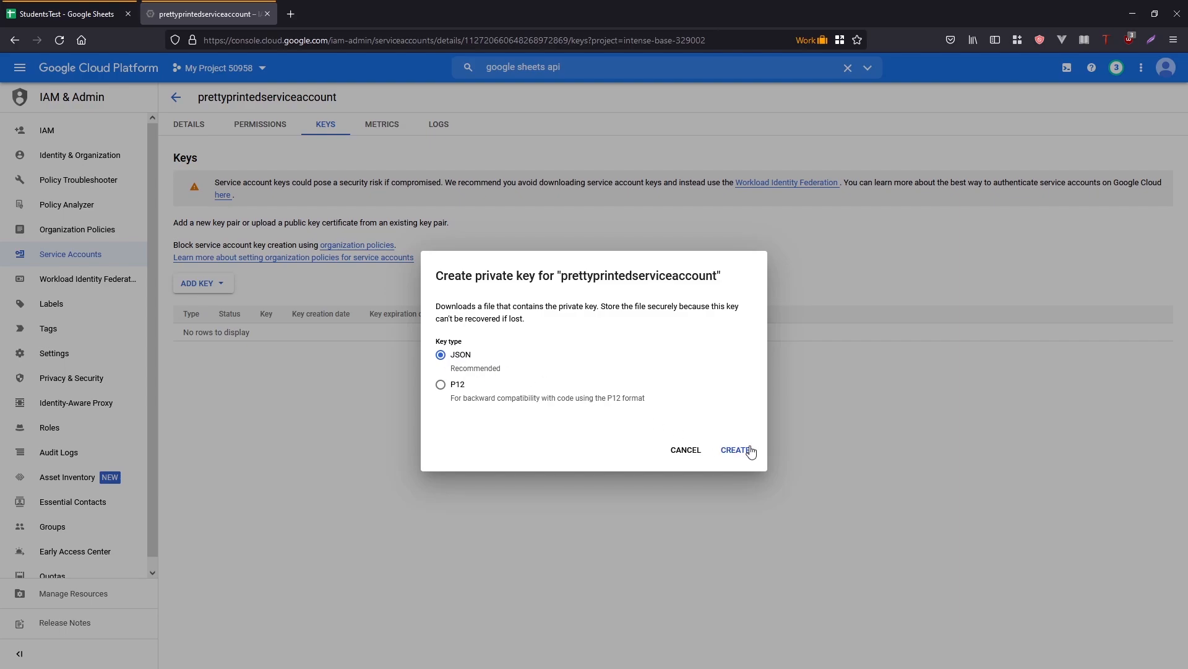
- Create the key in JSON format, save the downloaded file and dismiss the notice
click(735, 450)
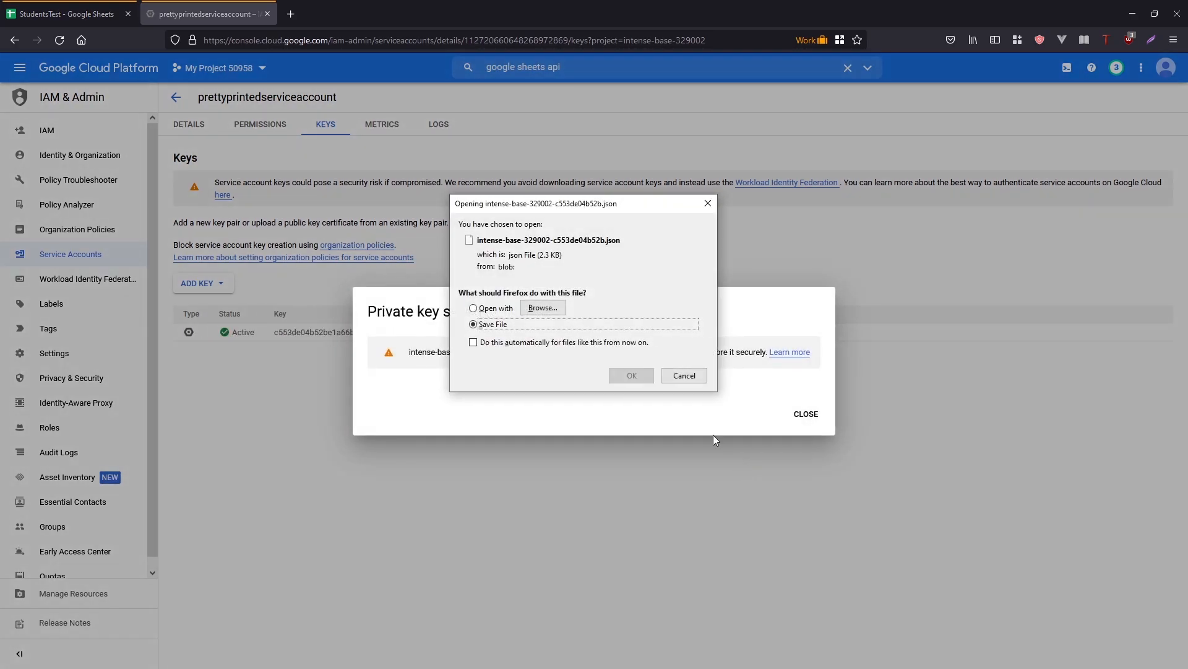
click(631, 376)
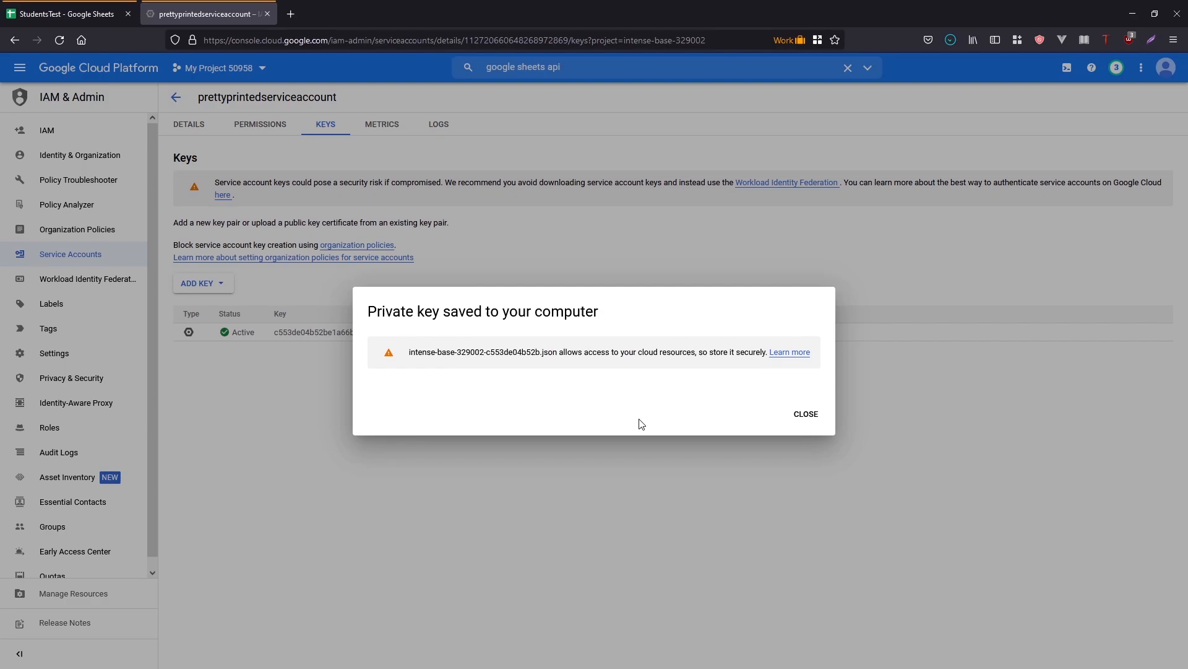
click(805, 413)
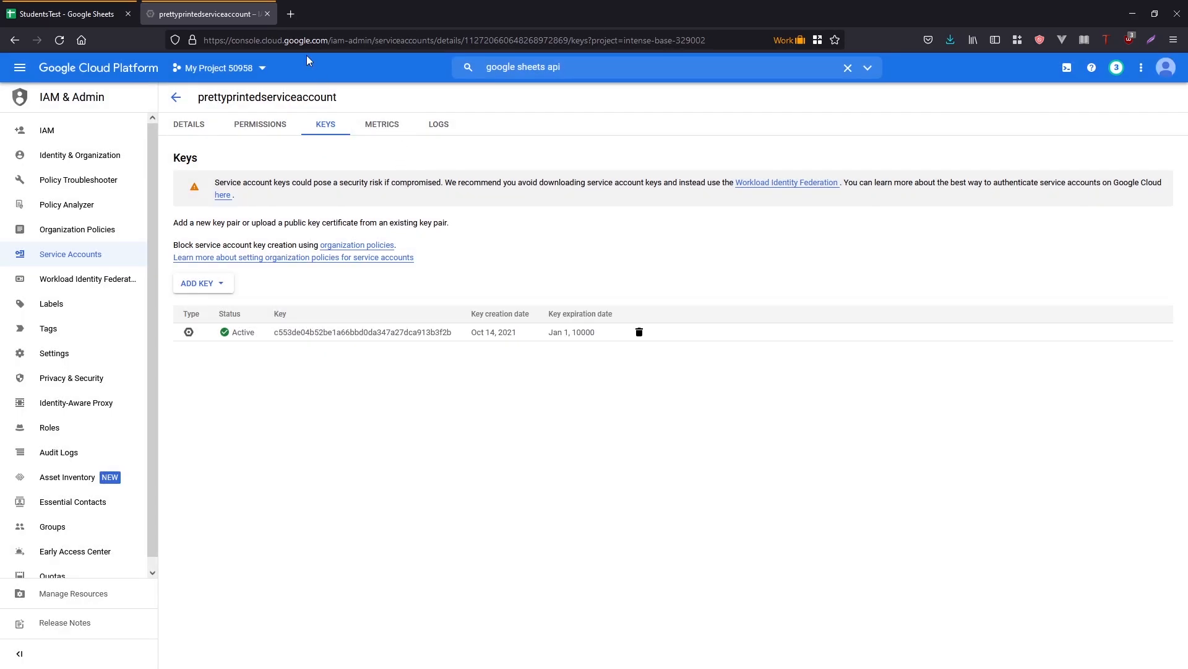
mouse_move(268, 13)
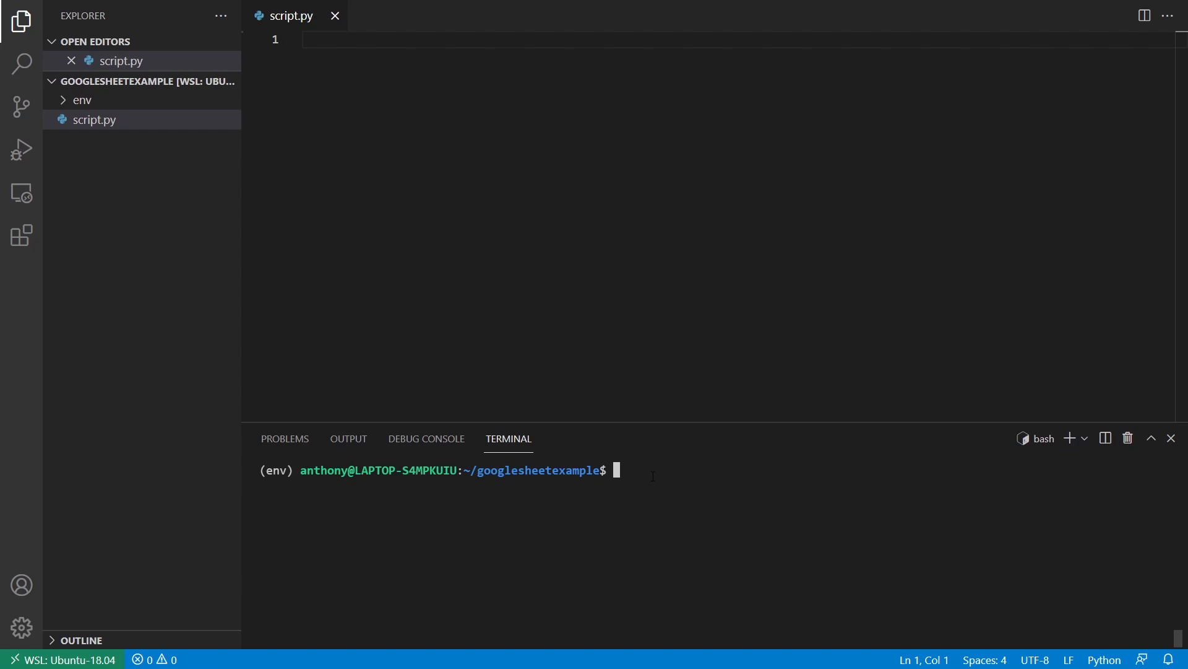
- Abandon a half-typed pip install, then run mkdir ~/.config/gspread in the terminal
text(pip)
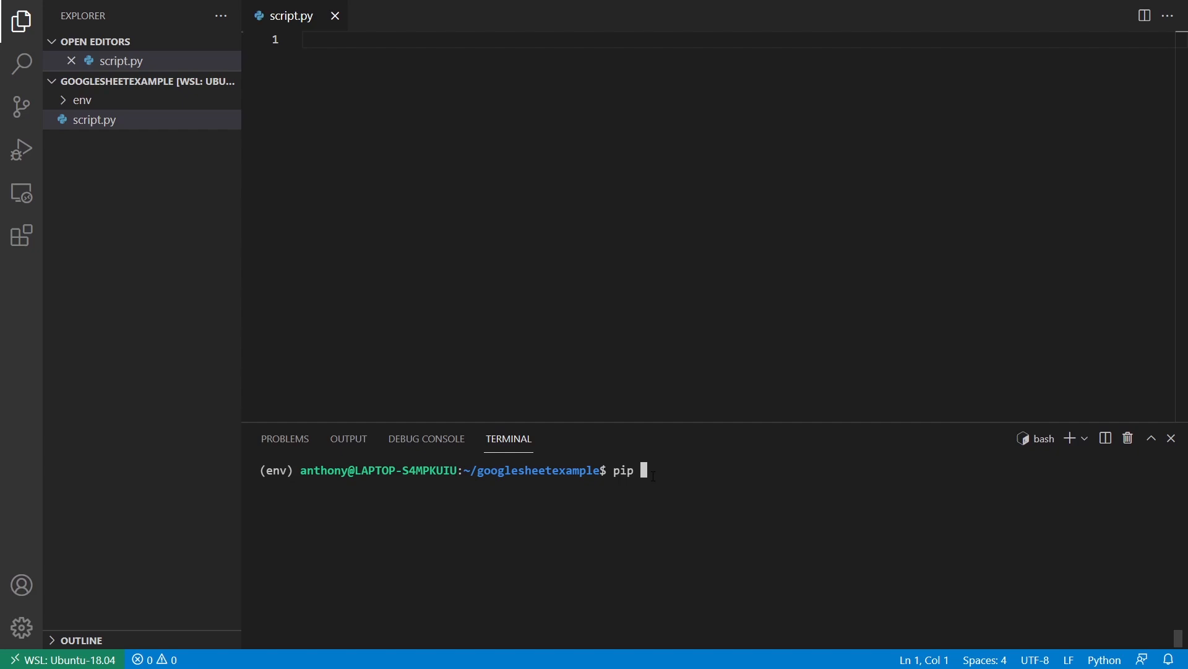
text(install g)
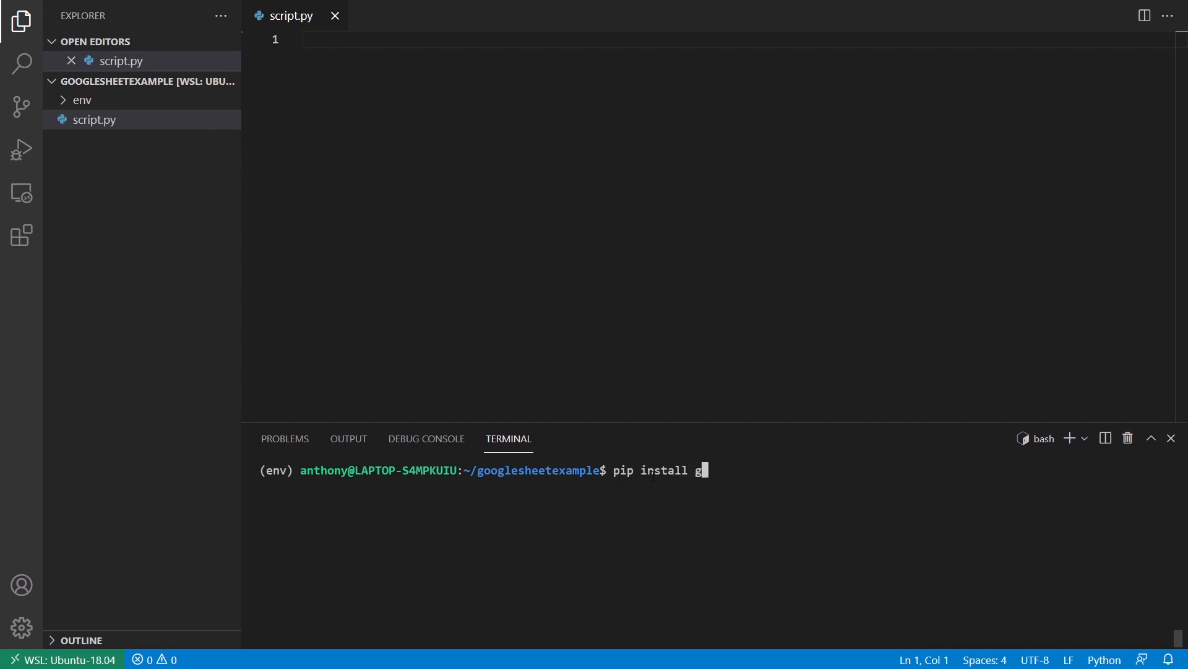
key(ctrl+c)
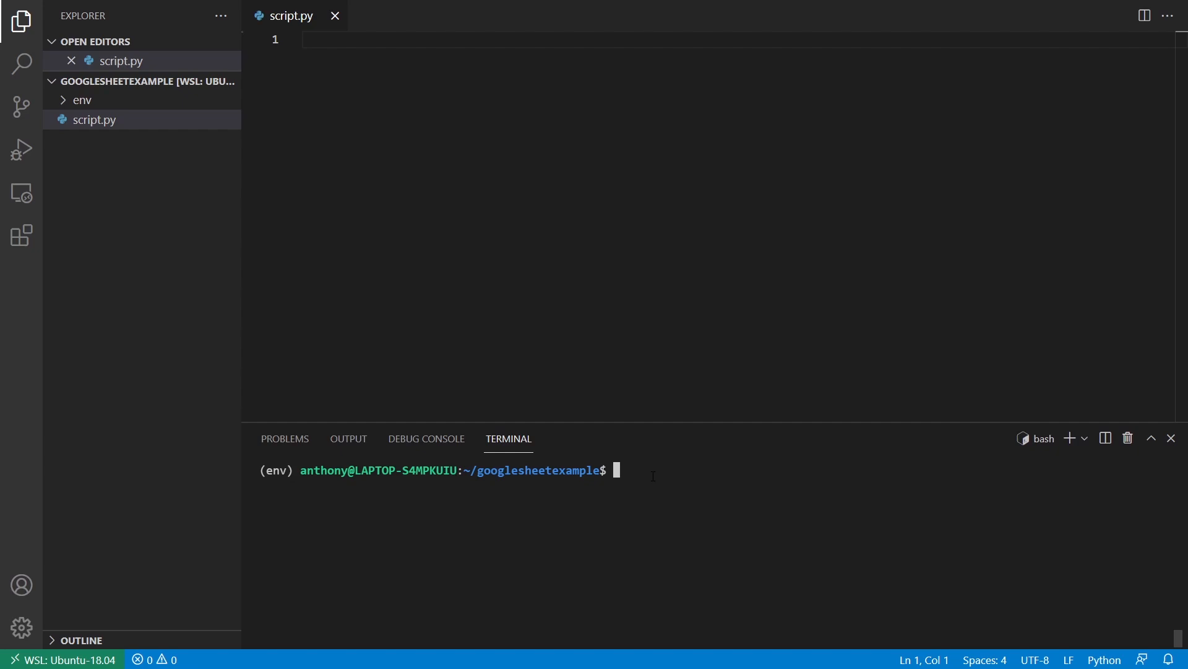
text(~/)
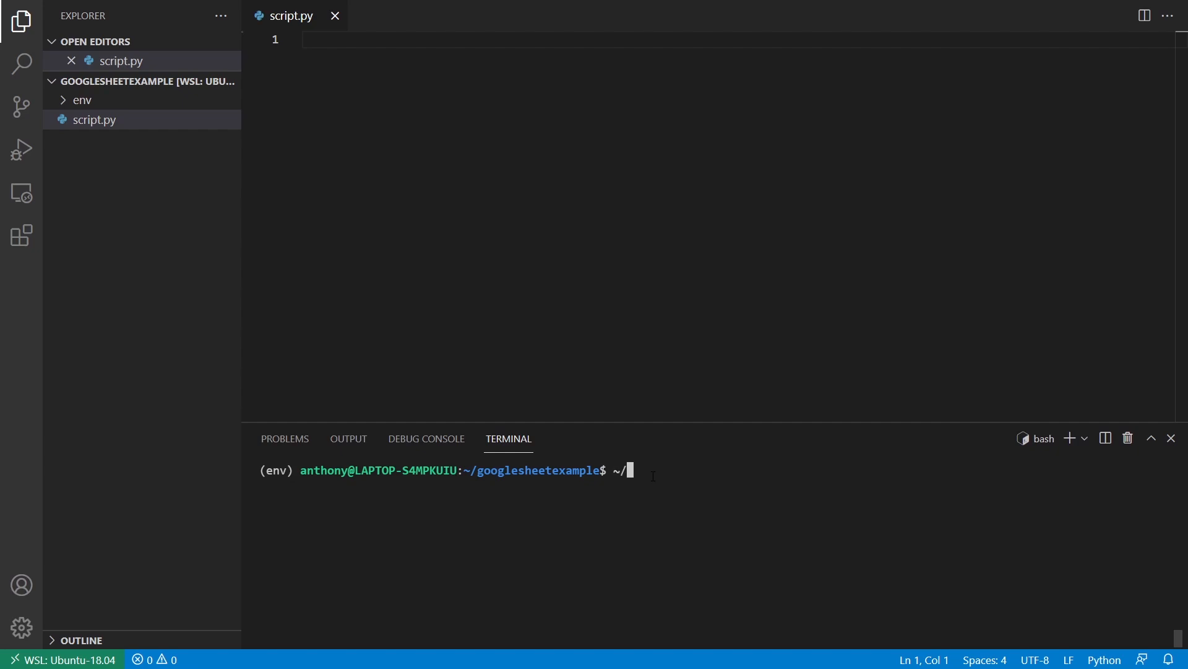
text(.config)
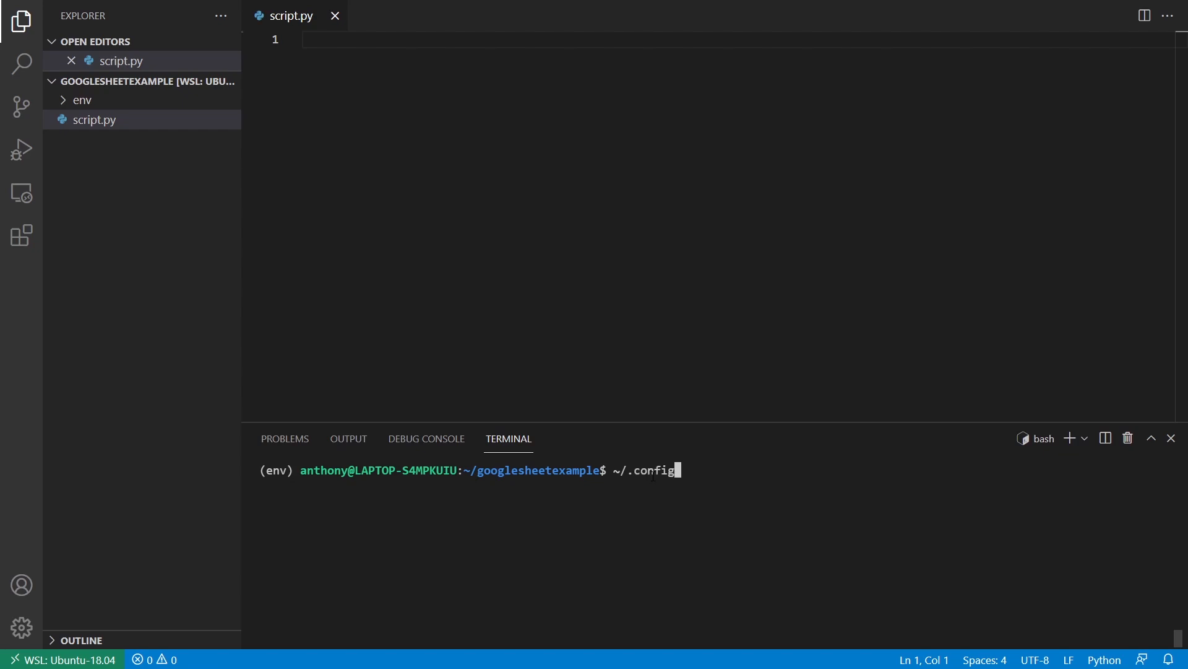
text(/)
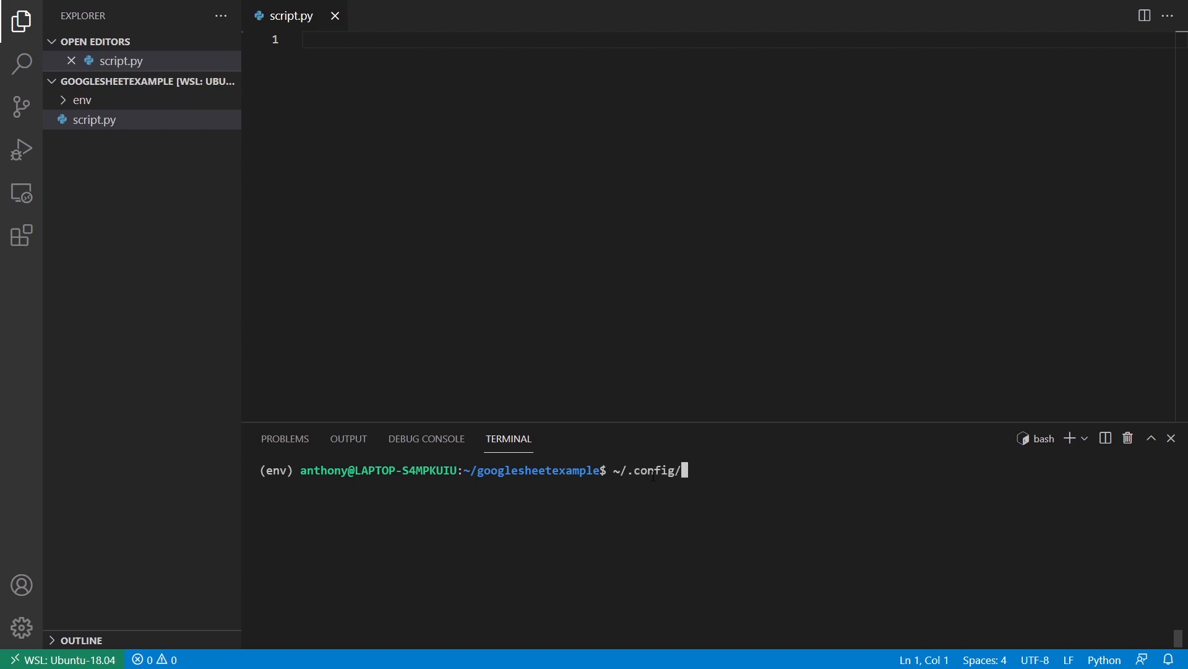
text(spre)
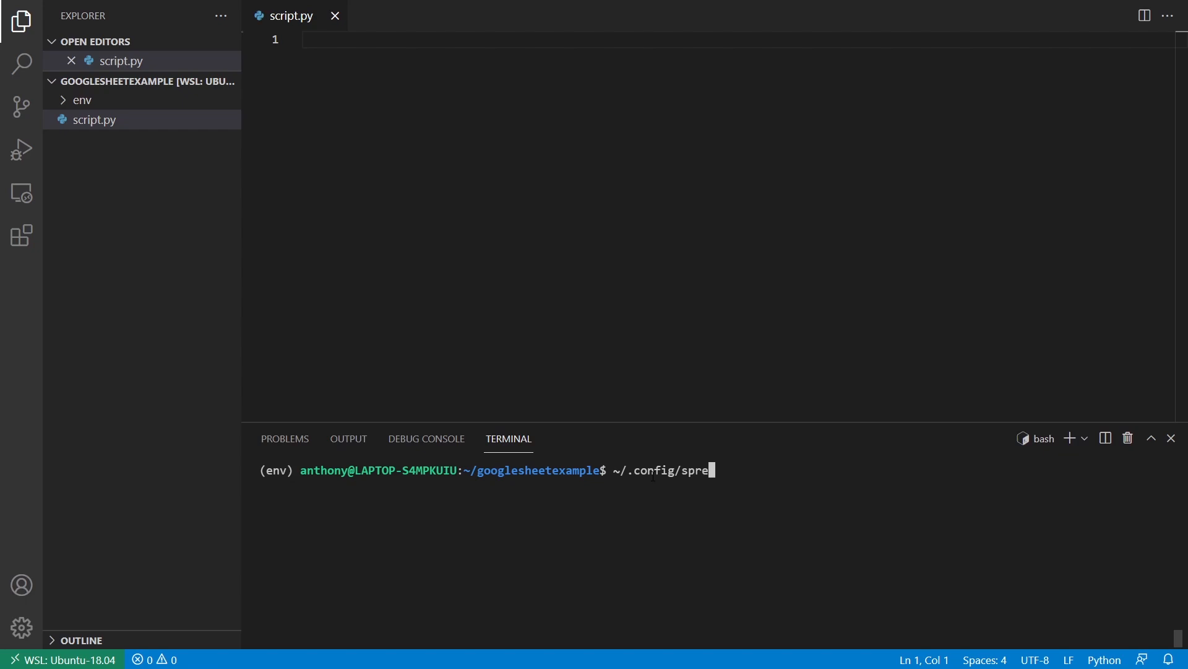
text(ad)
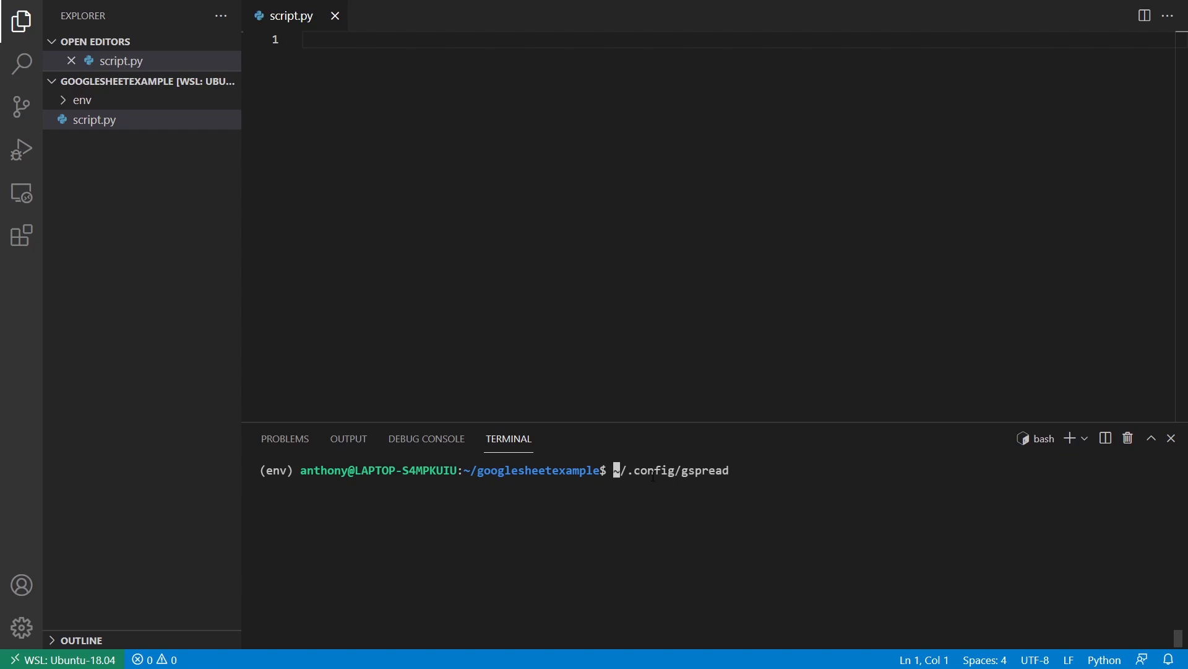
key(Return)
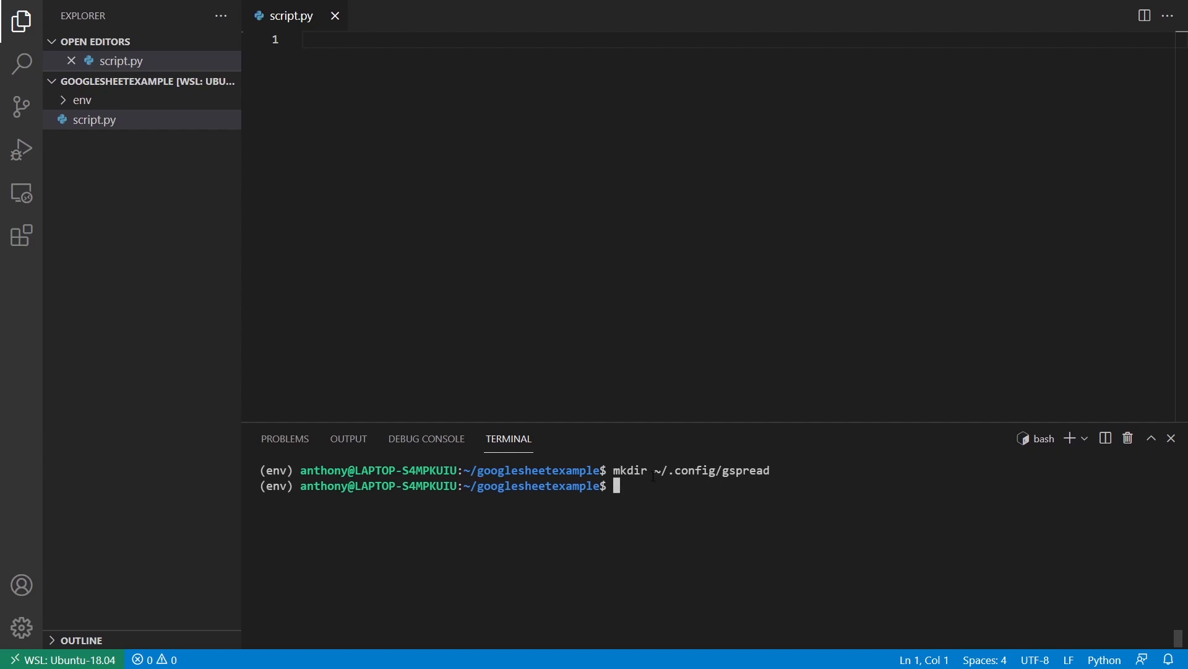
- Move the downloaded peppy-citron JSON key from Downloads to ~/.config/gspread/service_account.json
text(mv /mnt/)
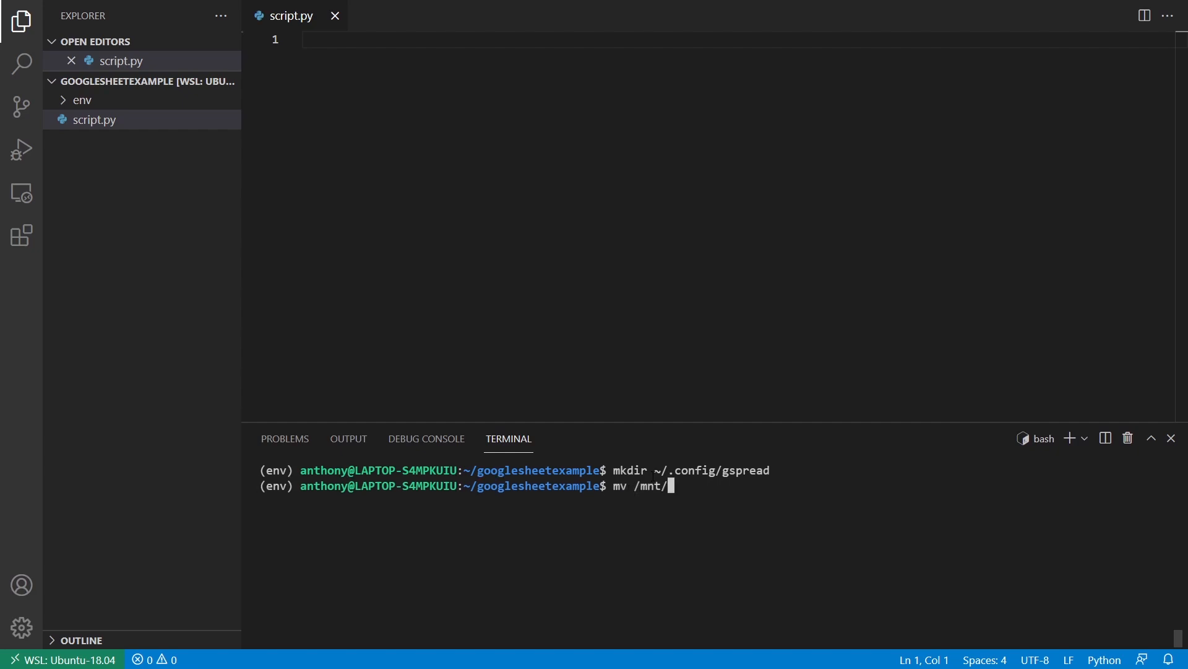
text(c/Users/antho/D)
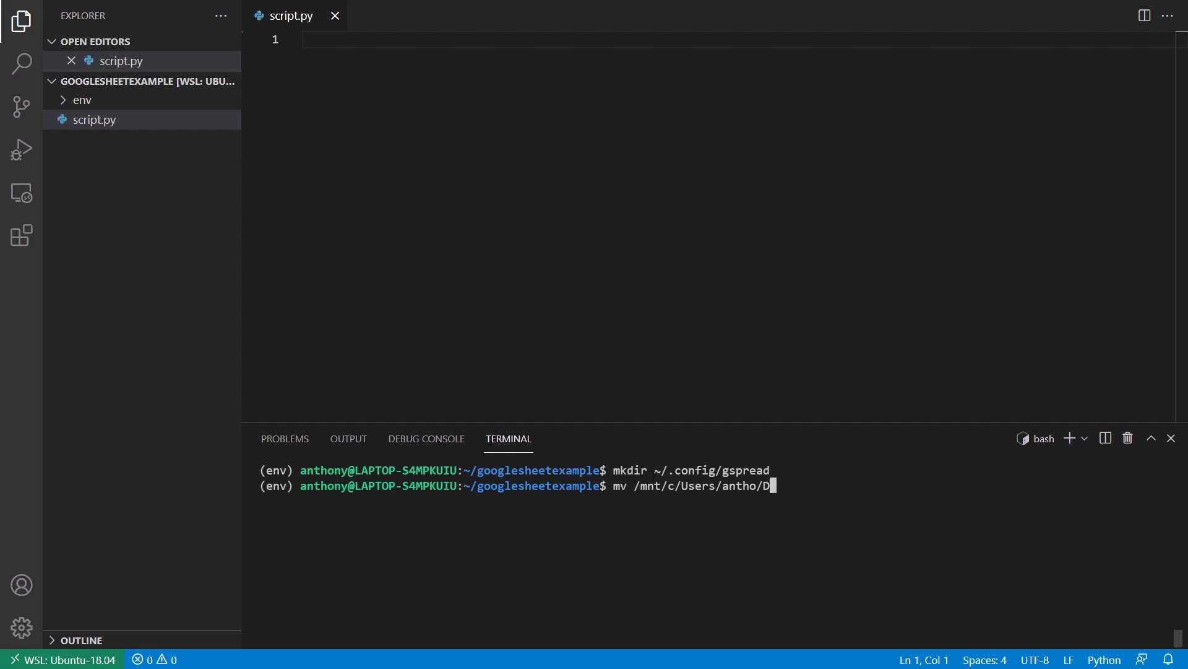
text(ownloads/peppy-citron-324604-3385c842db1e.json)
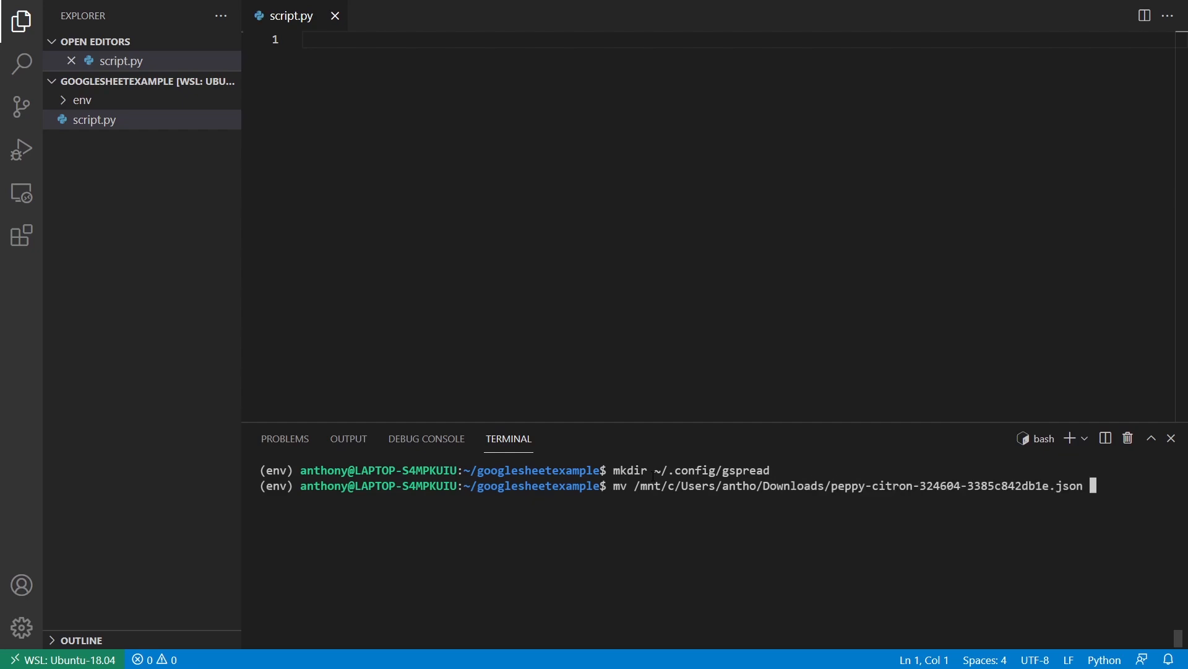
text(~/c)
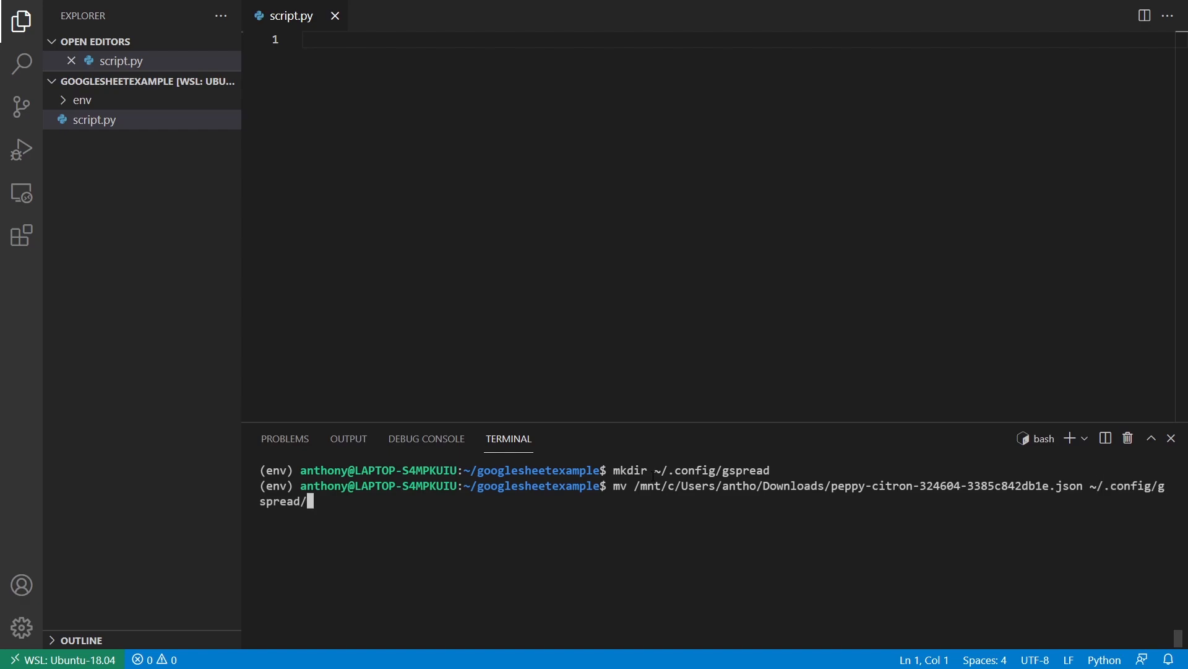
text(service_acco)
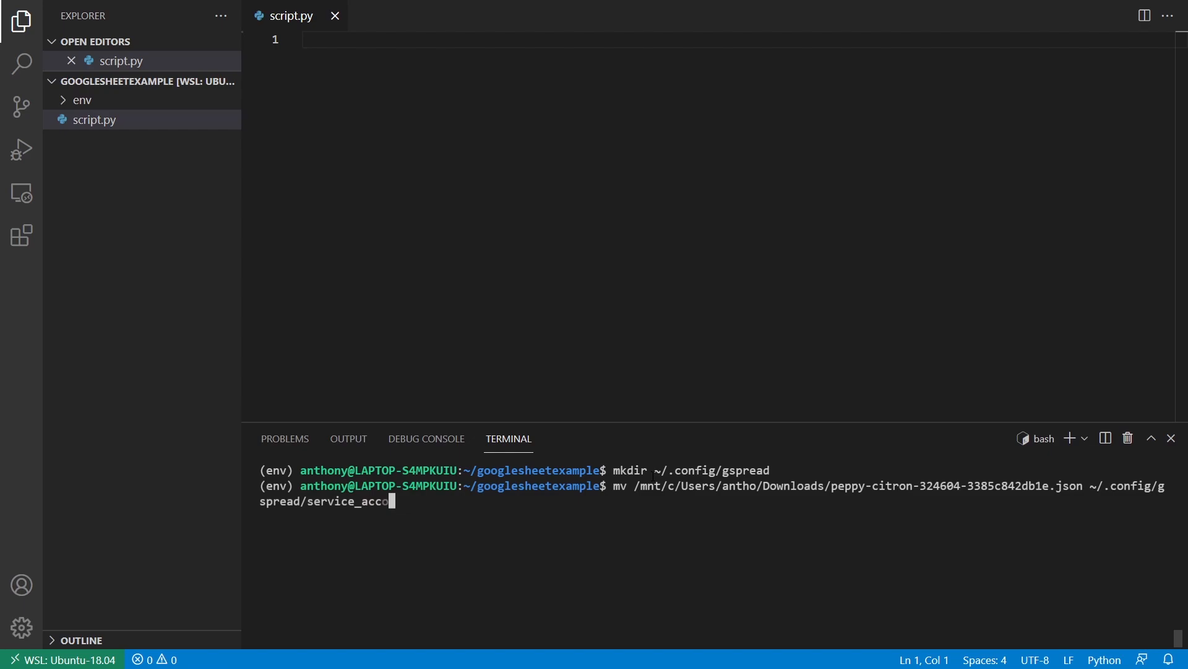
key(Return)
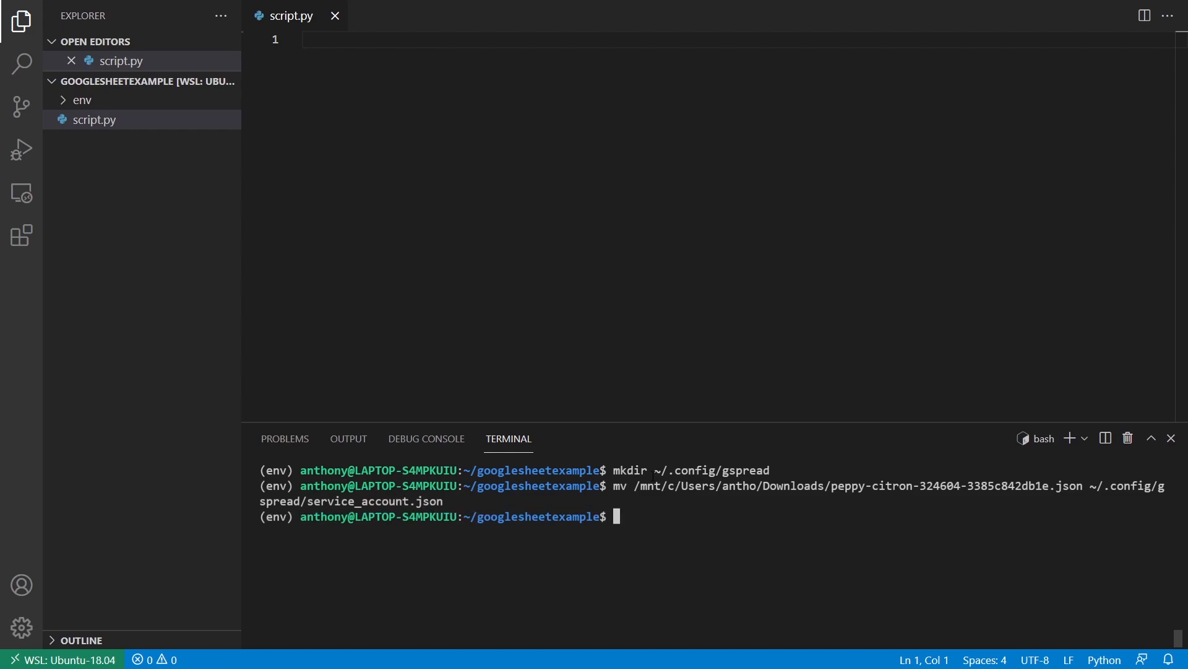
- Write import gspread and sa = gspread.service_account() in script.py
click(620, 293)
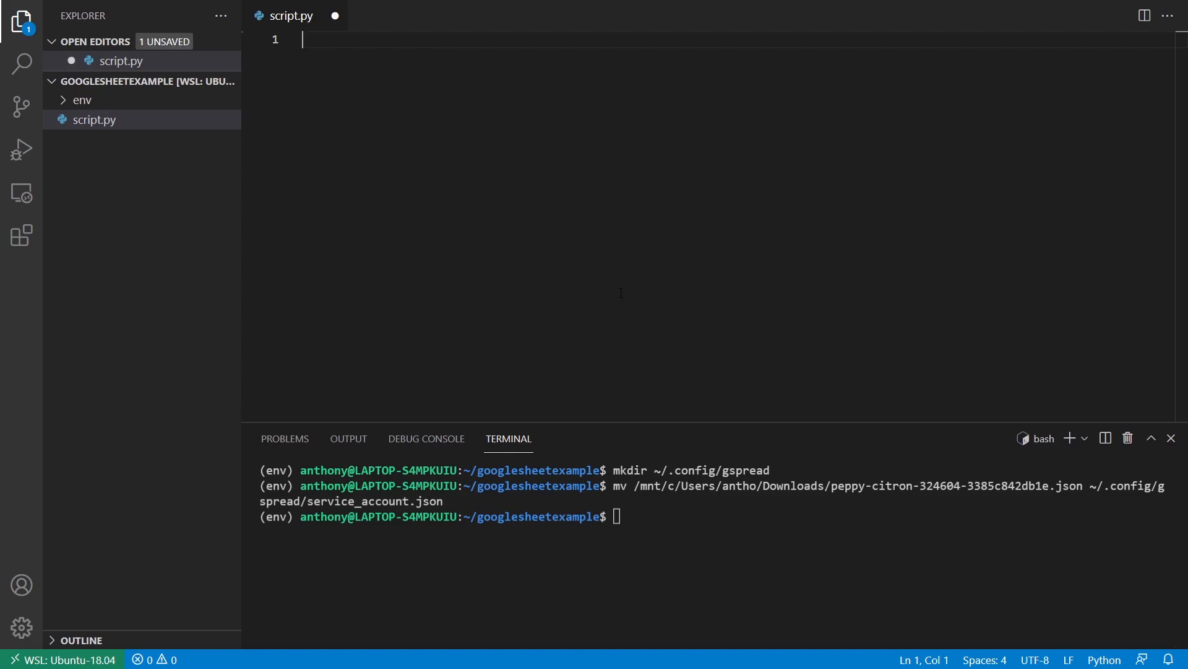
text(import gs)
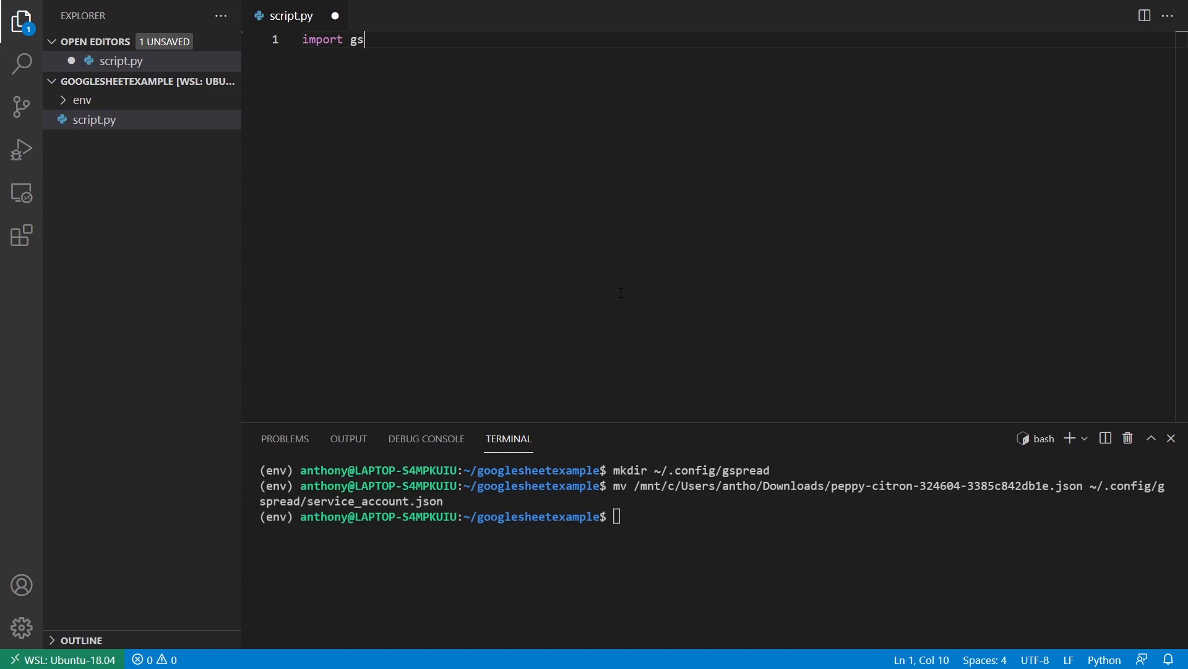
text(pread)
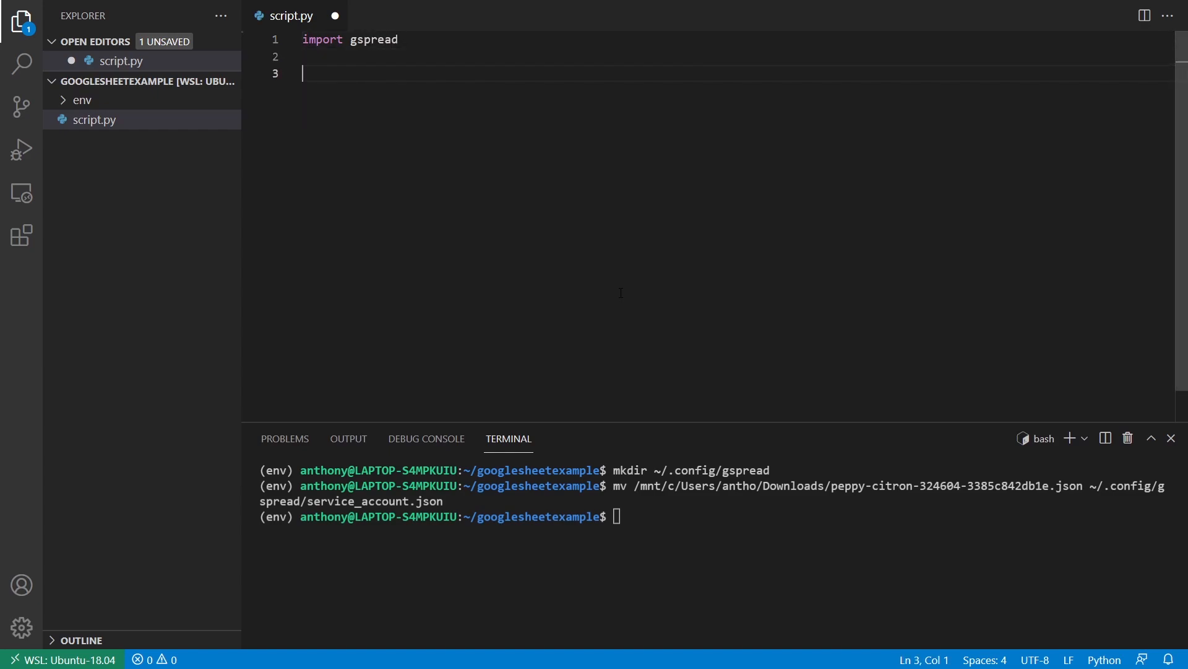
text(sa =)
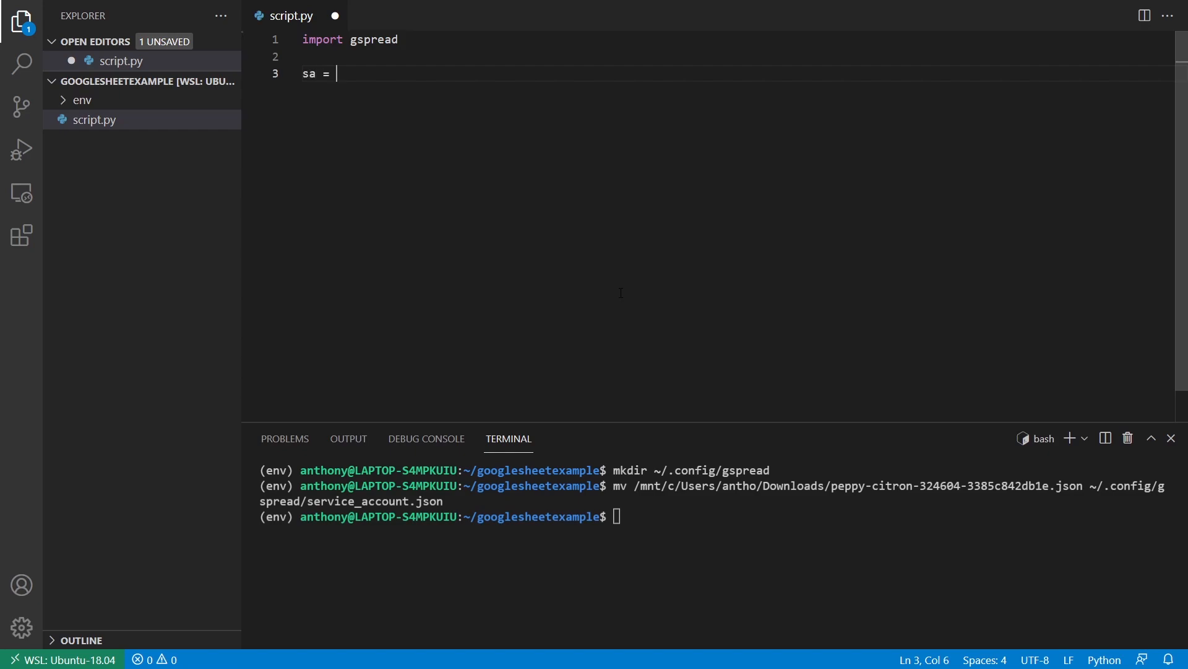
text(gspread.)
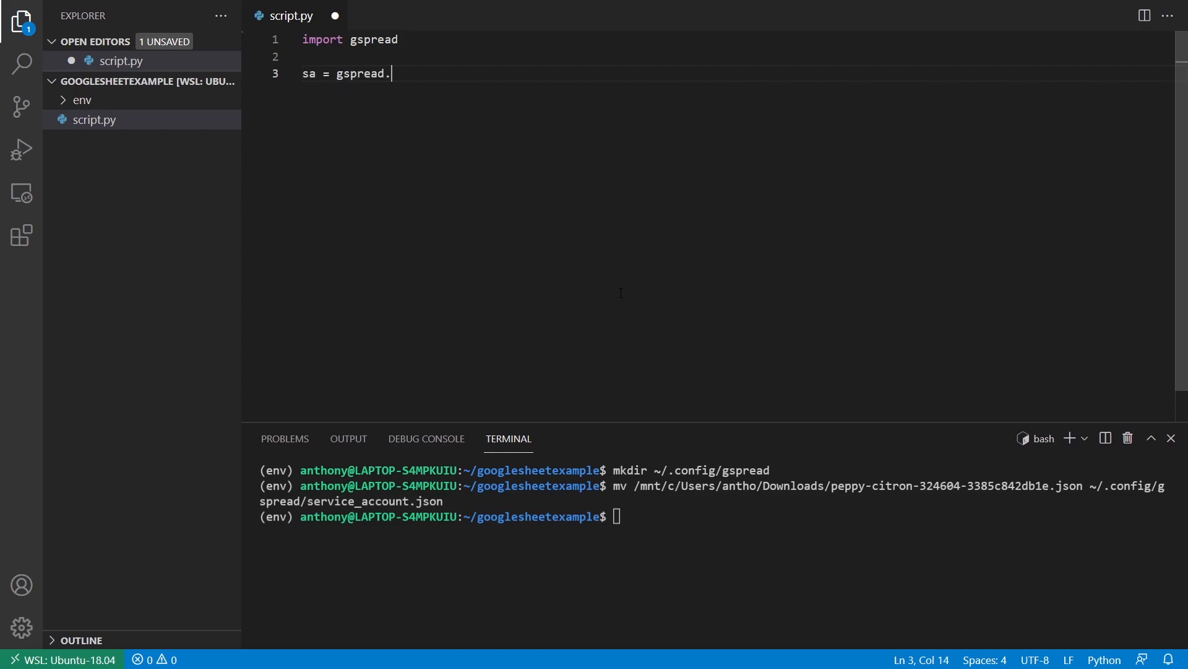
text(service_acc)
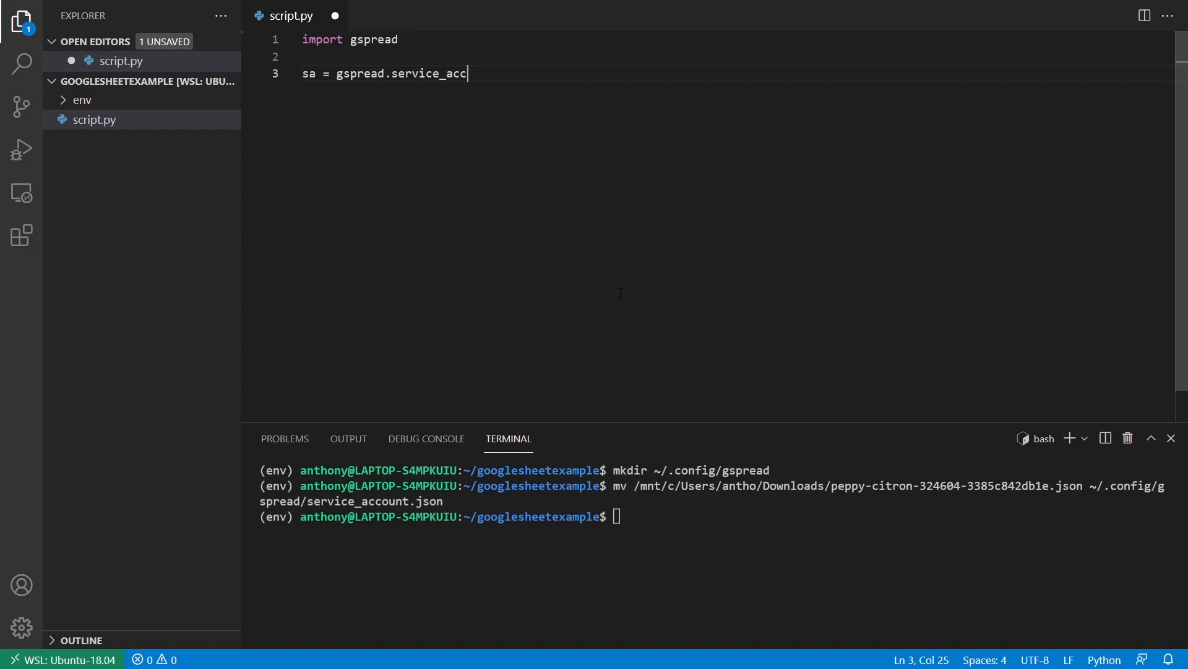
text(ount())
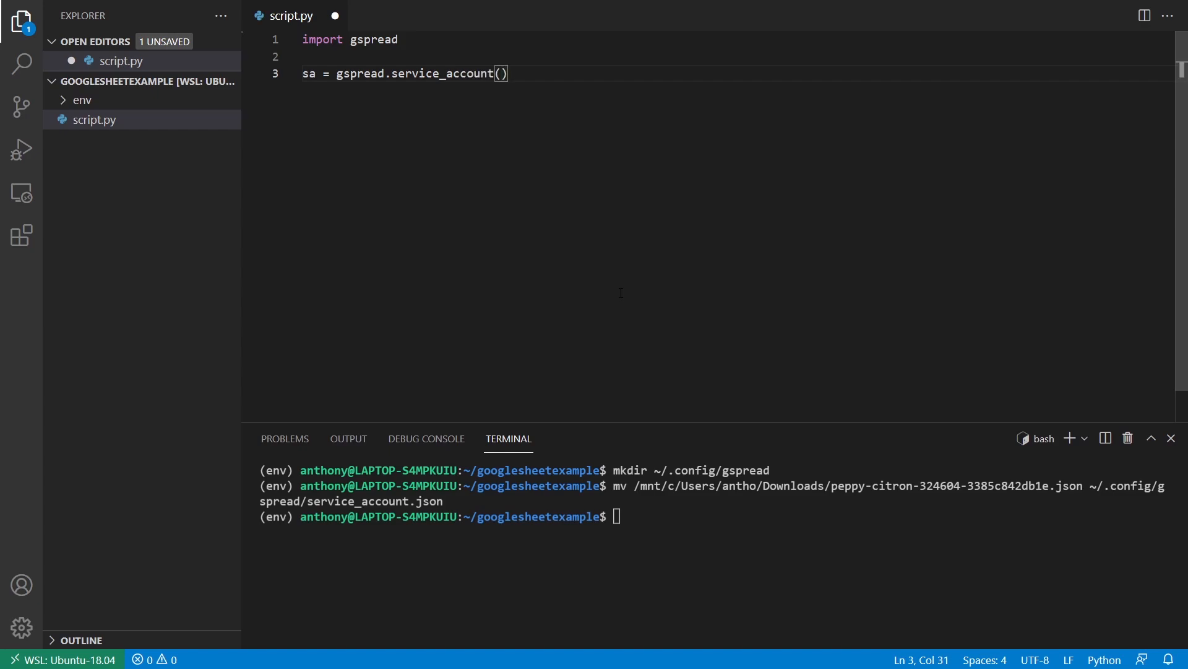
- Try a filename="service_account.json" argument, then remove it so the call takes no arguments
key(Left)
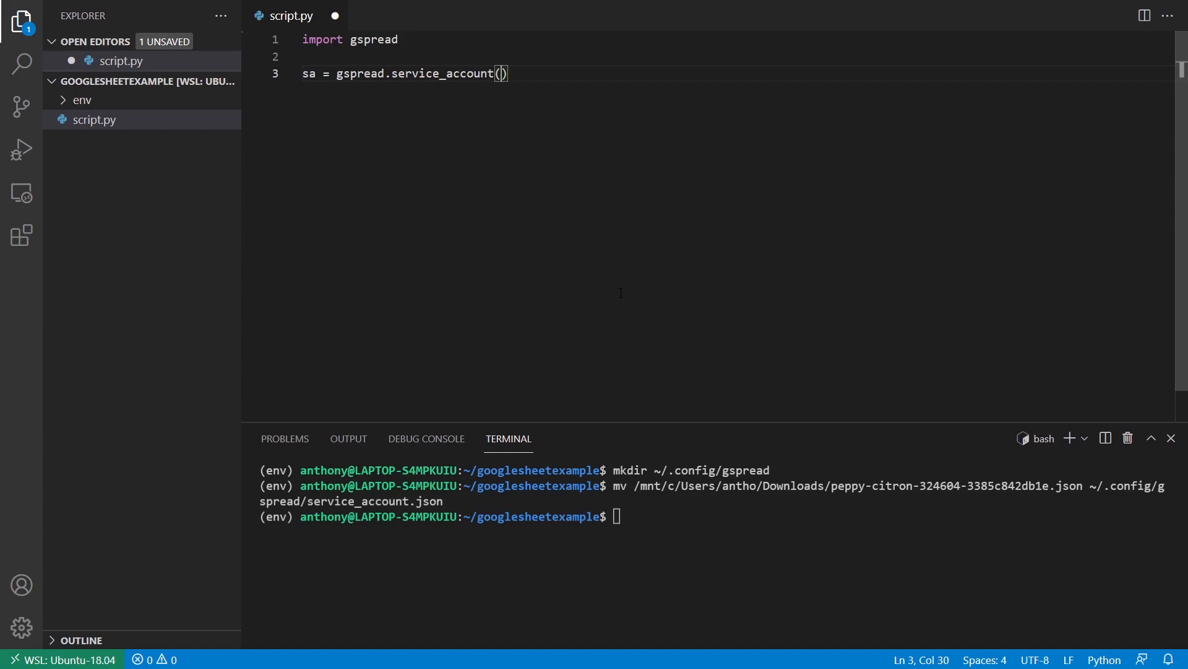
text(")
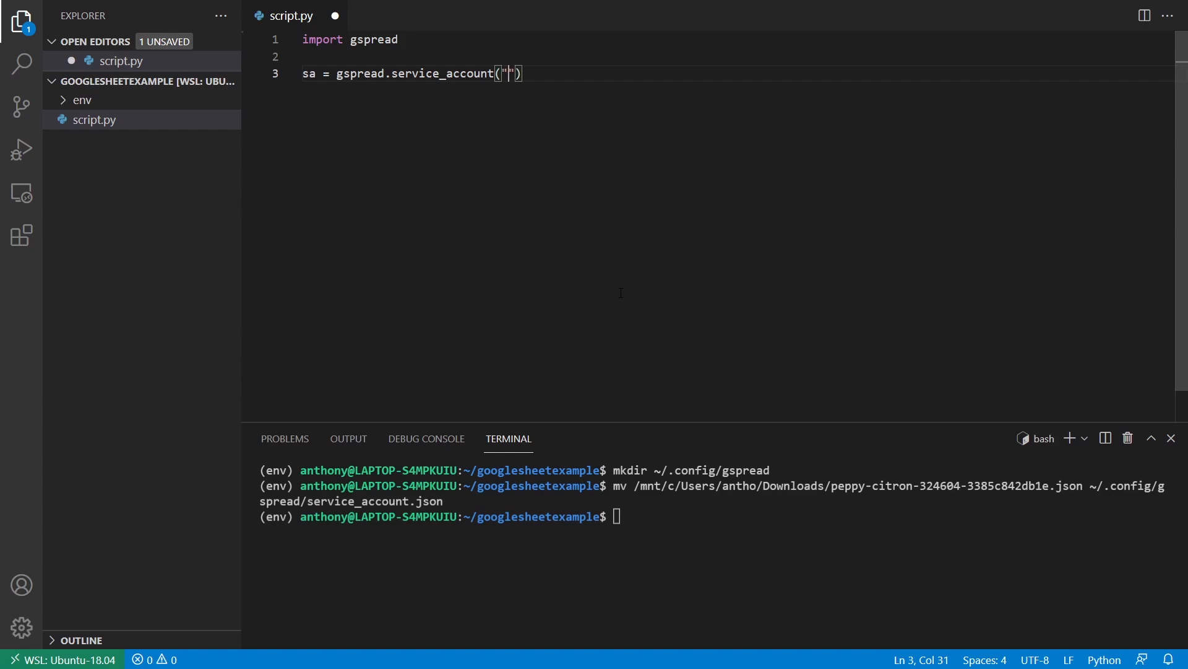
text(filename=)
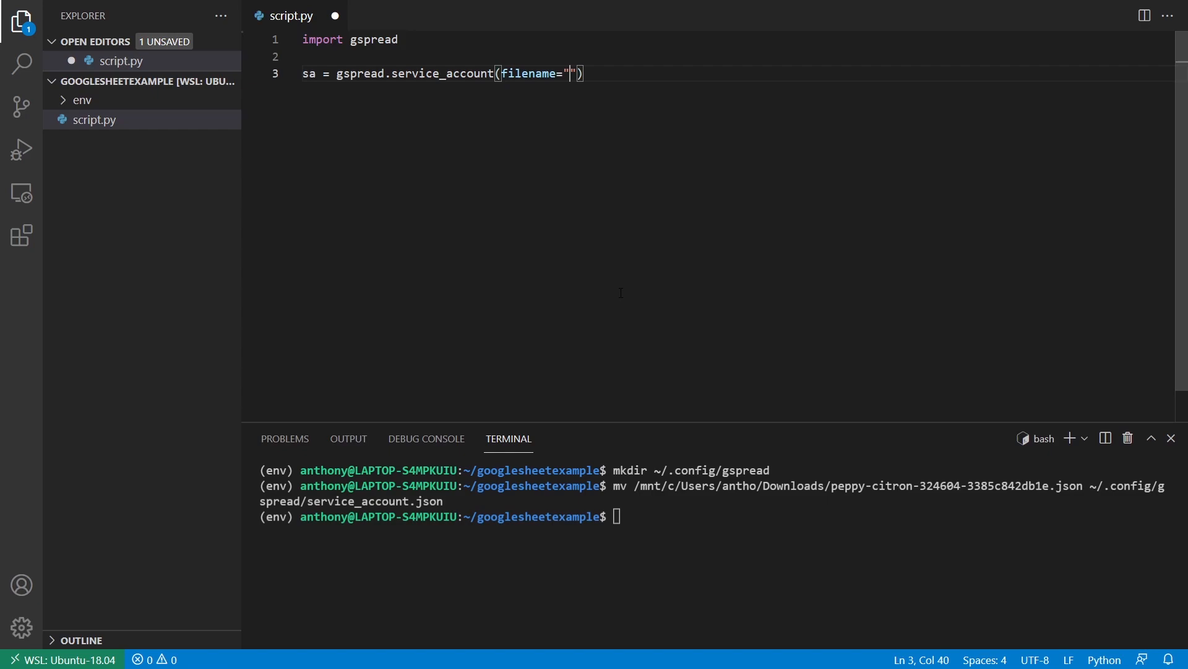
text(service)
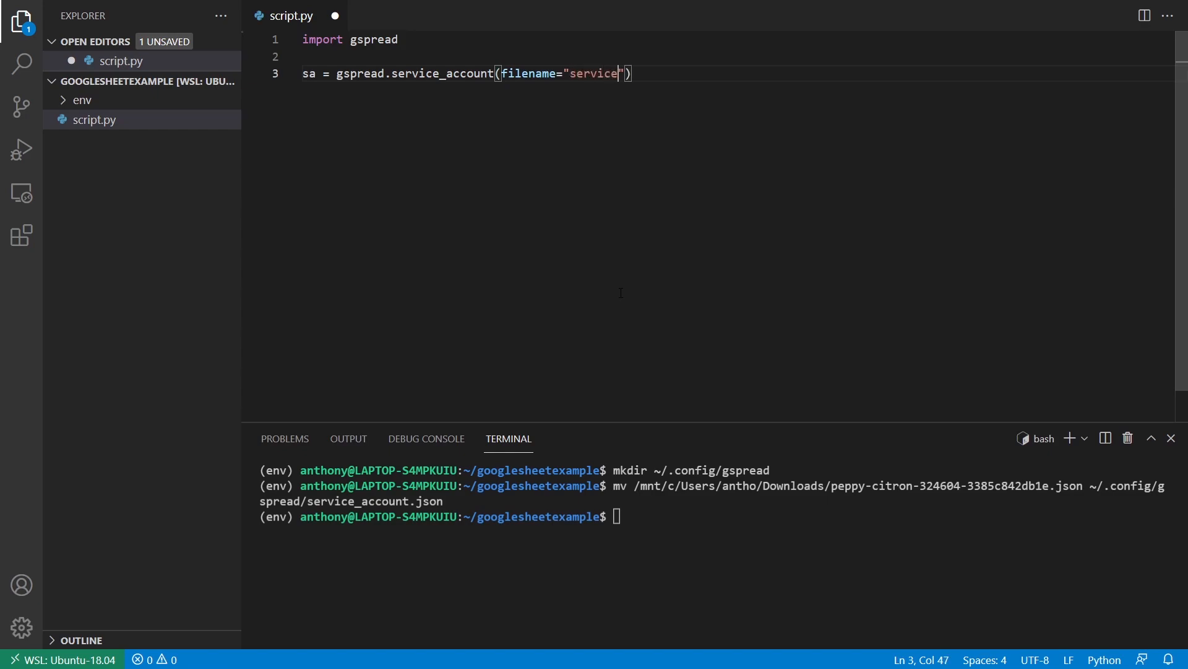
text(_account.json)
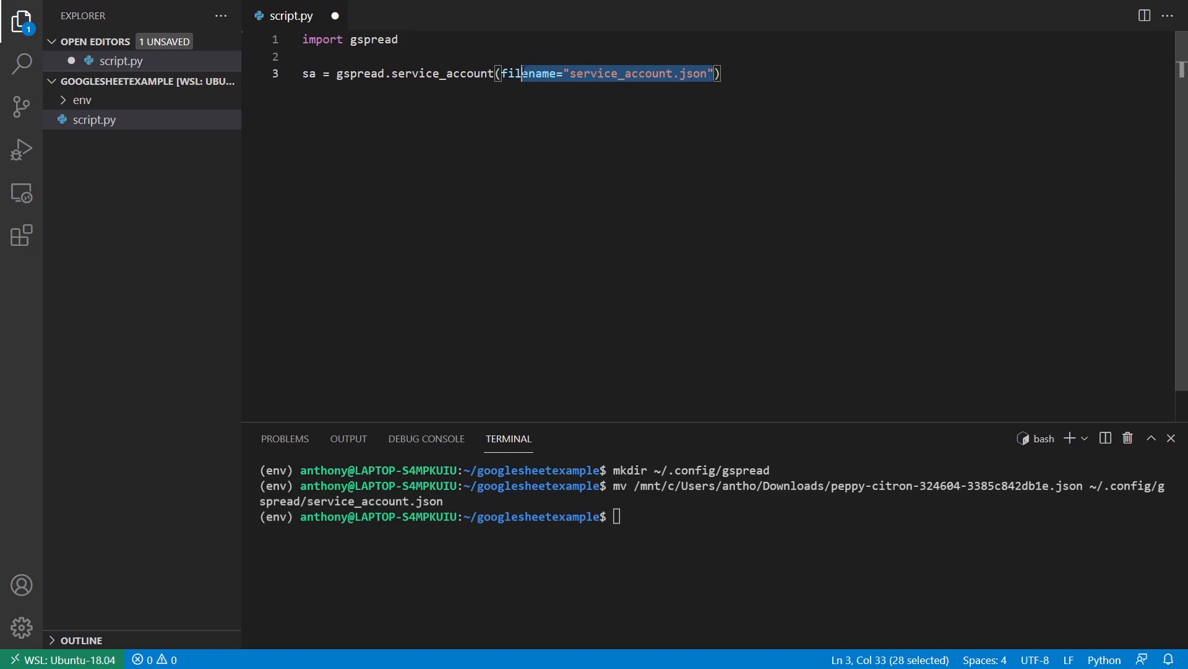
key(Delete)
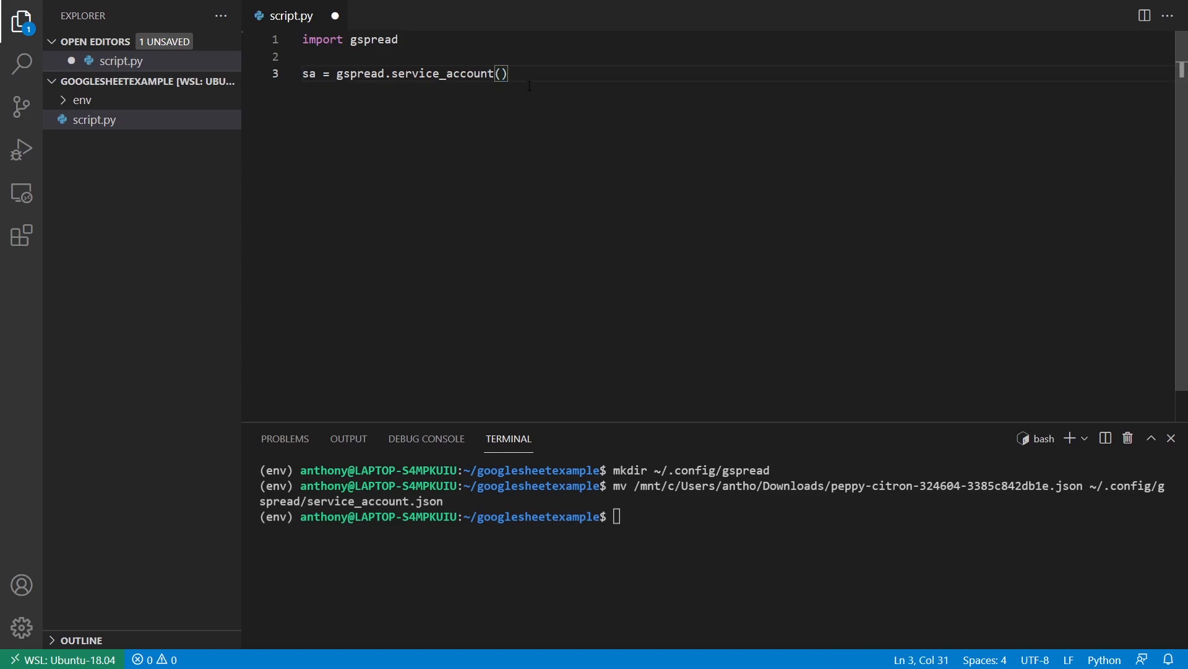
key(Return)
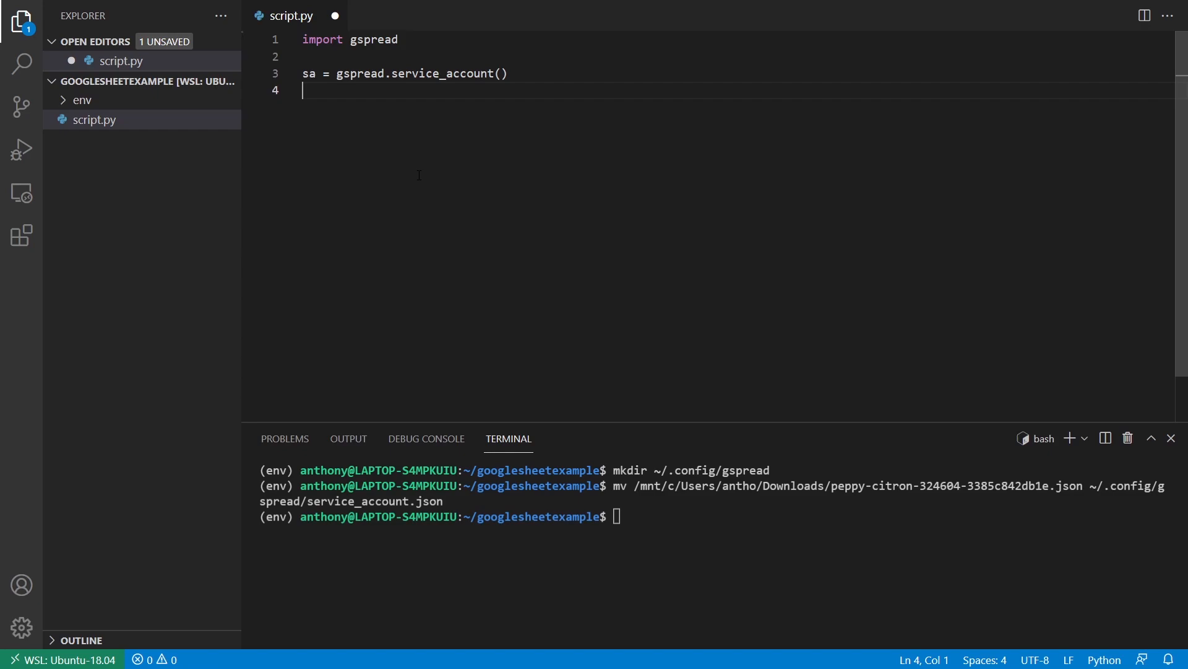
- Add sh = sa.open("StudentsTest") to open the spreadsheet by name
text(sh =)
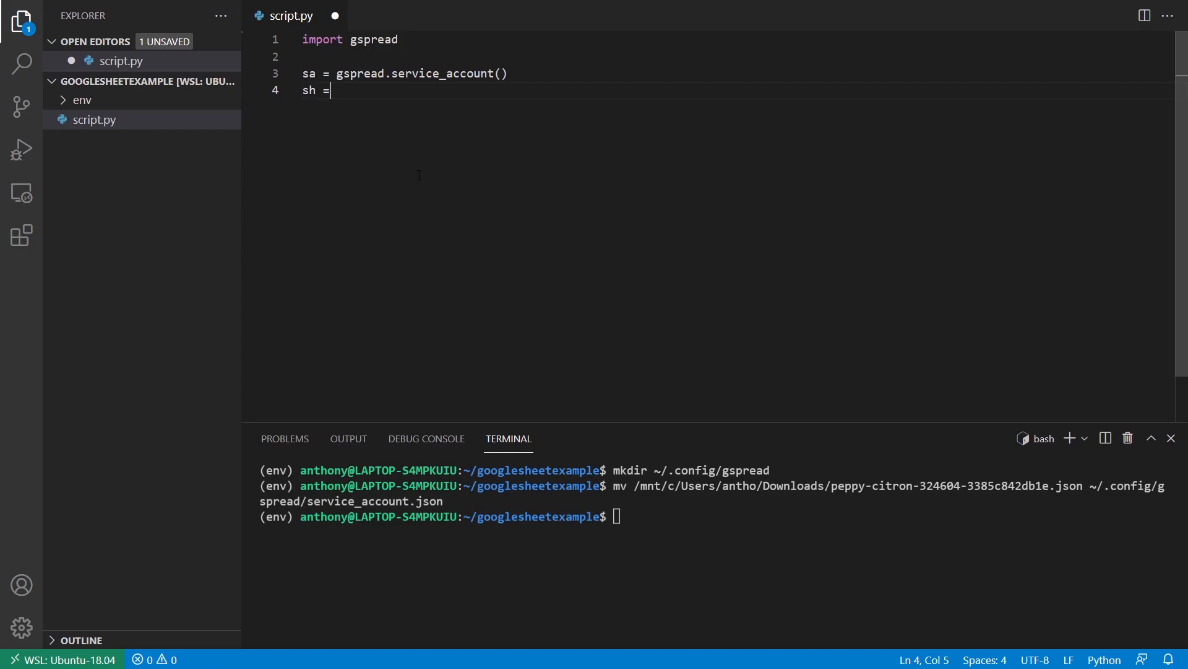
text(sa)
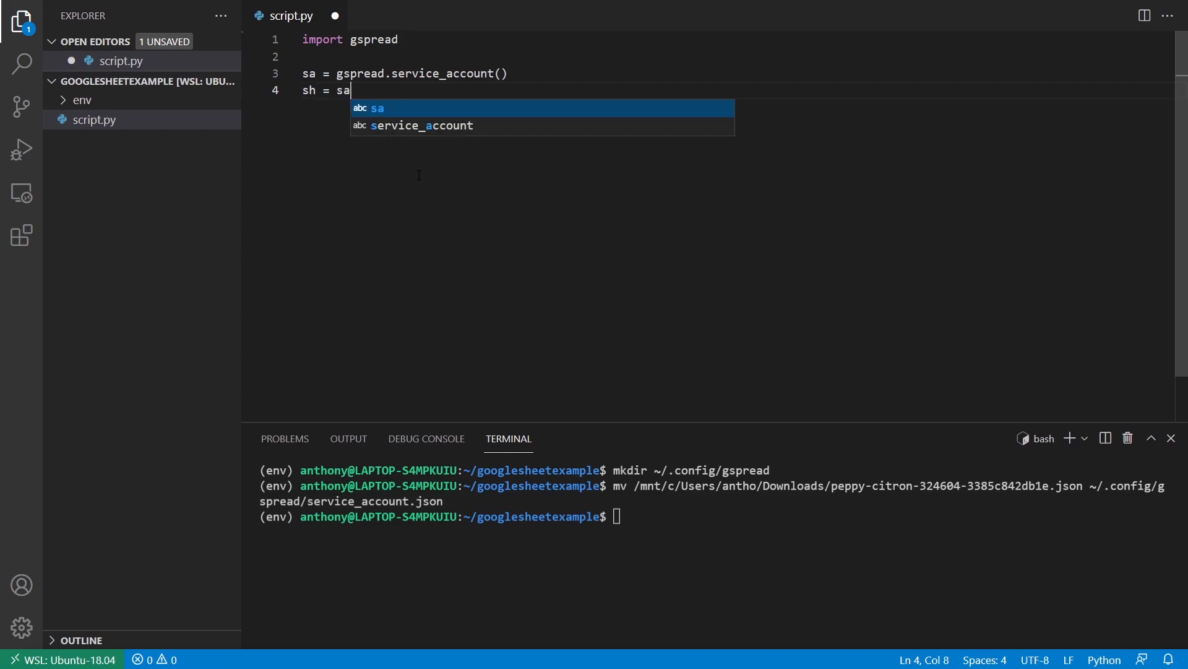
text(.)
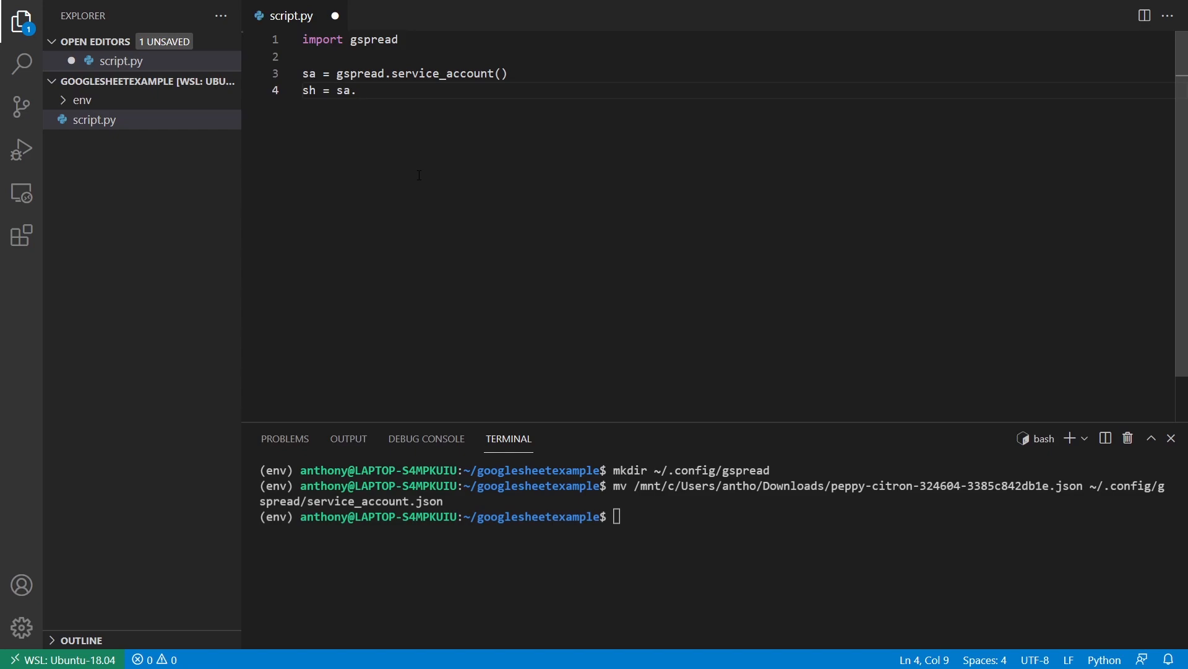
text(open(""))
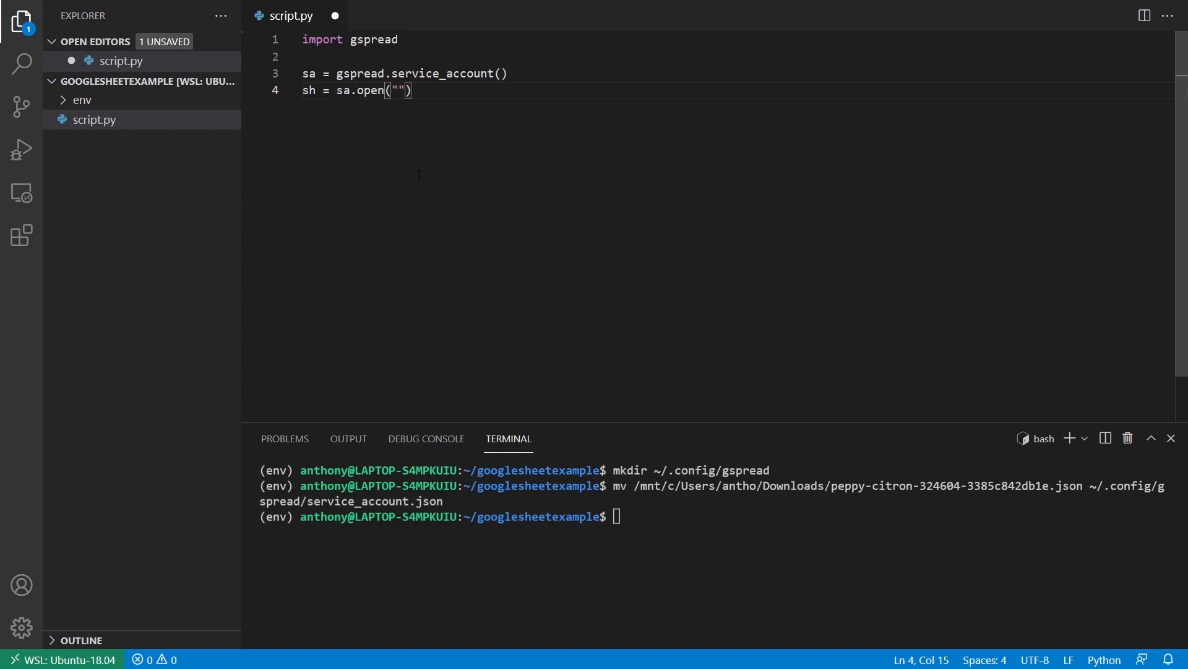
text(Studen)
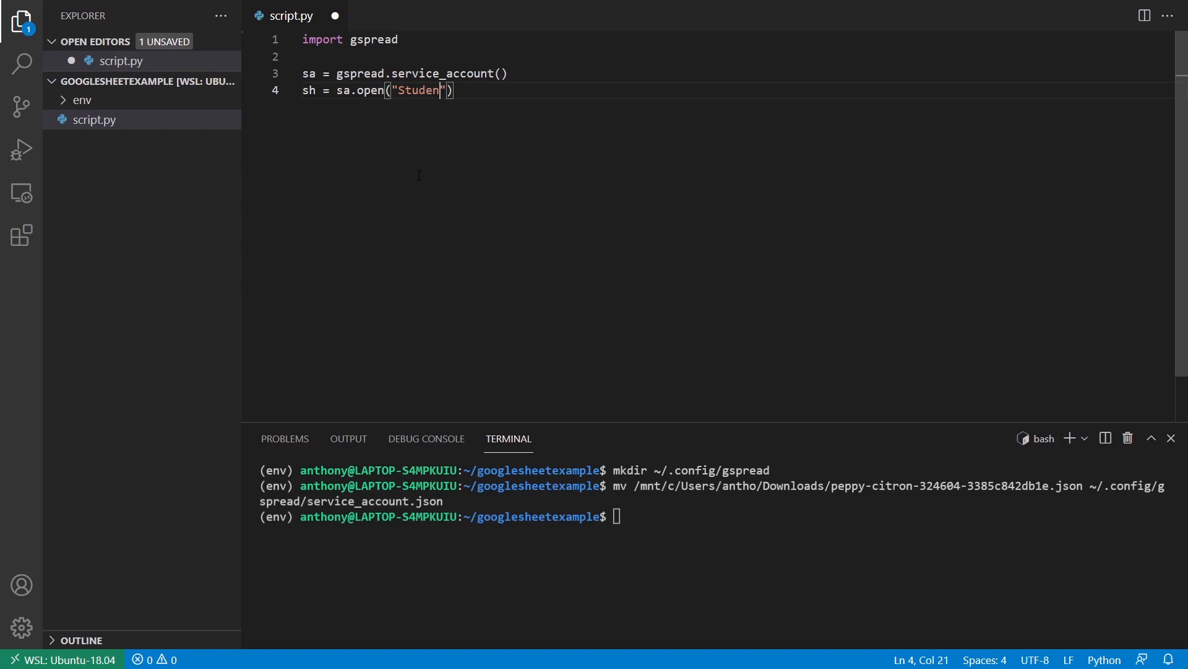
text(t)
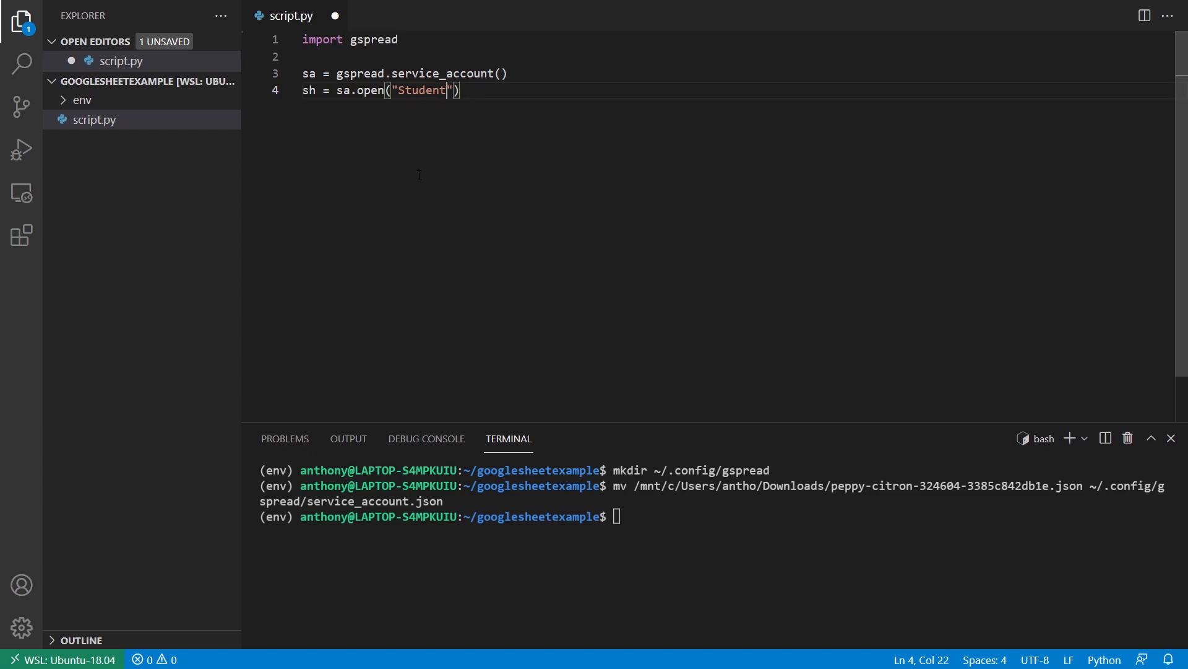
text(sTest)
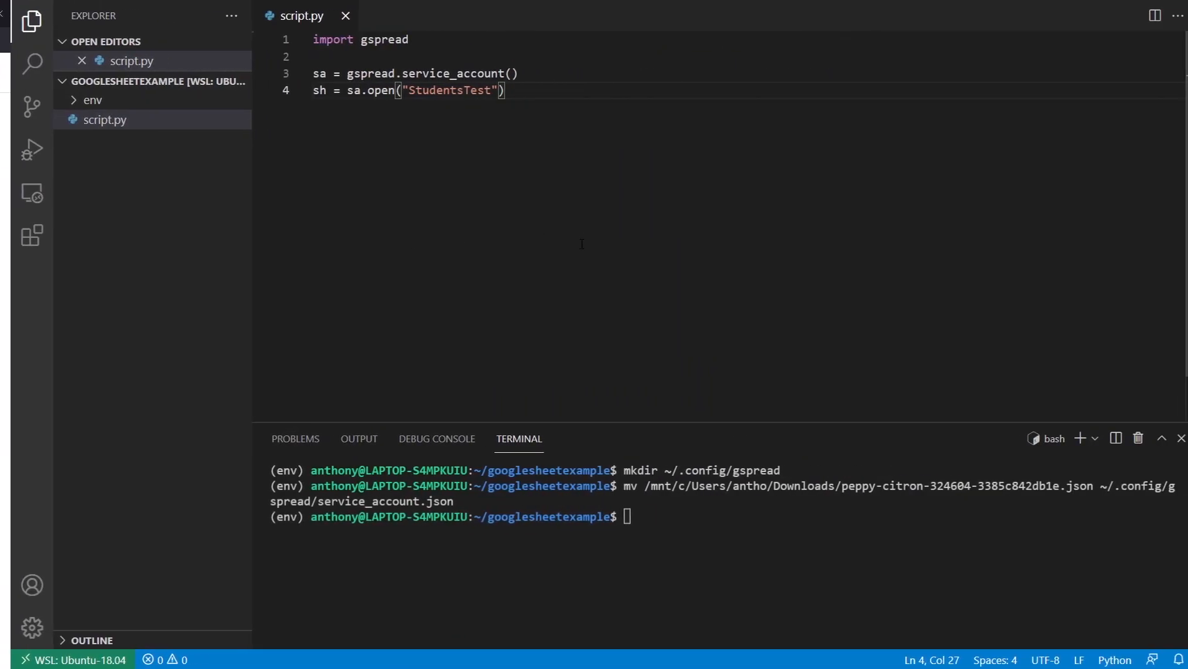
- Run python script.py with the misspelled StudentsTests name to see SpreadsheetNotFound, then clear the terminal
text(python script.py)
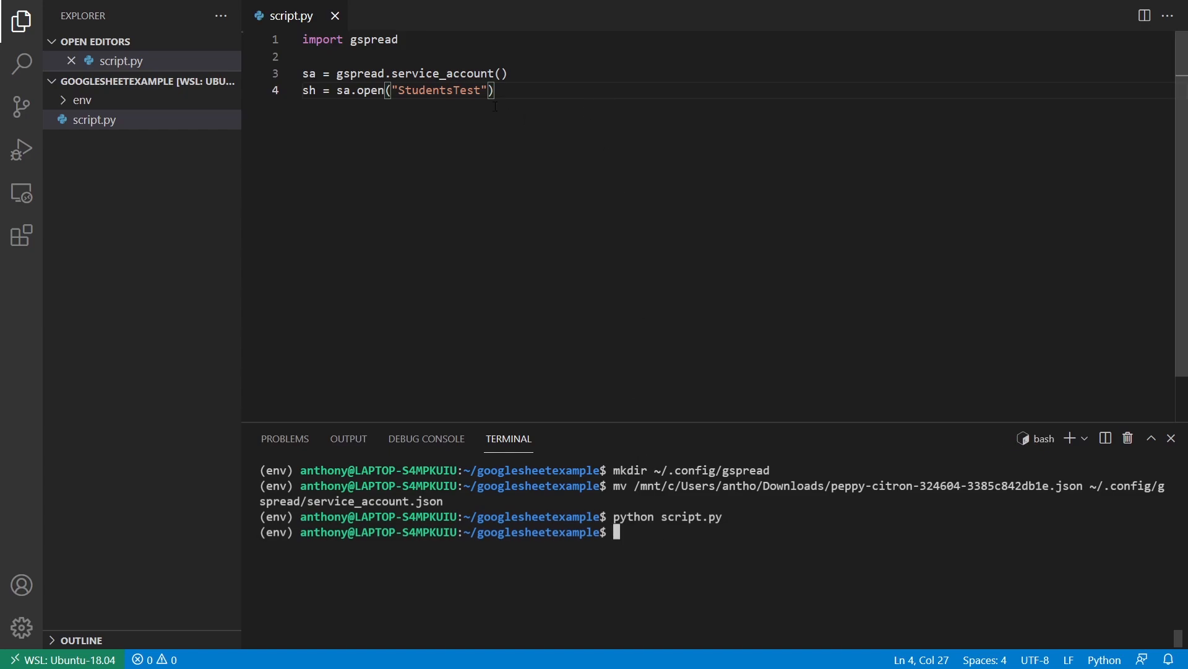
text(s)
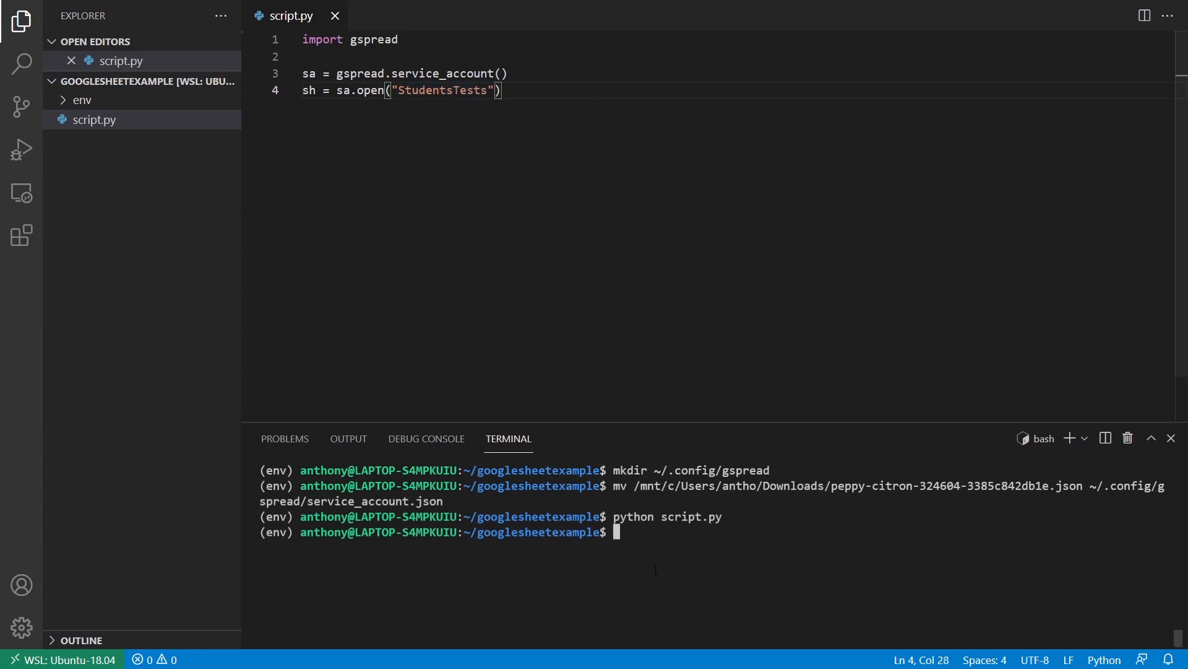
key(Return)
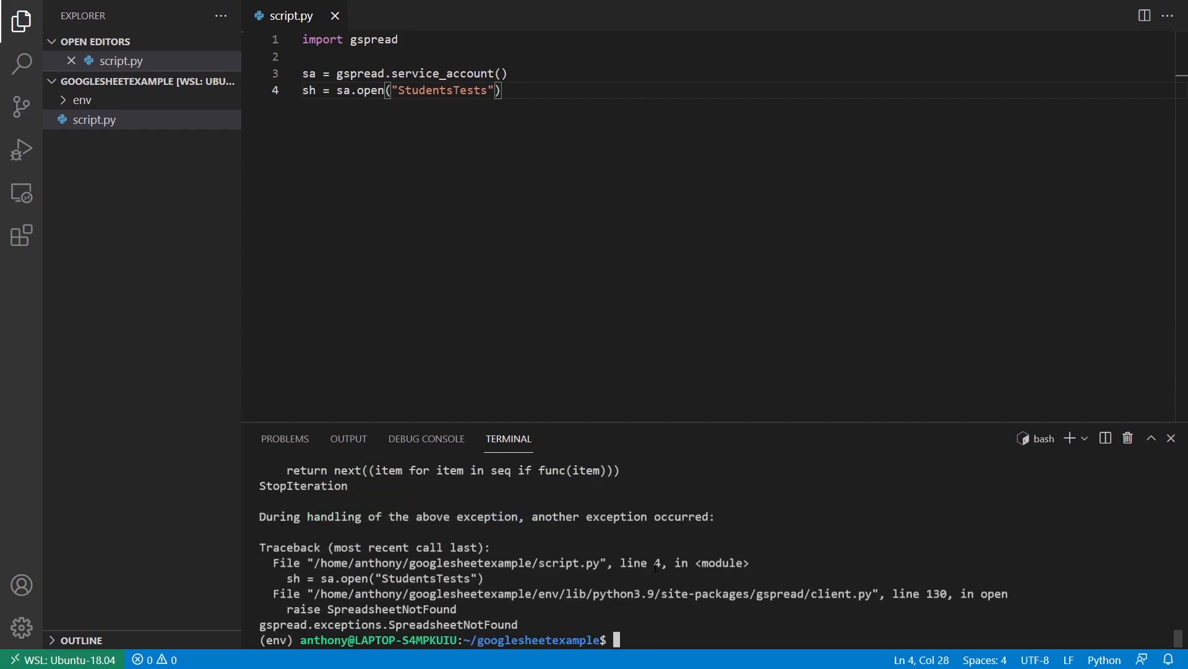
mouse_move(629, 593)
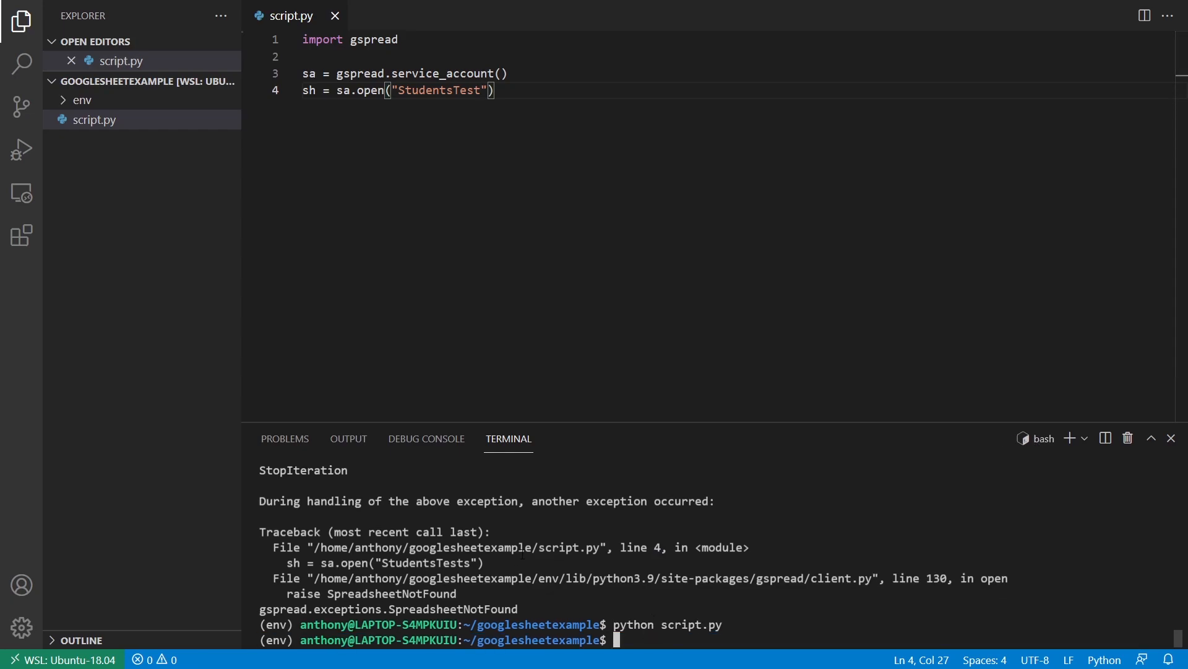
key(Enter)
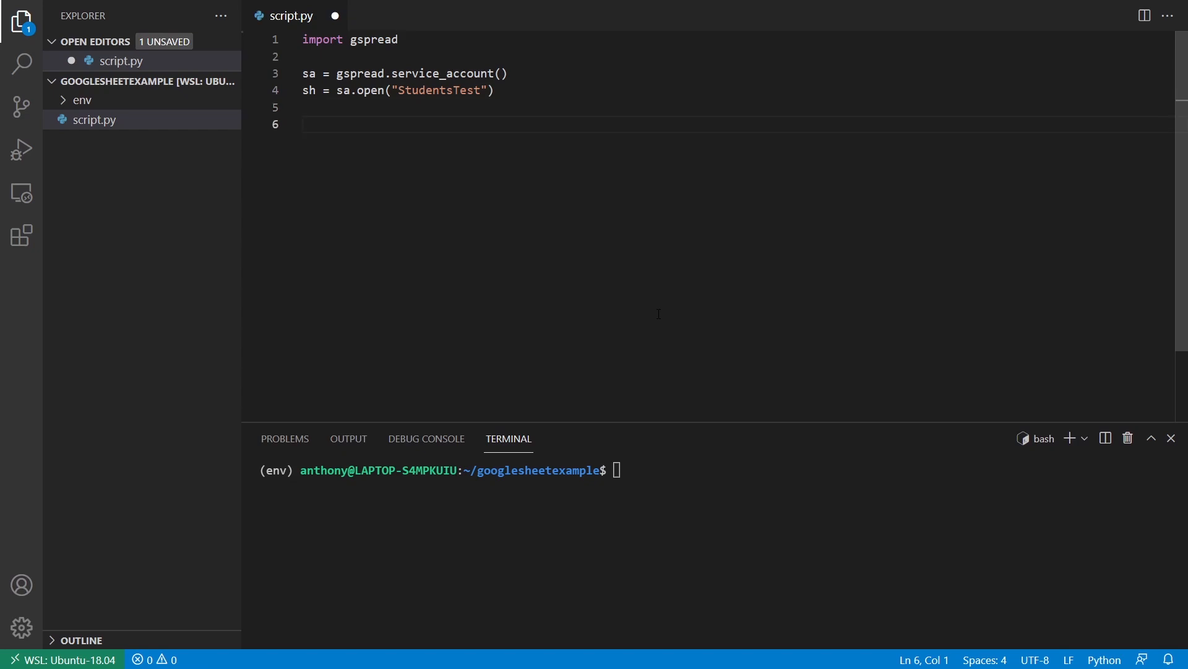
- Add wks = sh.worksheet("Class Data") to grab the Class Data worksheet
text(wks)
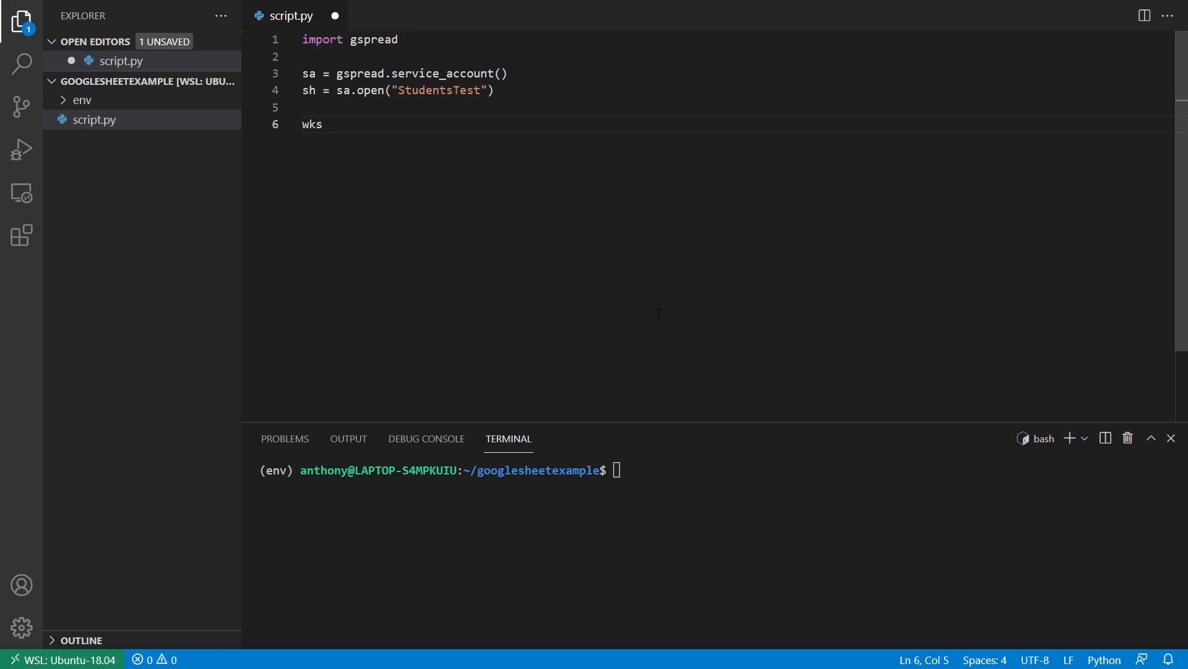
text(= sh.)
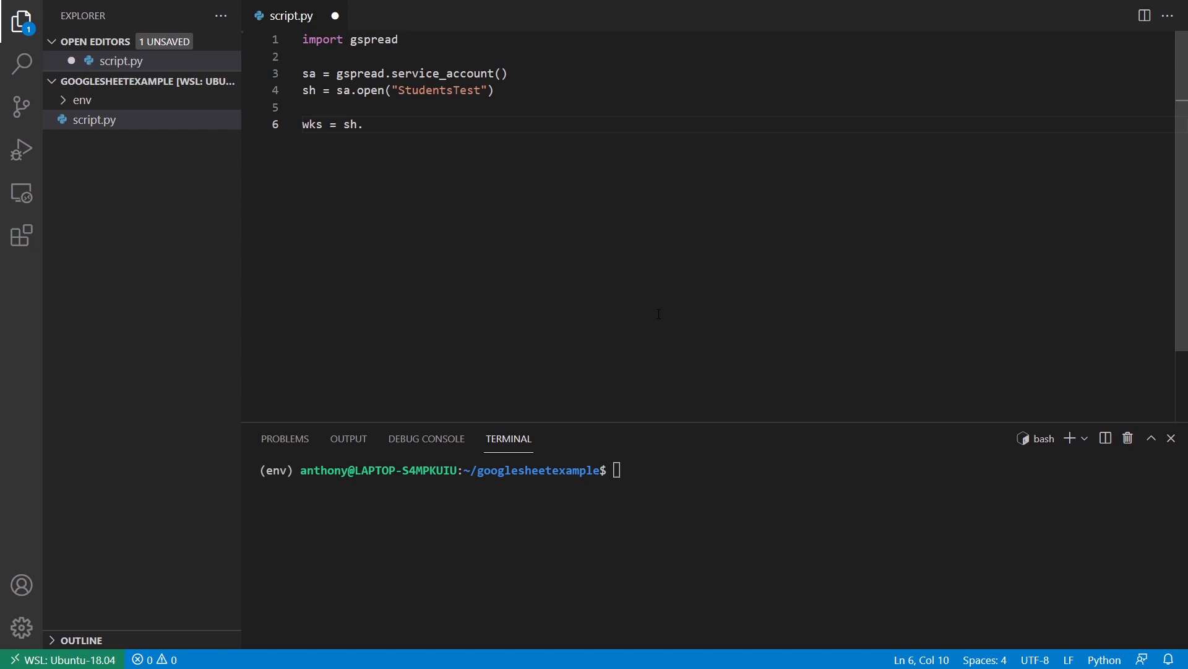
text(worksheet(")
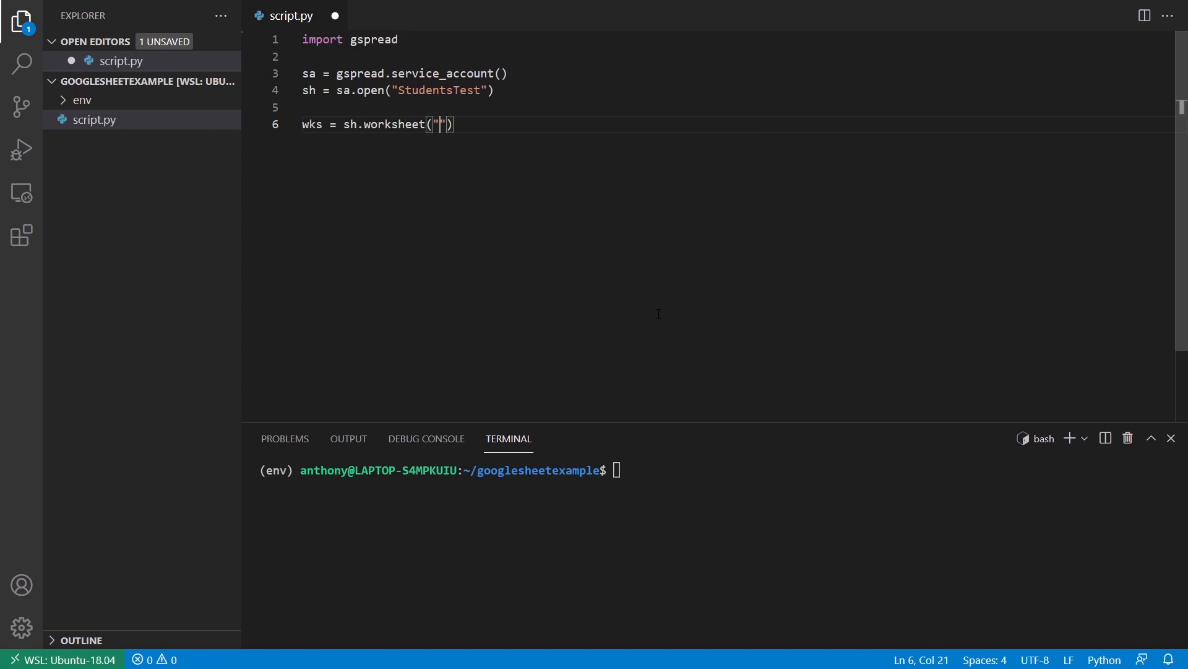
text(Class Da)
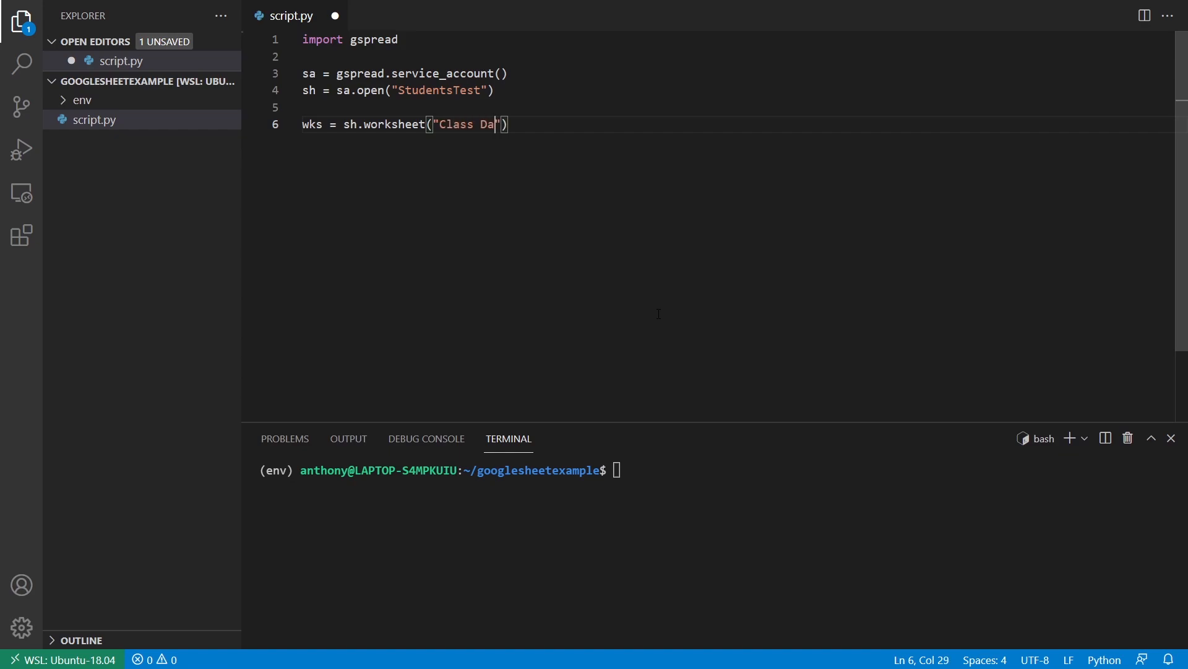
text(ta)
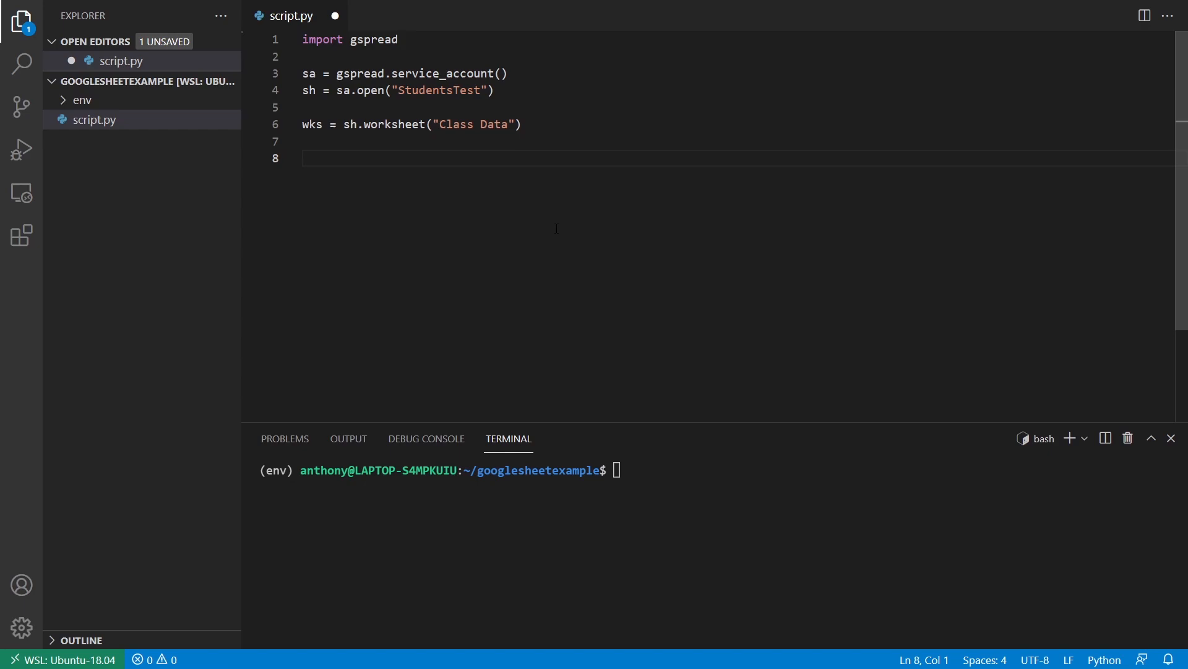
- Print 'Rows' with wks.row_count and start the 'Cols:' col_count print line
text(print()
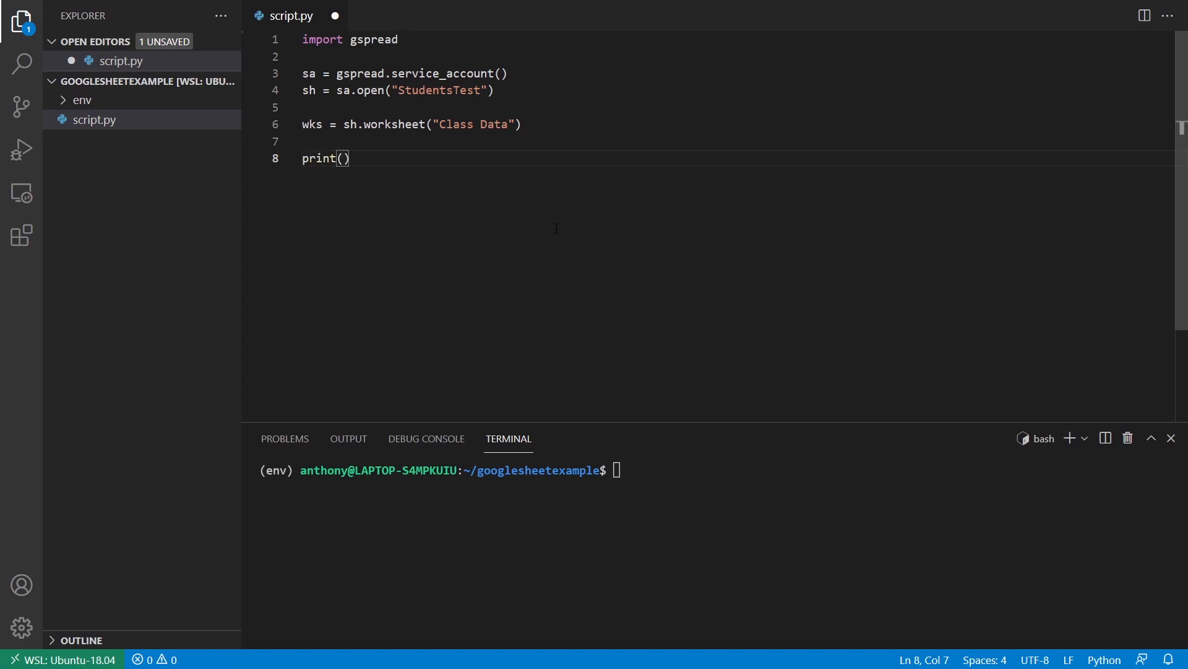
text('Rows')
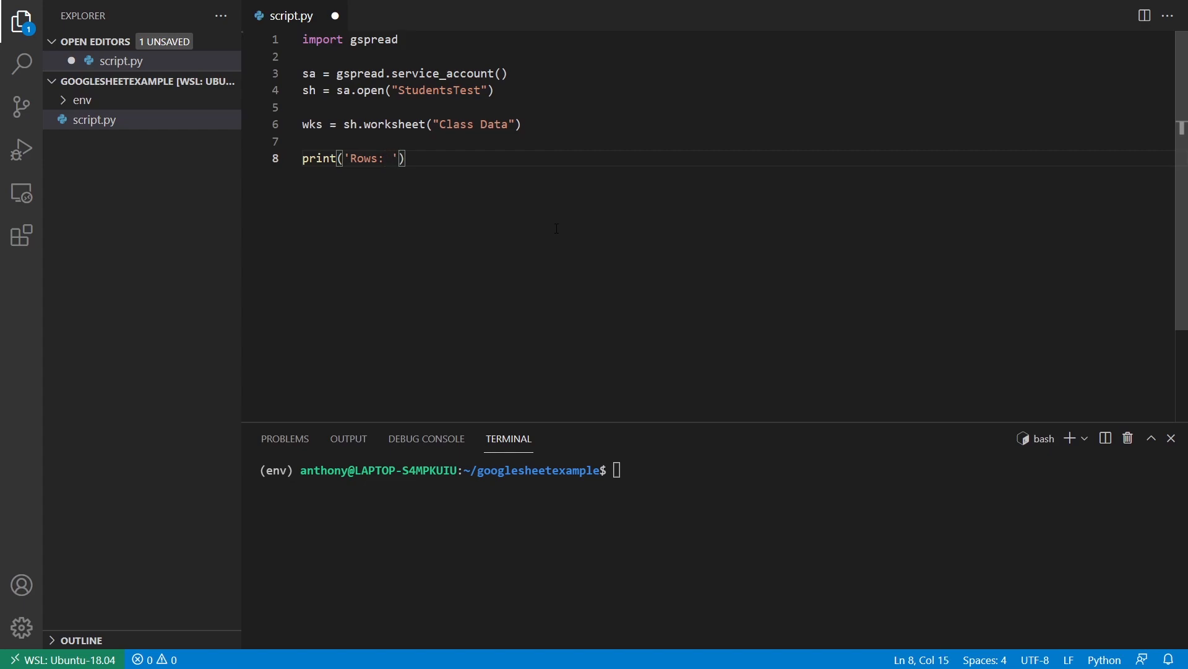
text(, wks.row_co)
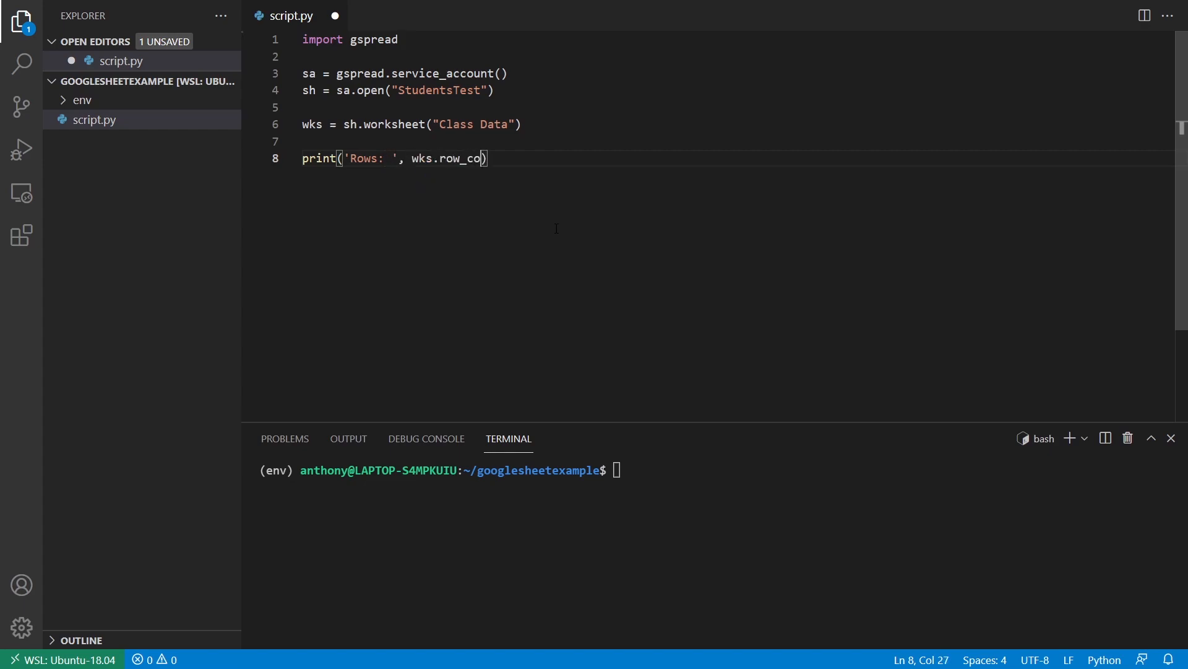
text(unt))
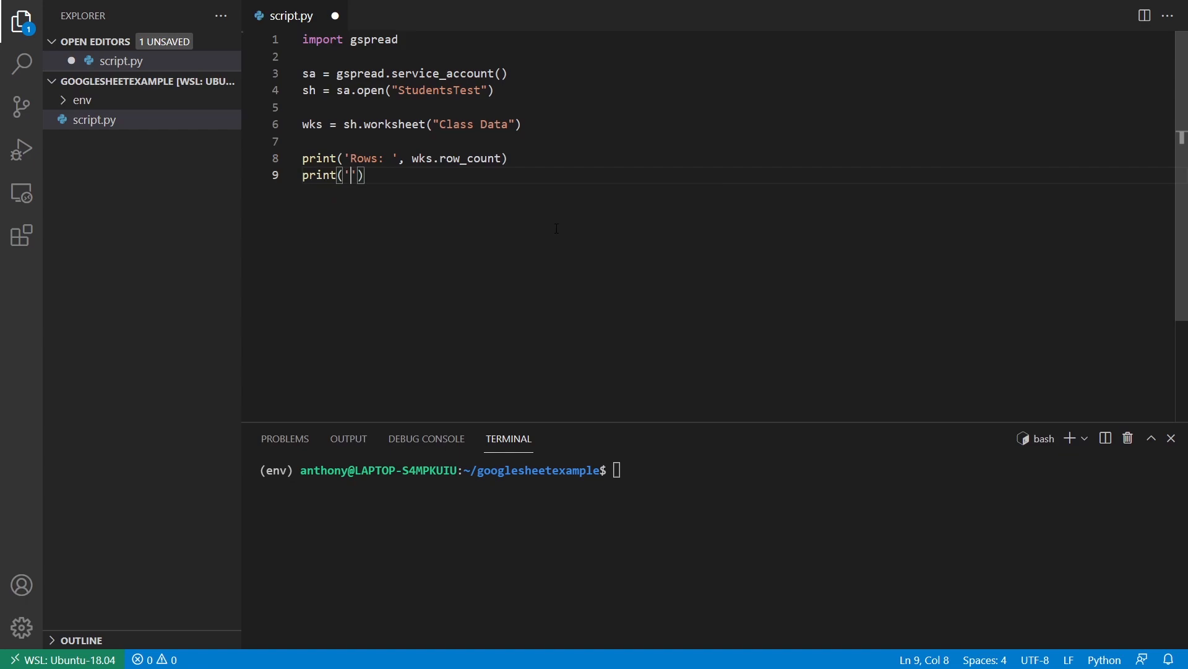
text(Cols:)
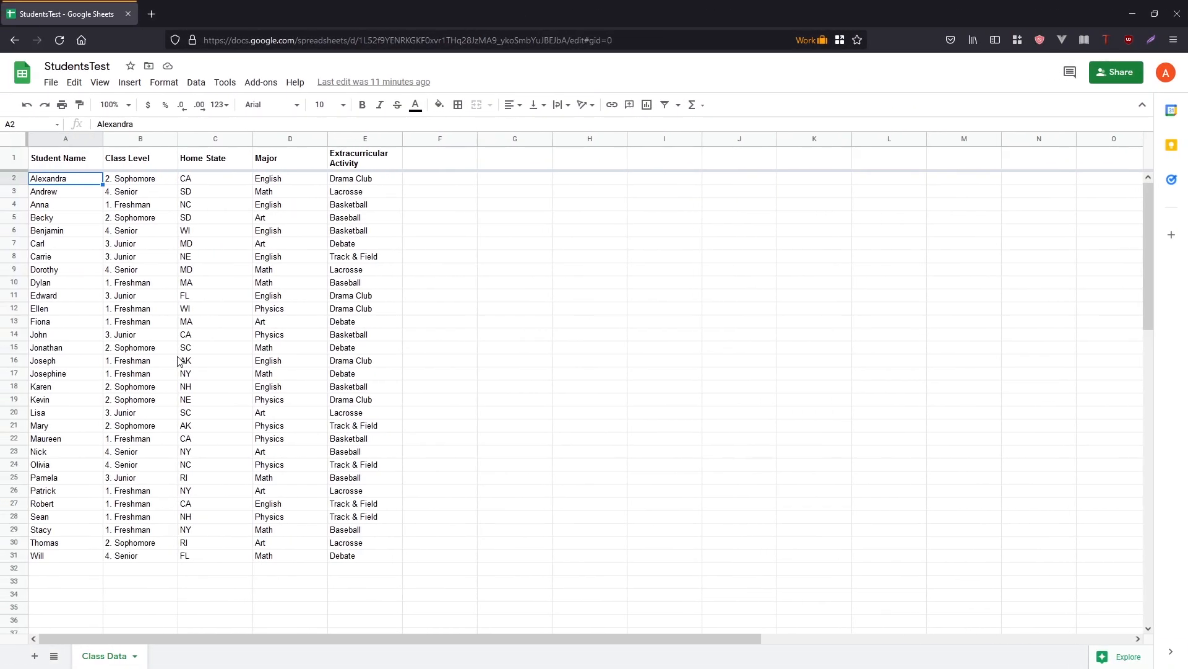
- Select the empty rows below Will down to row 101 and delete rows 37–101
click(65, 555)
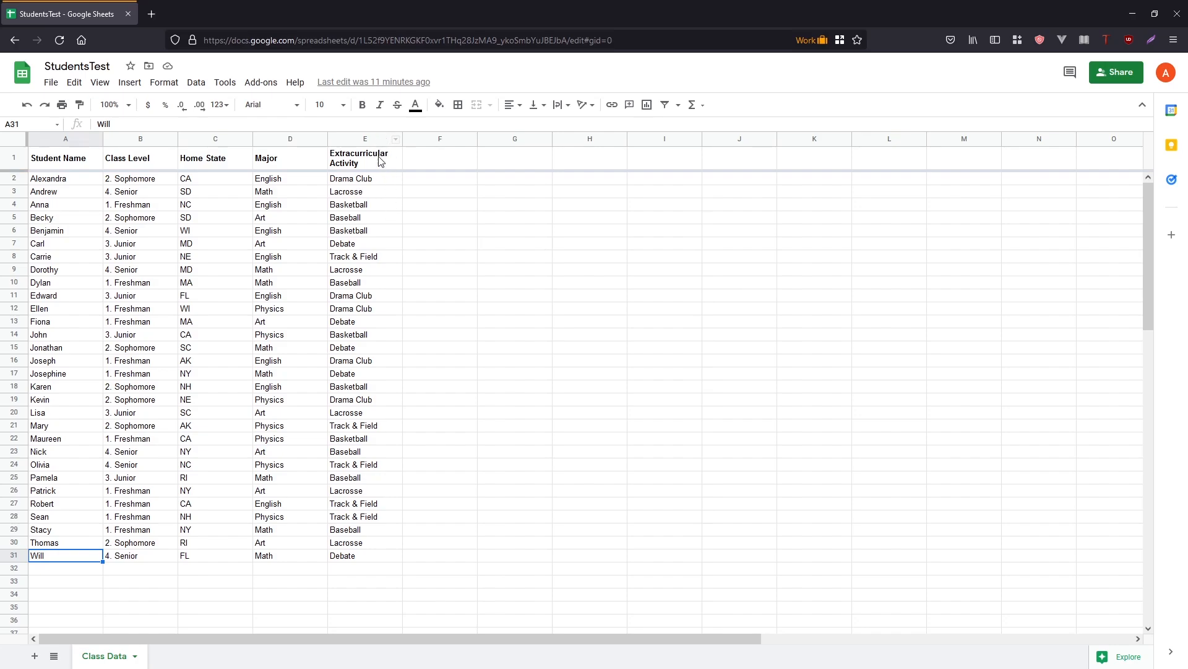
scroll(down, 3)
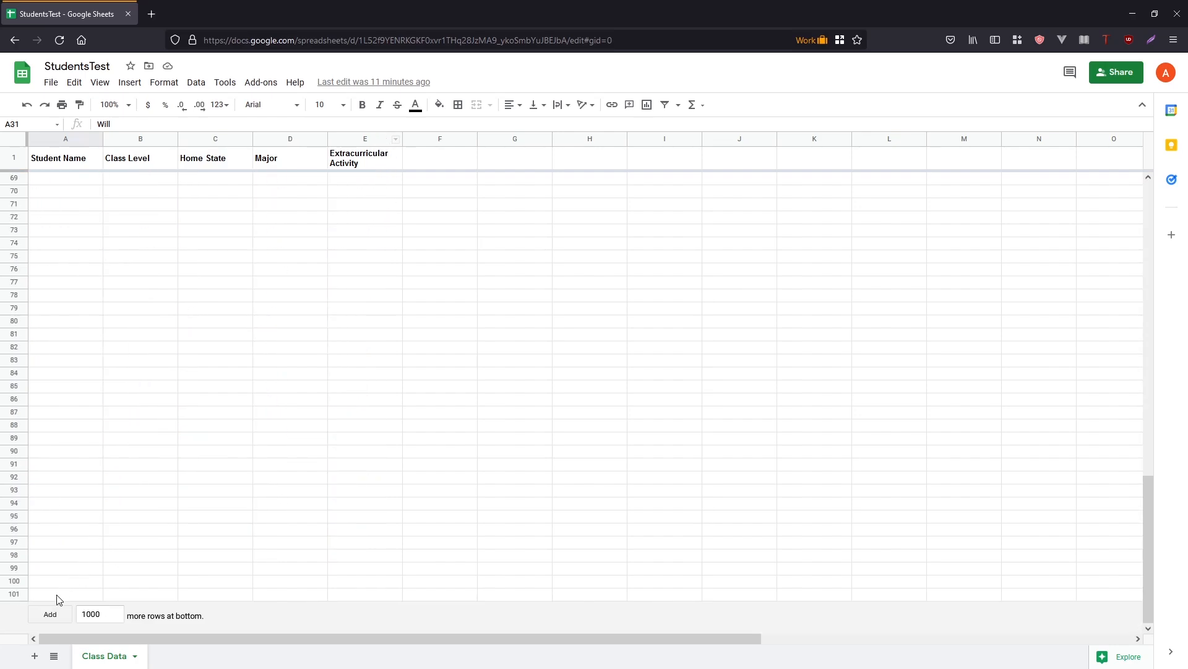
click(66, 593)
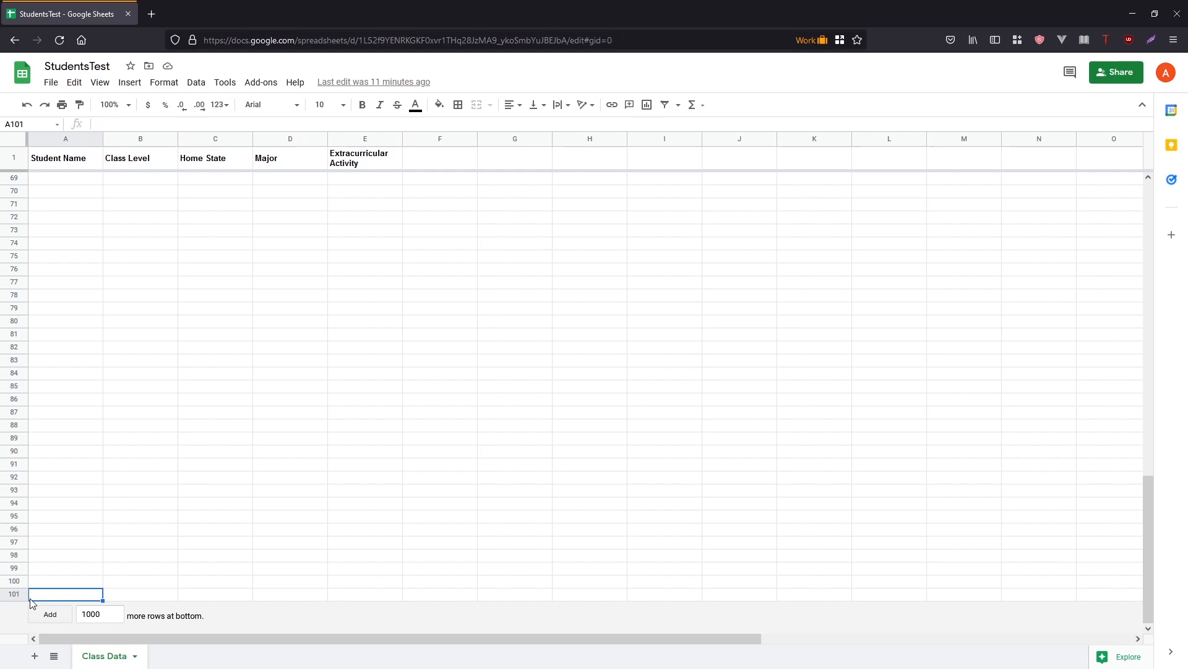
mouse_move(283, 647)
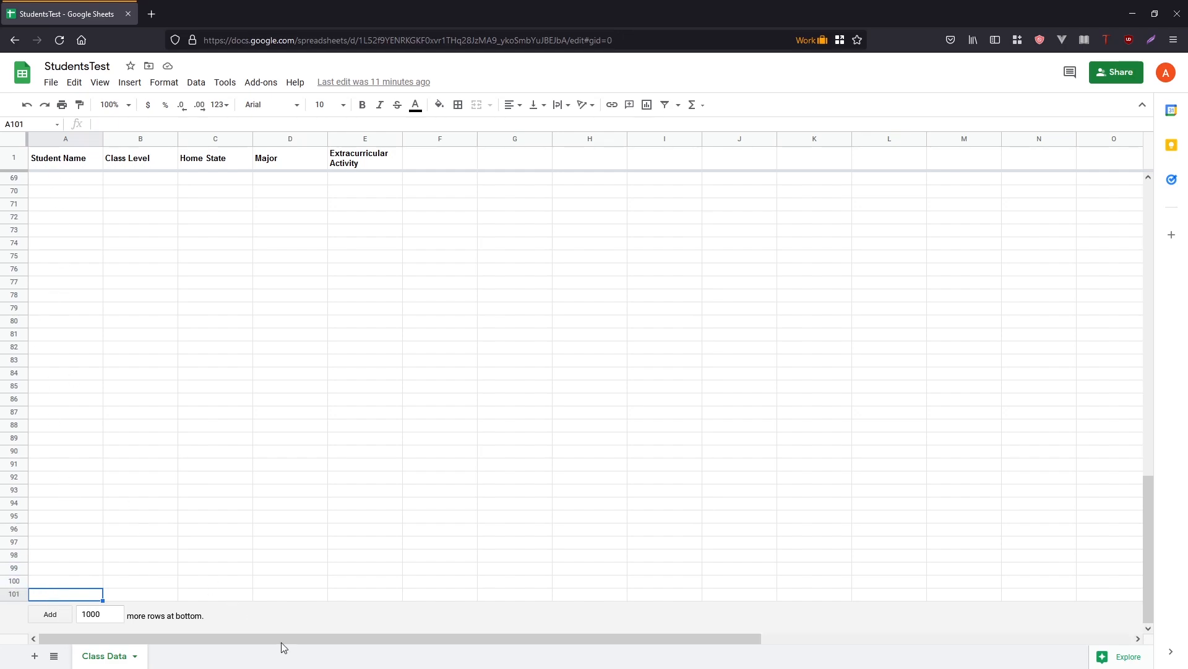
scroll(right, 3)
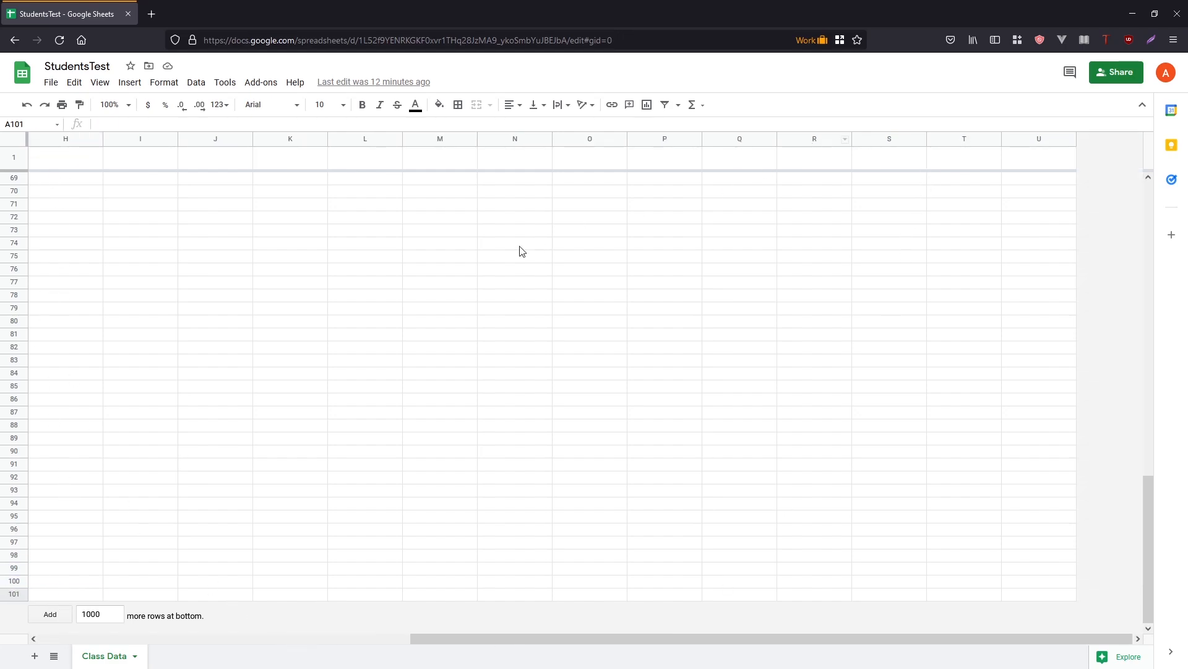
mouse_move(952, 634)
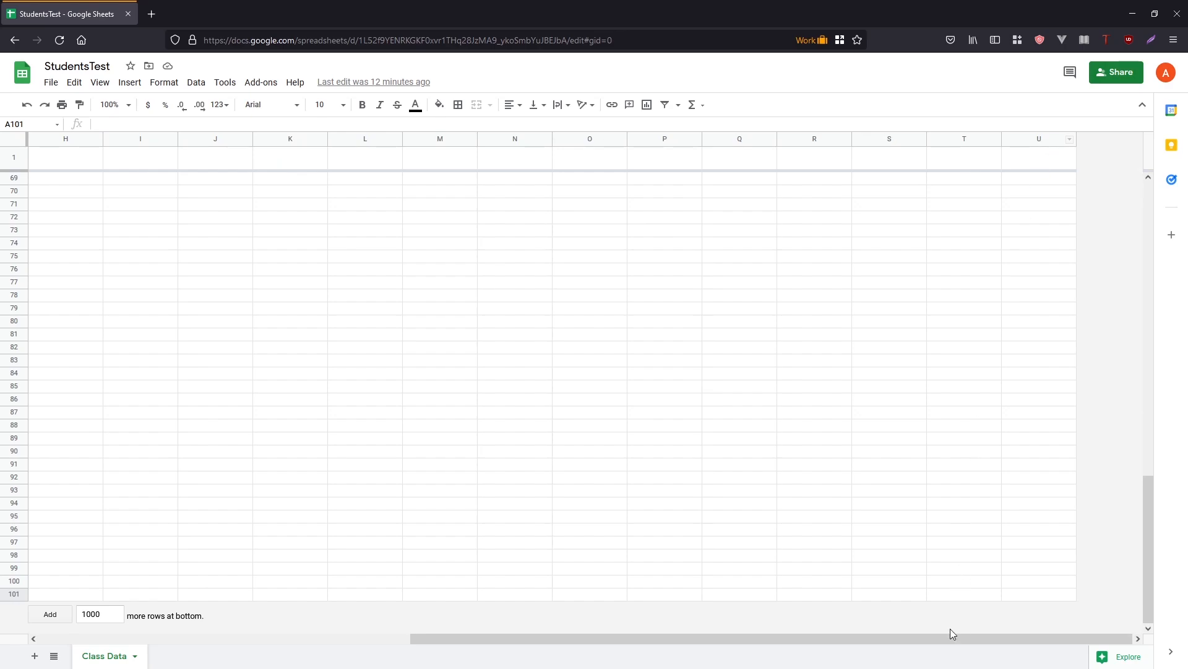
scroll(left, 3)
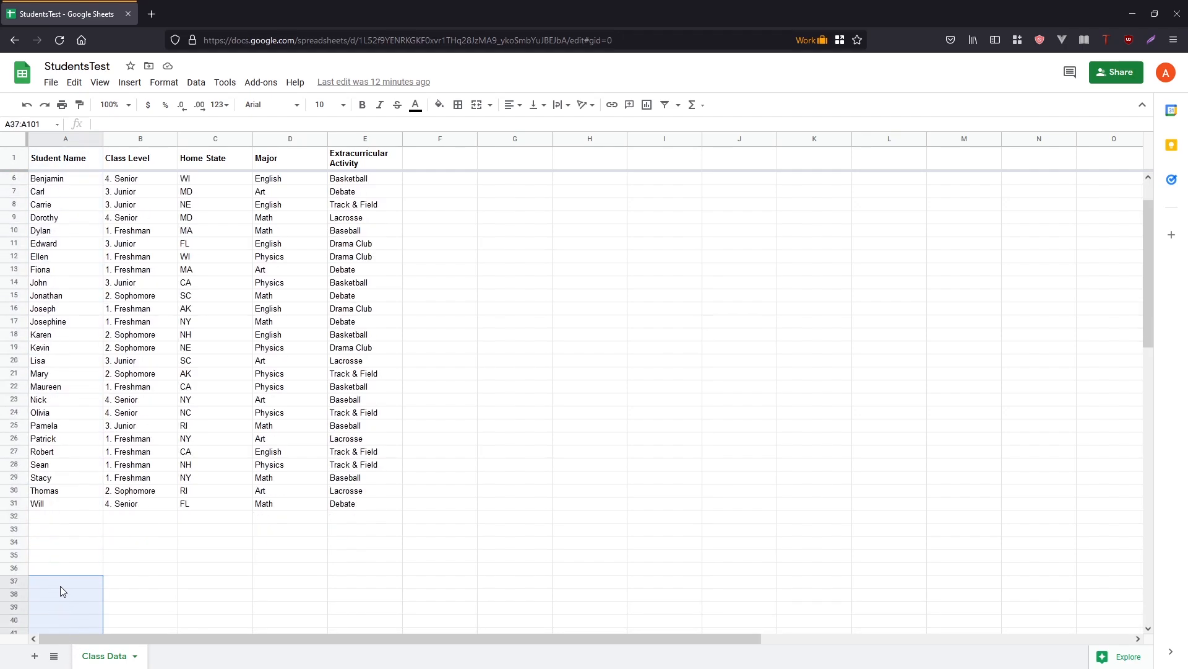
right_click(62, 592)
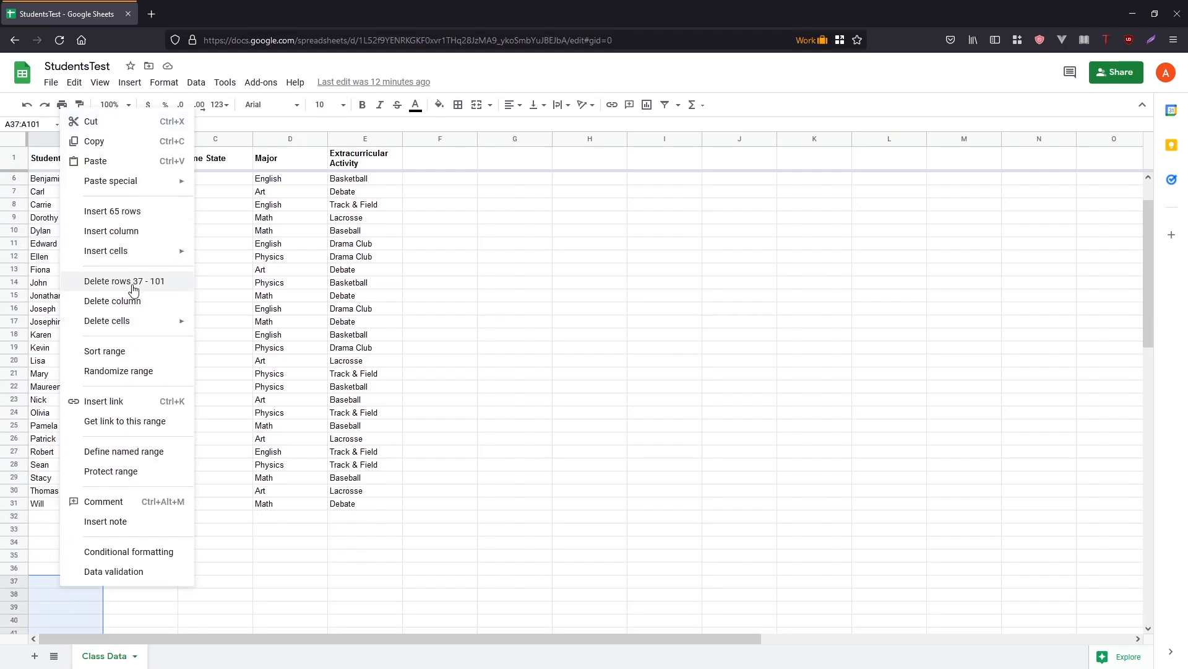
click(124, 281)
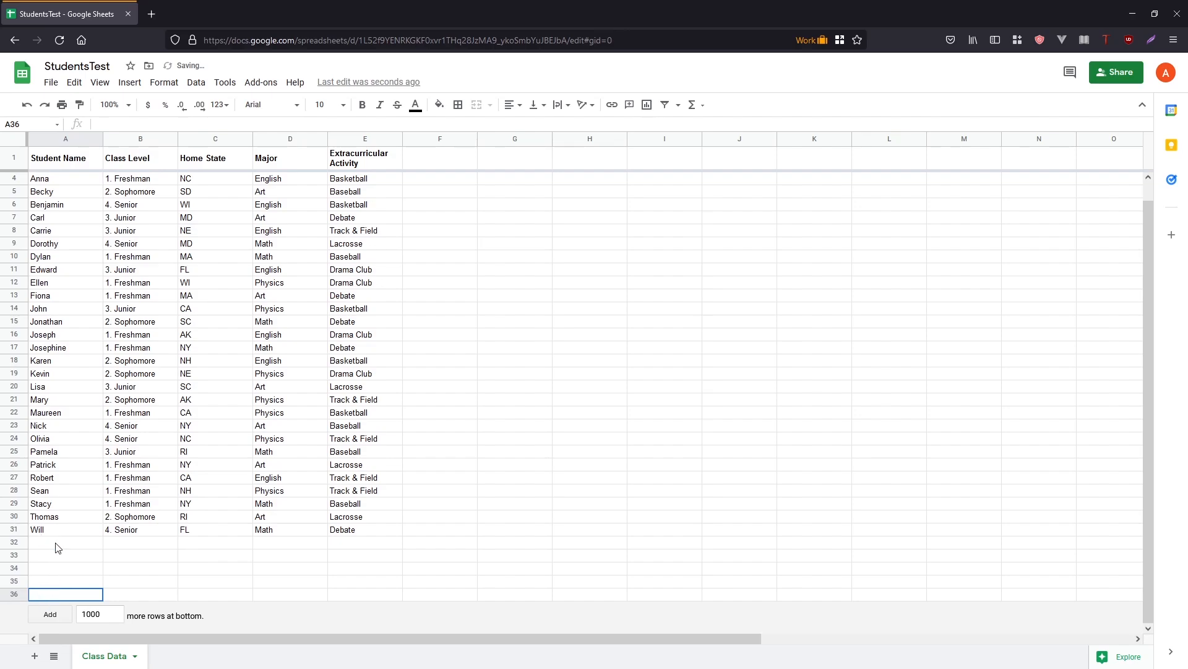
mouse_move(465, 468)
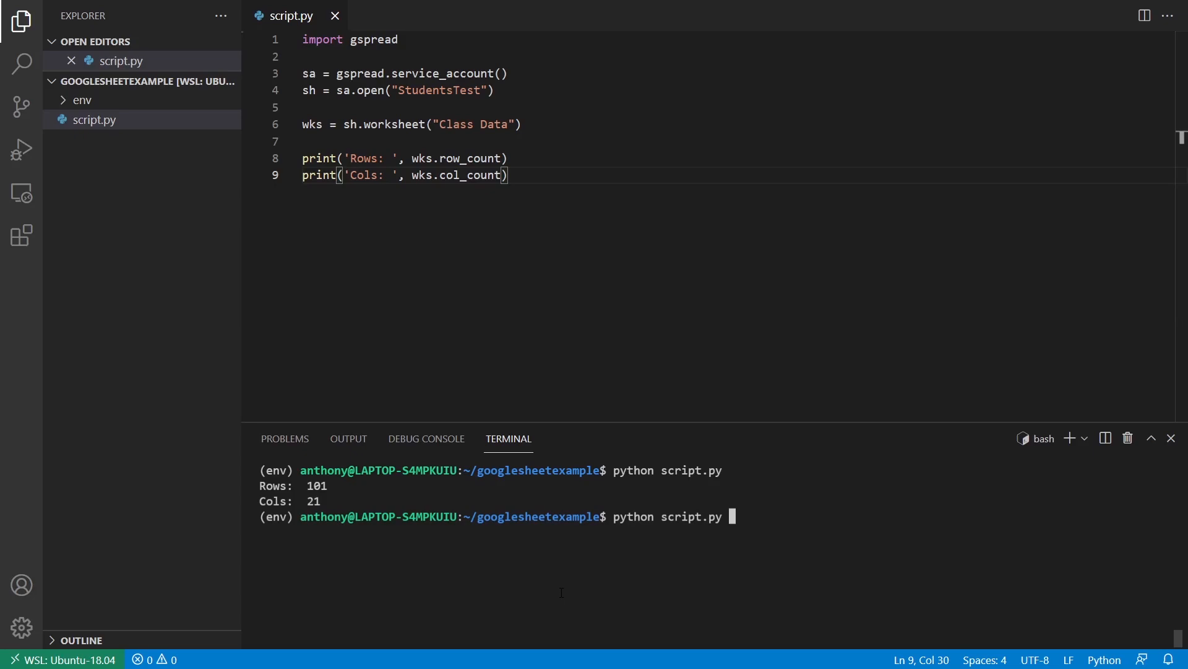
- Add print(wks.acell('A9').value) and run the script so it prints Dorothy
key(Return)
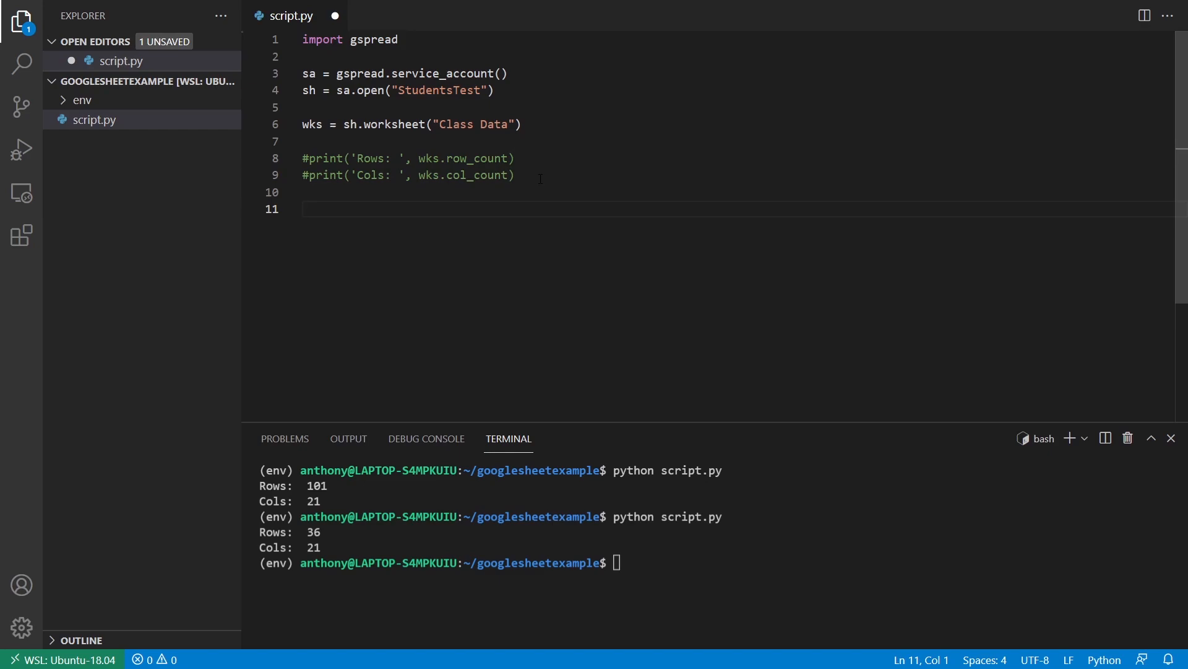
text(print)
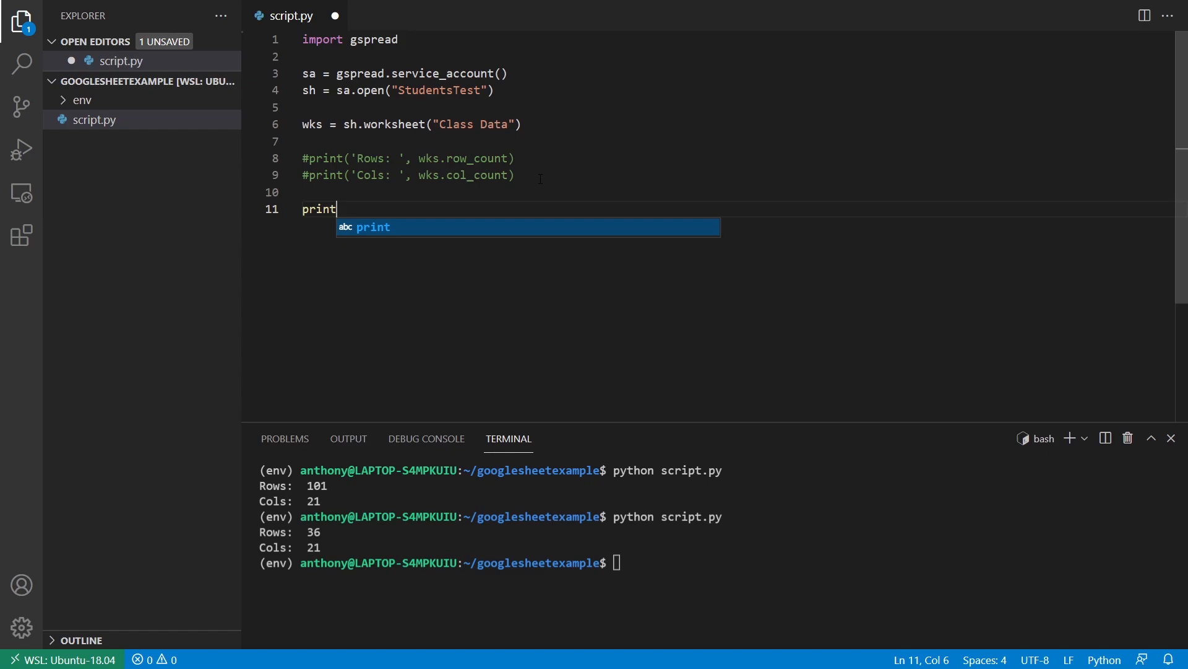
text((wks.a)
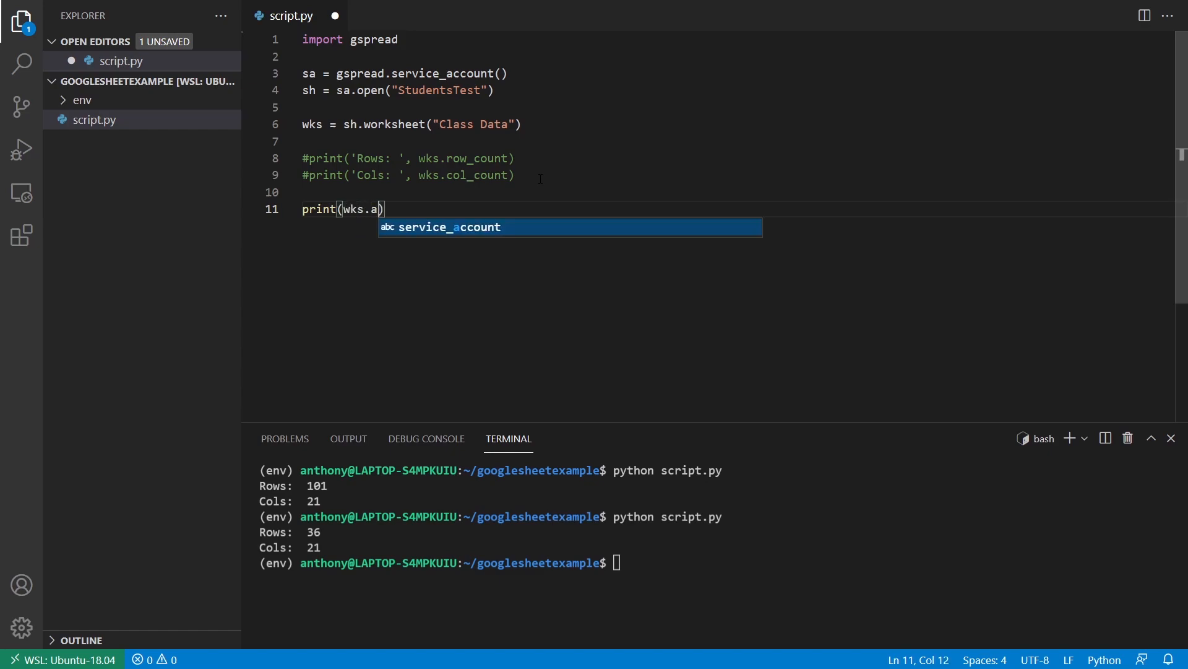
text(cell('A9)
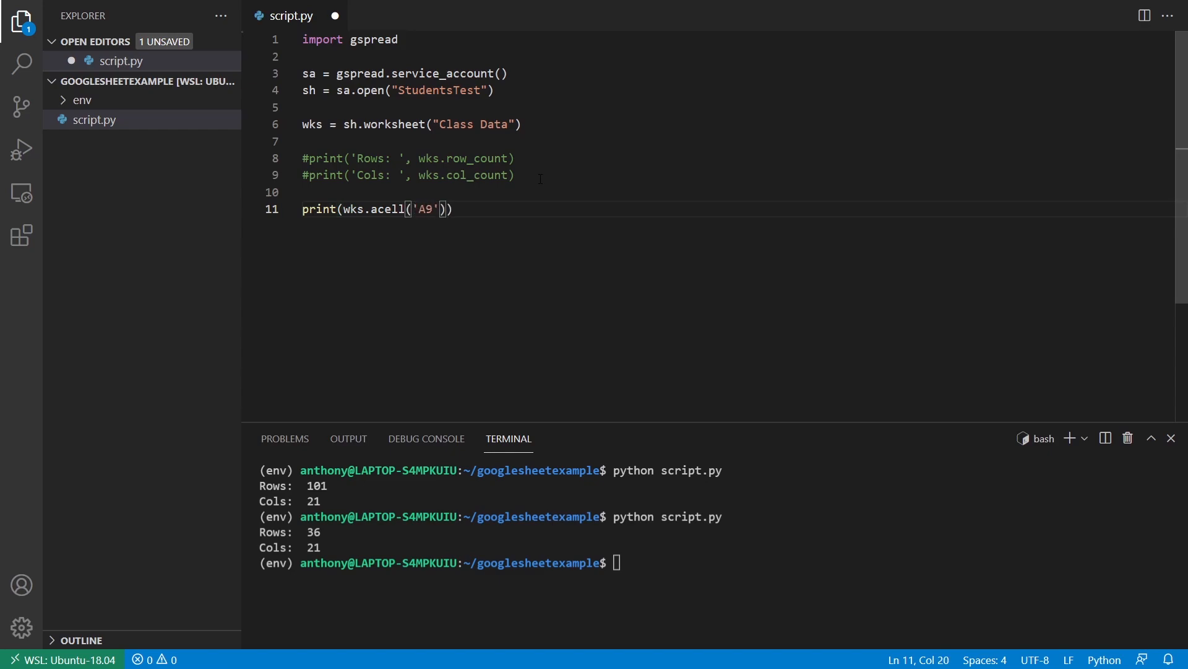
text(.)
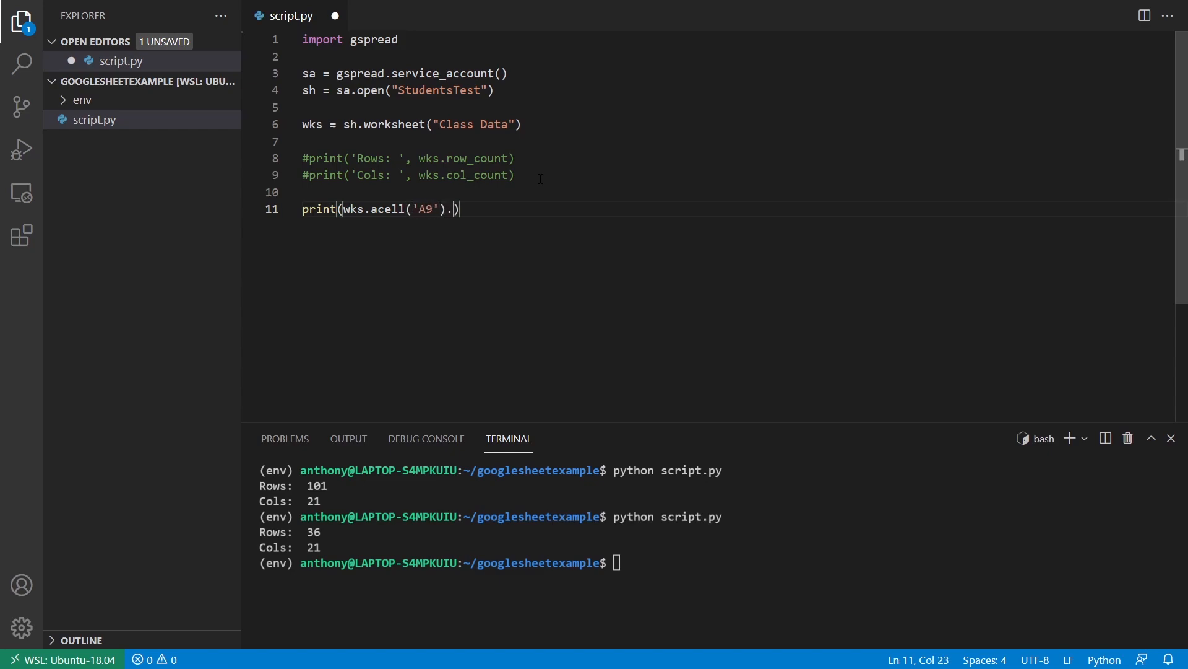
text(value)
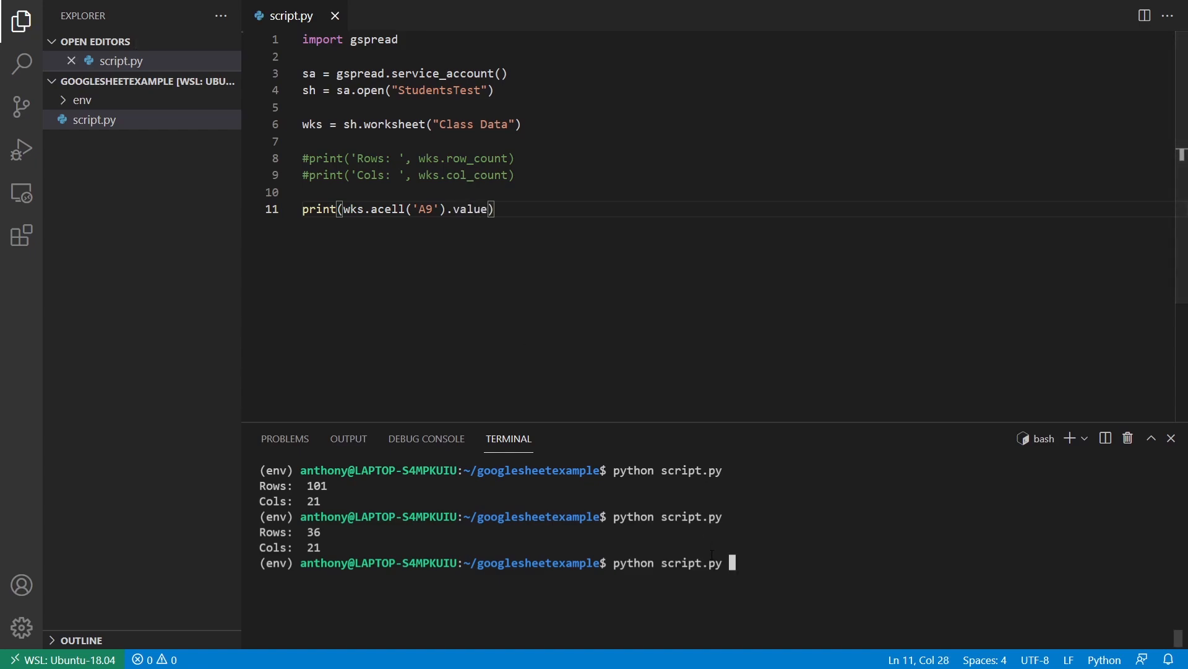
key(Return)
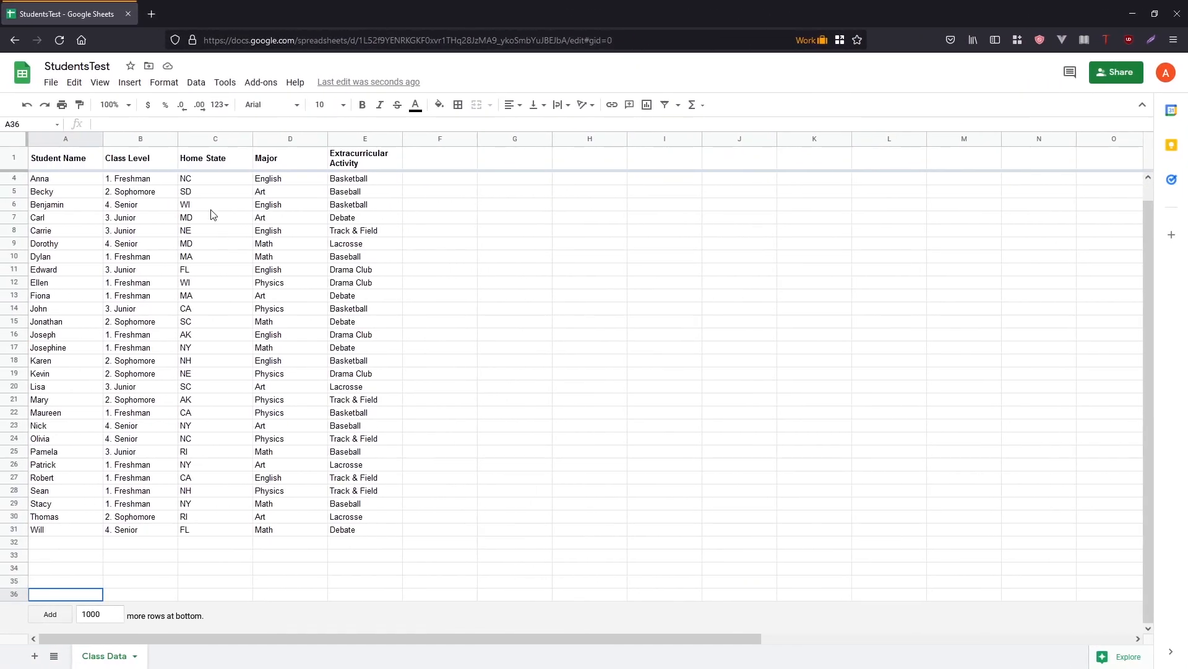
- Add print(wks.cell(3, 4).value), comment the previous print, and run to get Math
click(66, 243)
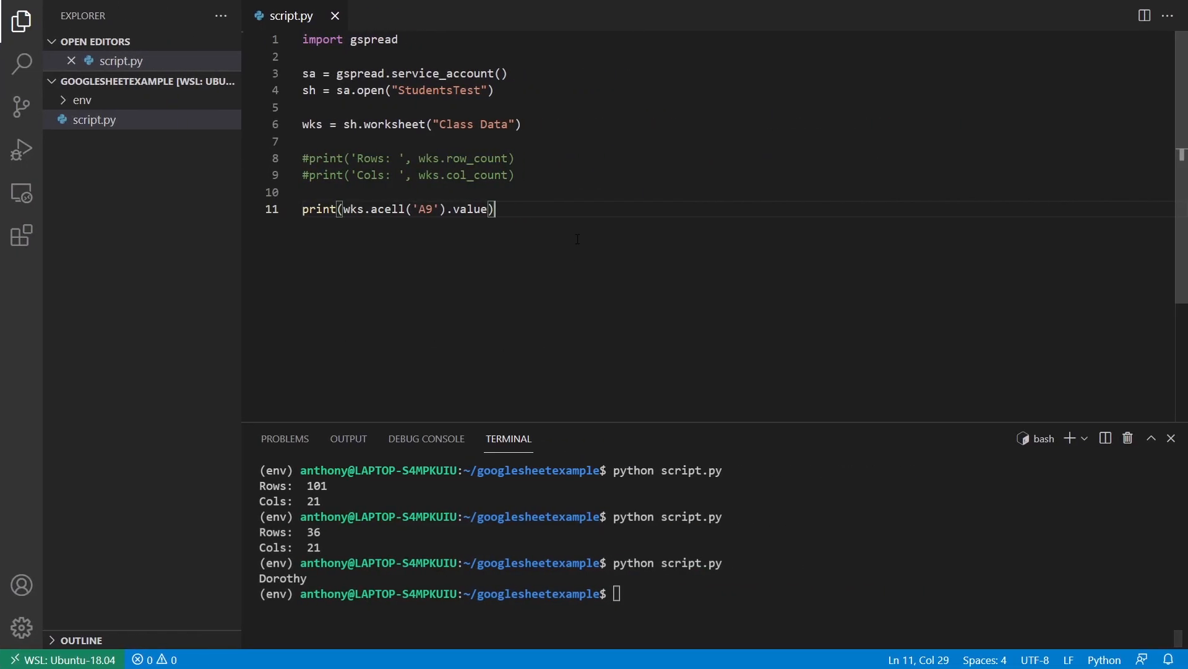
text(p)
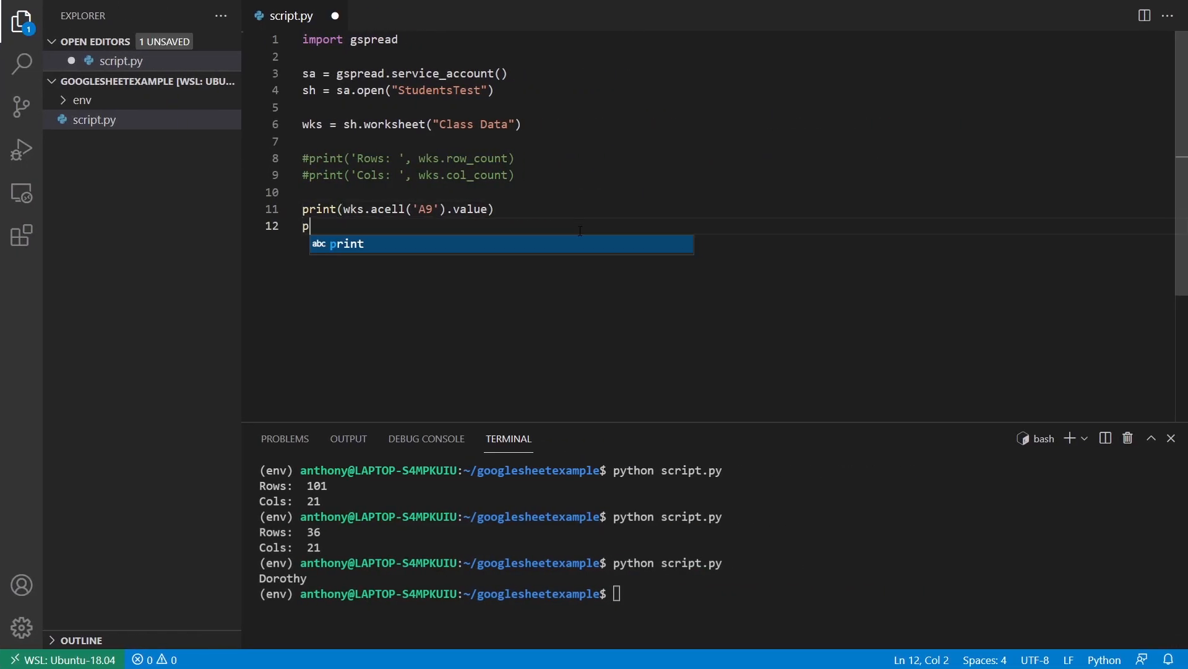
text(rint(wks.cell()
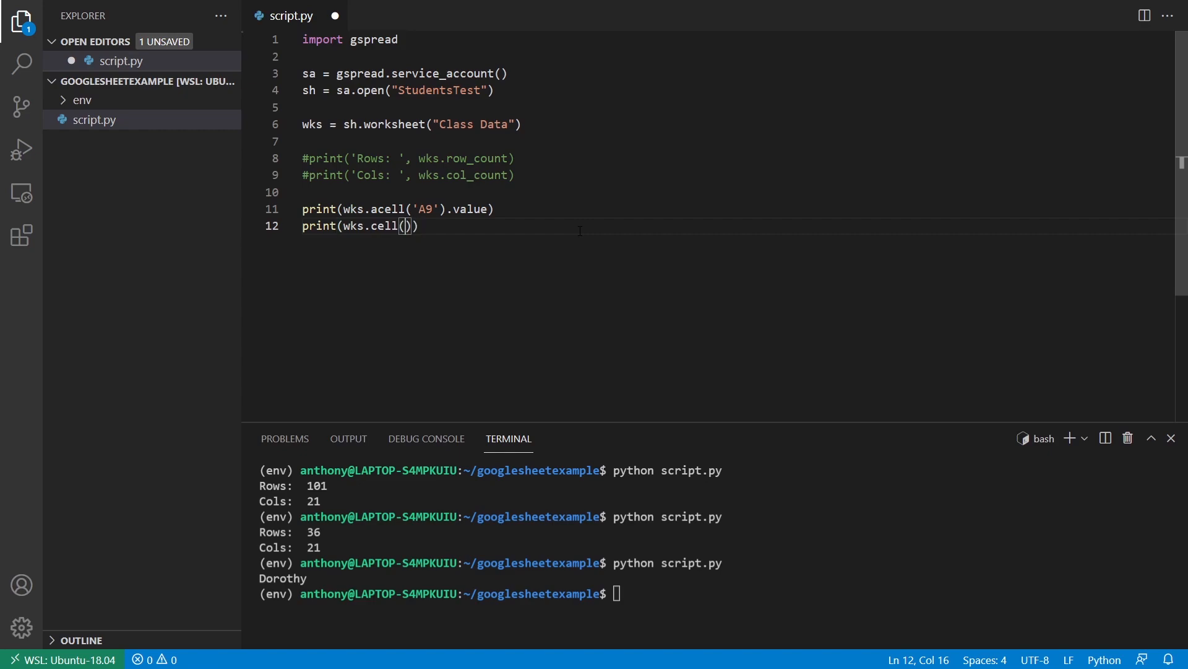
text(3)
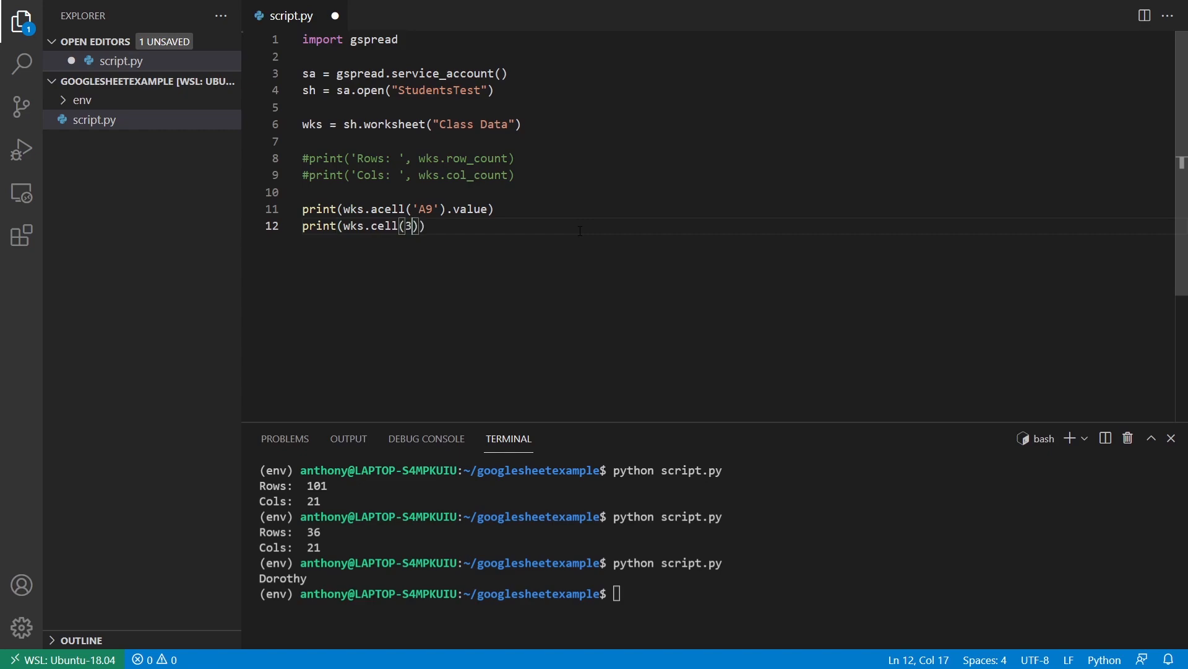
text(, 4)
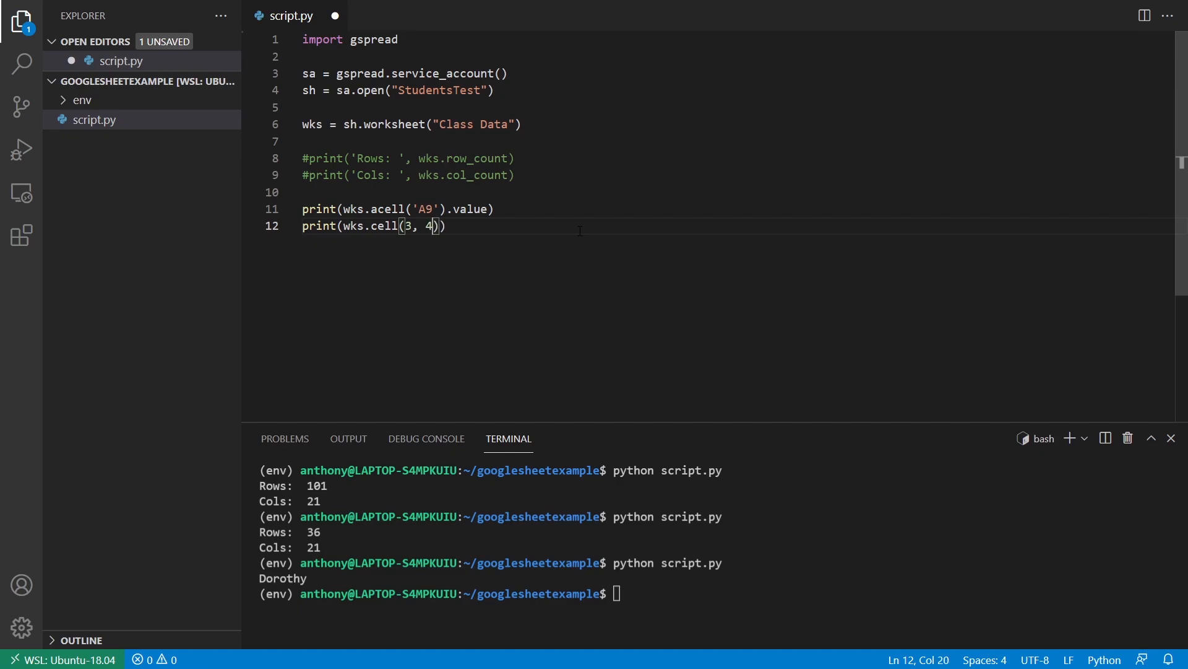
text(#)
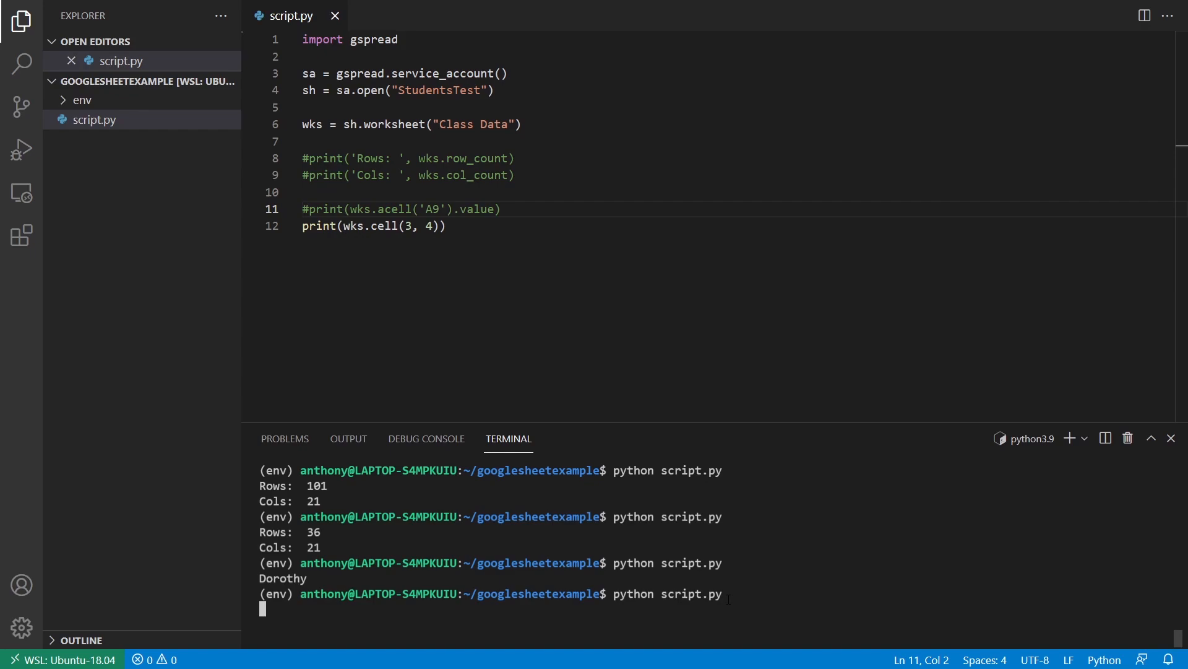
key(Return)
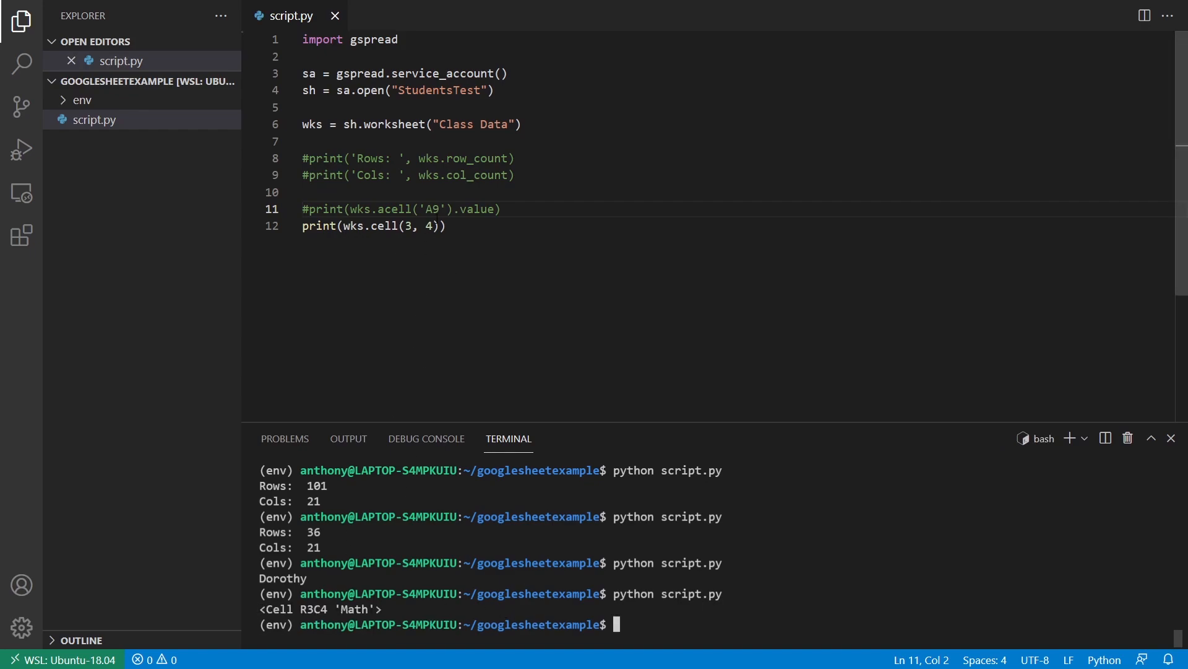
text(.value)
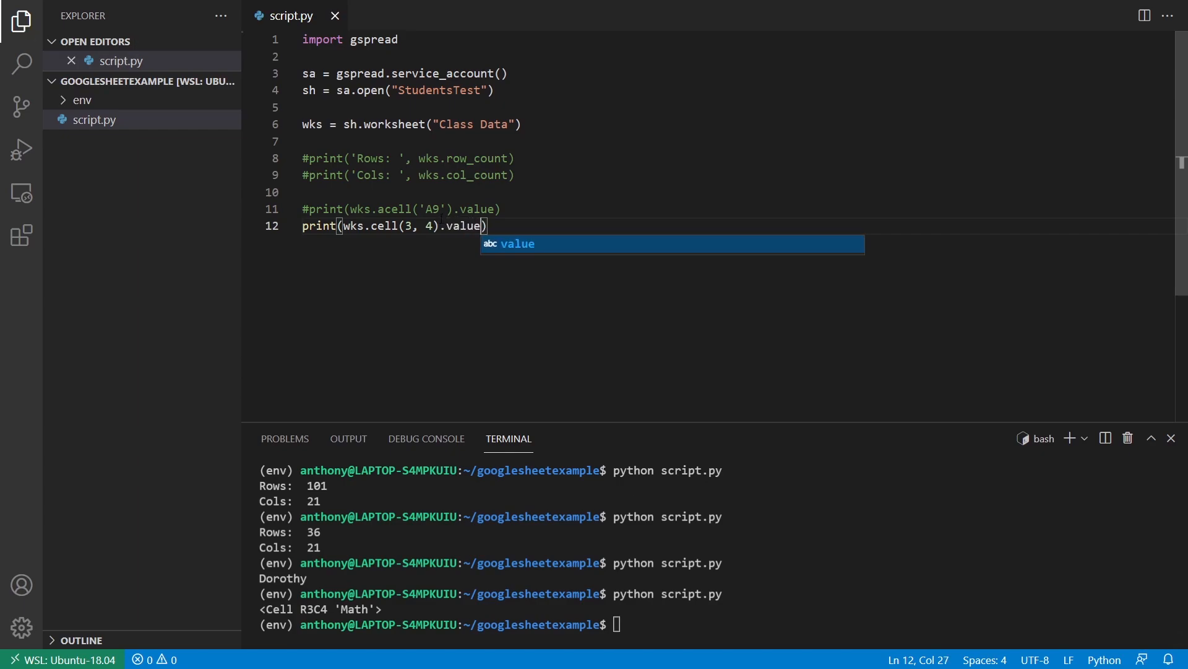
key(Return)
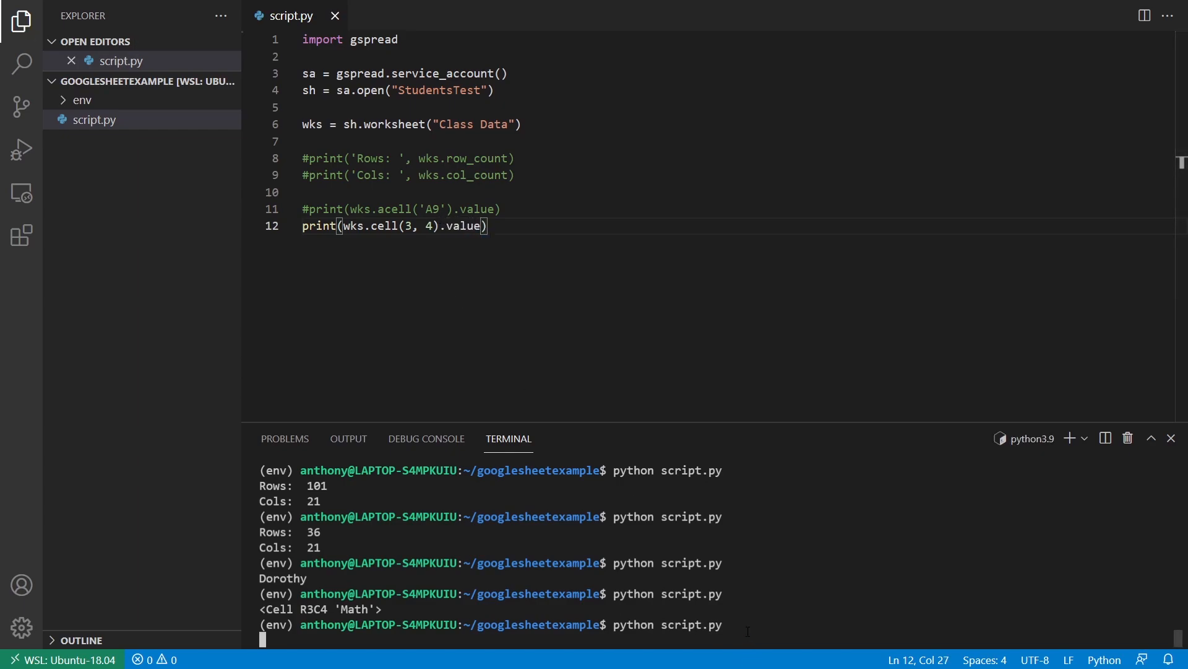
key(Return)
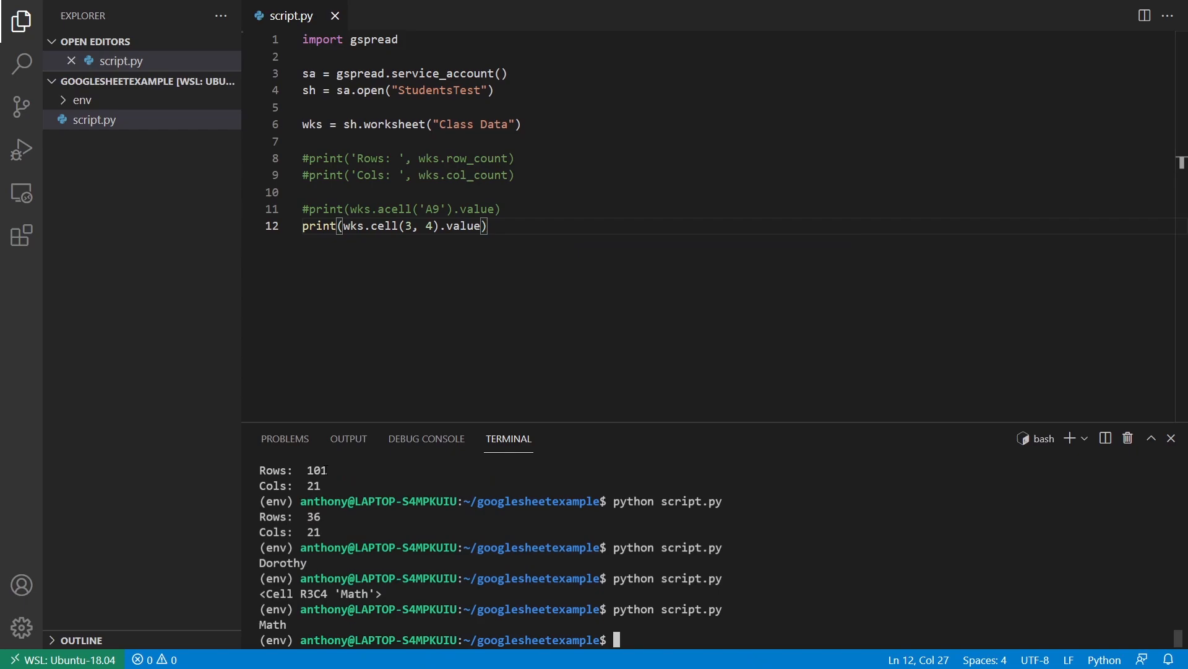
mouse_move(468, 456)
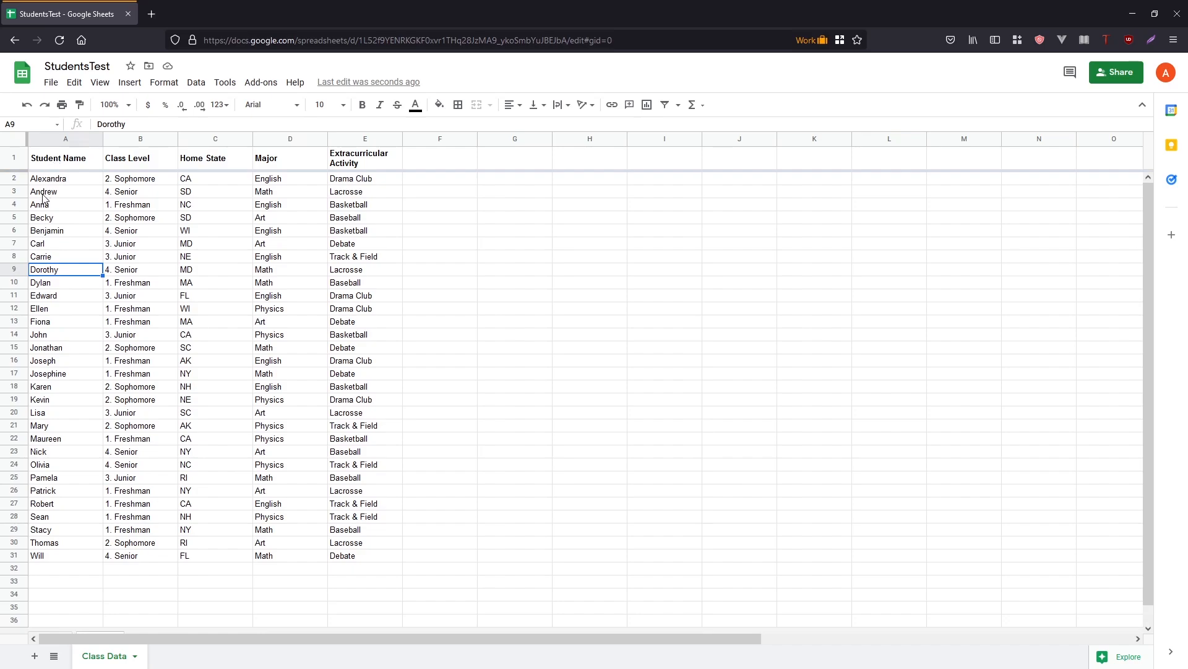
click(290, 190)
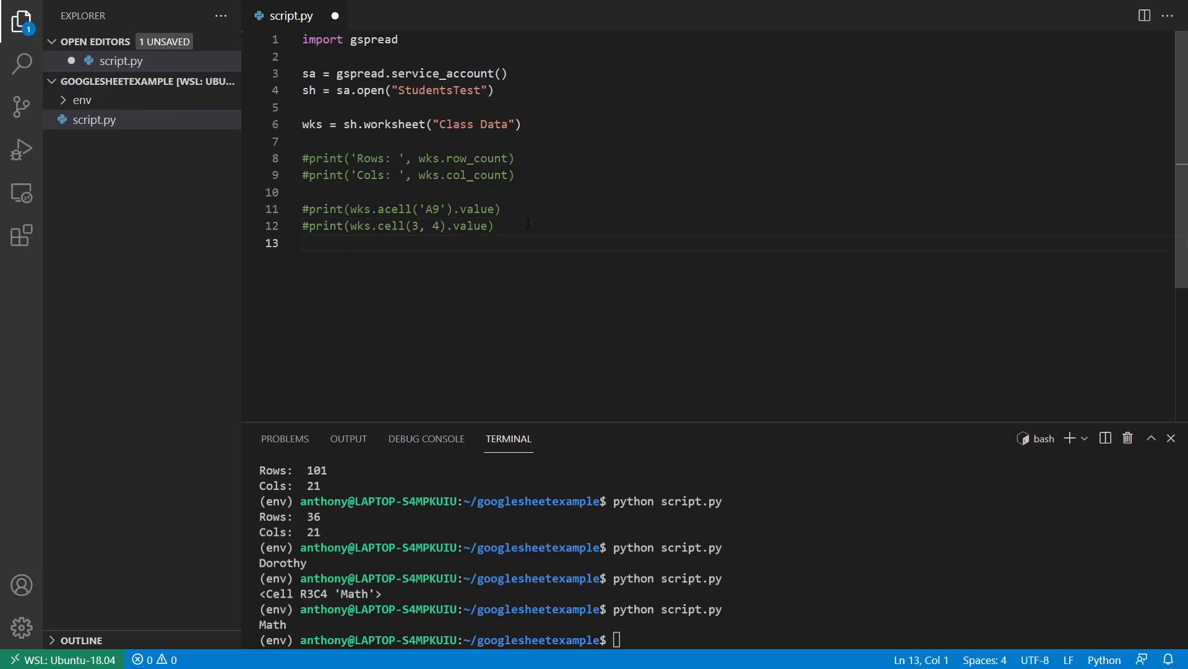
- Write print(wks.get('A7:E9')) to fetch the rows for Carl, Carrie and Dorothy
text(print(wks.get()
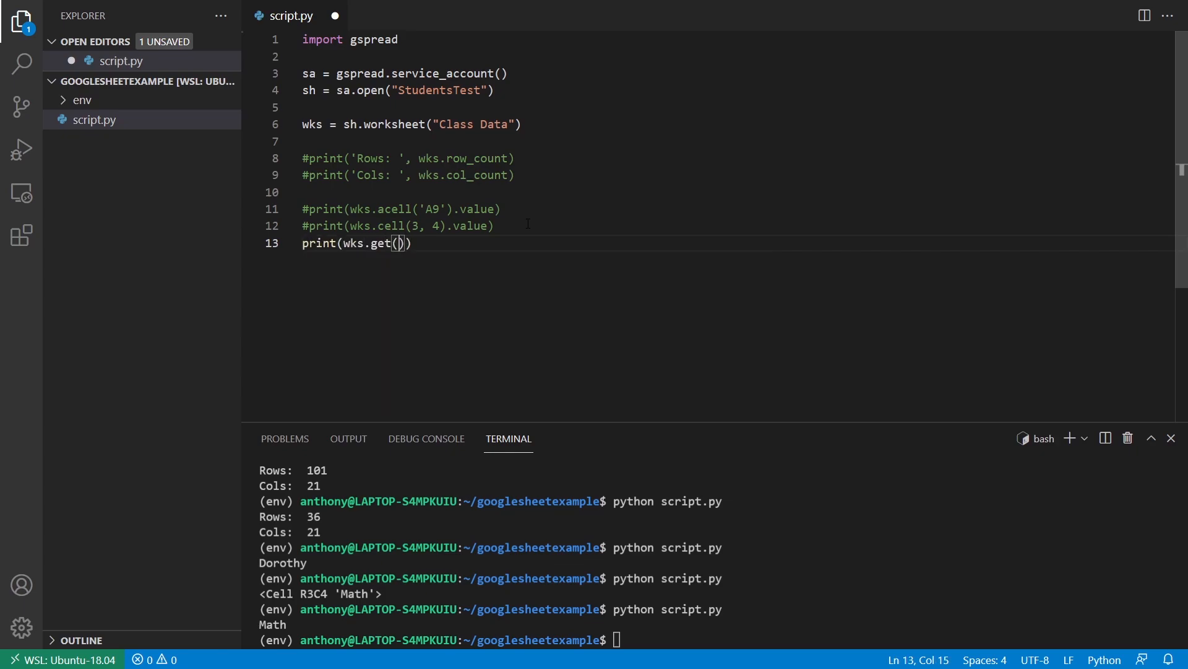
text(')
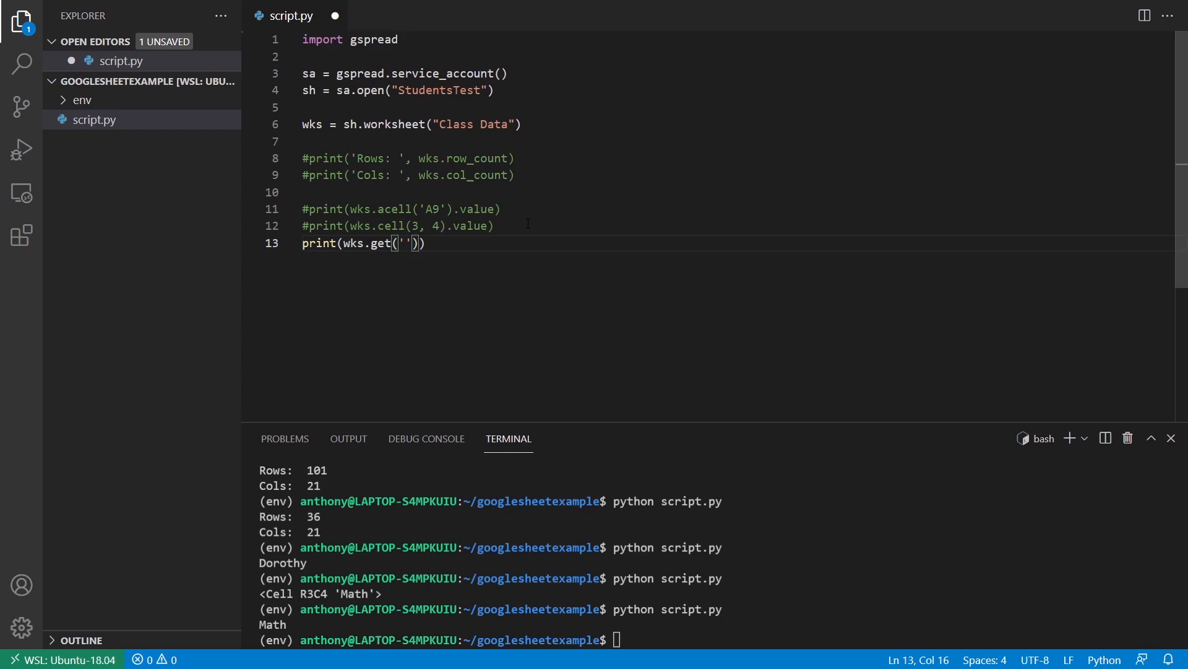
text(A7)
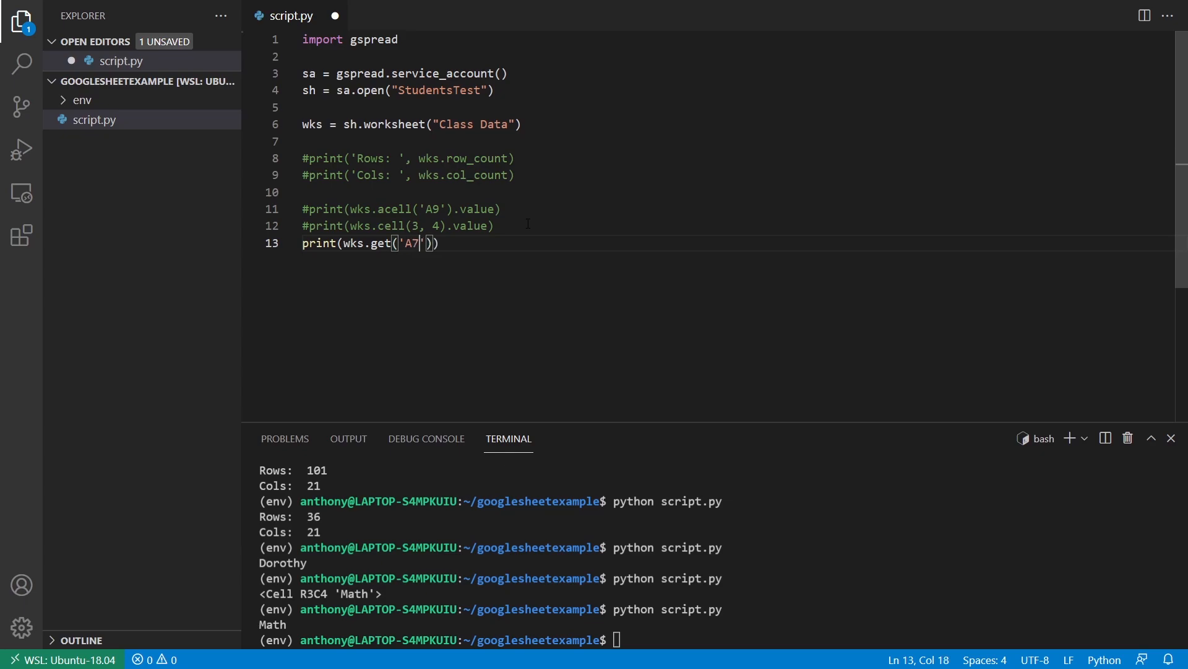
text(:E9)
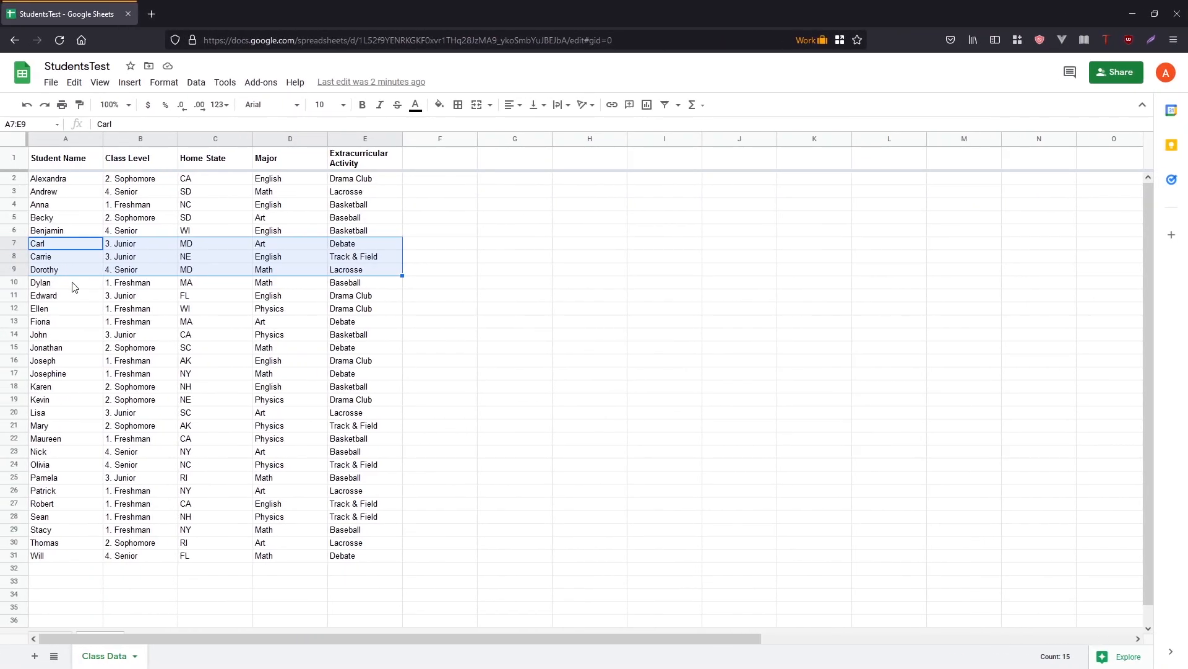
mouse_move(372, 248)
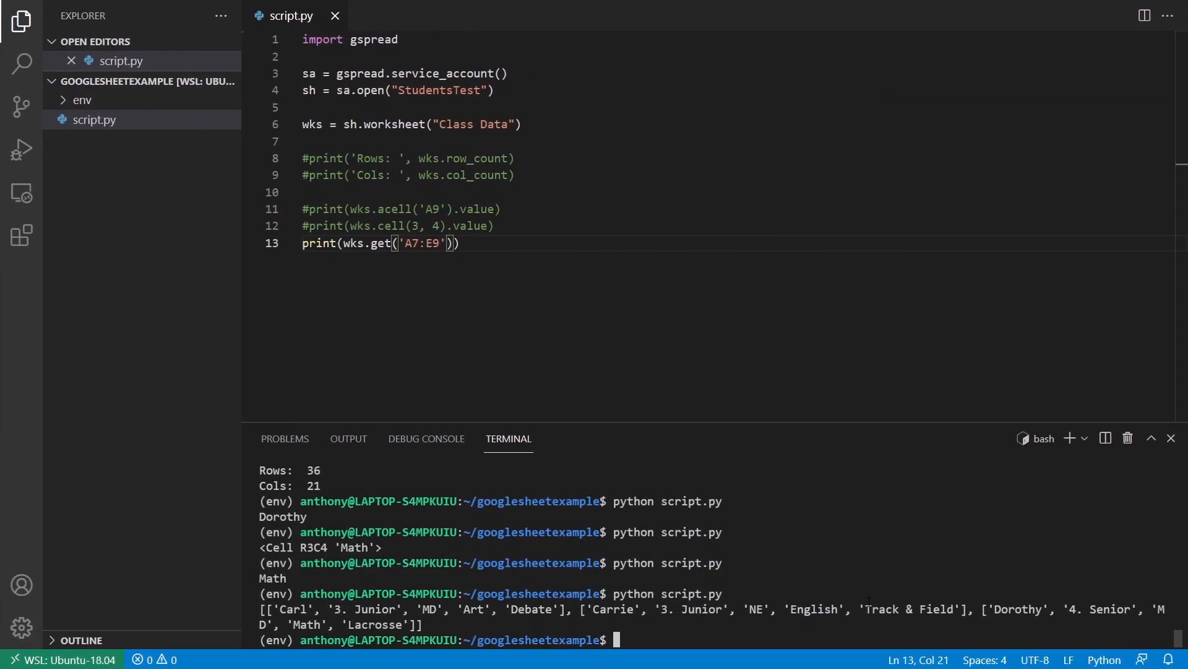
mouse_move(421, 368)
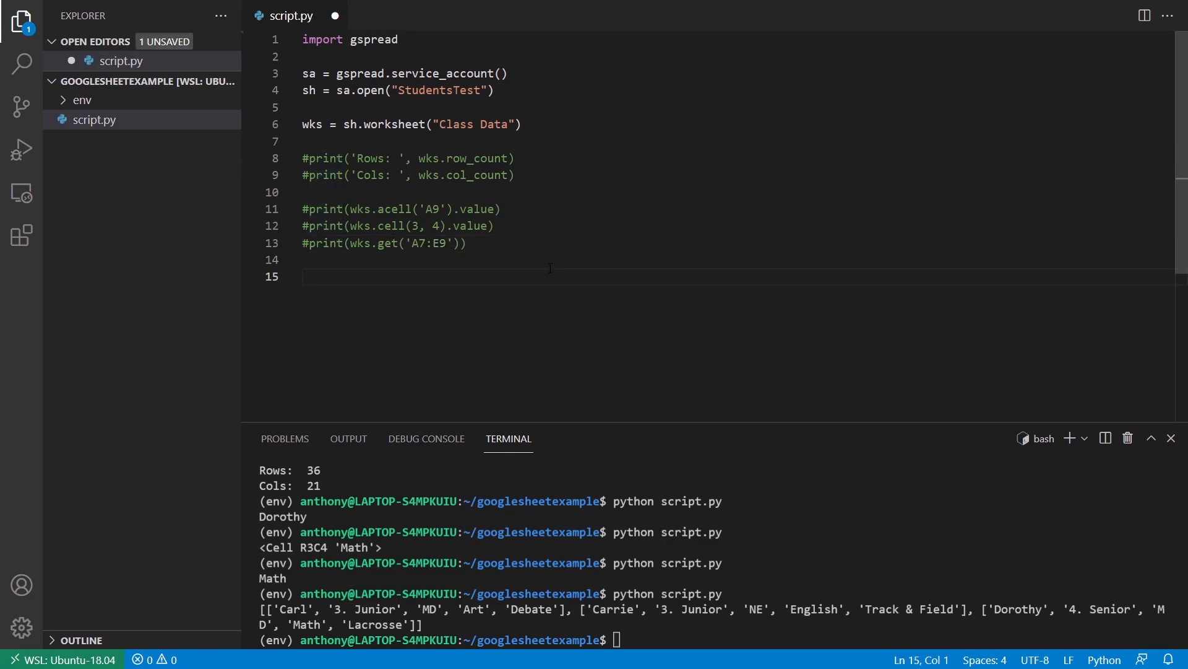
- Add print(wks.get_all_records()) and run the script to list all rows as records
text(print(wks.get_all_records()
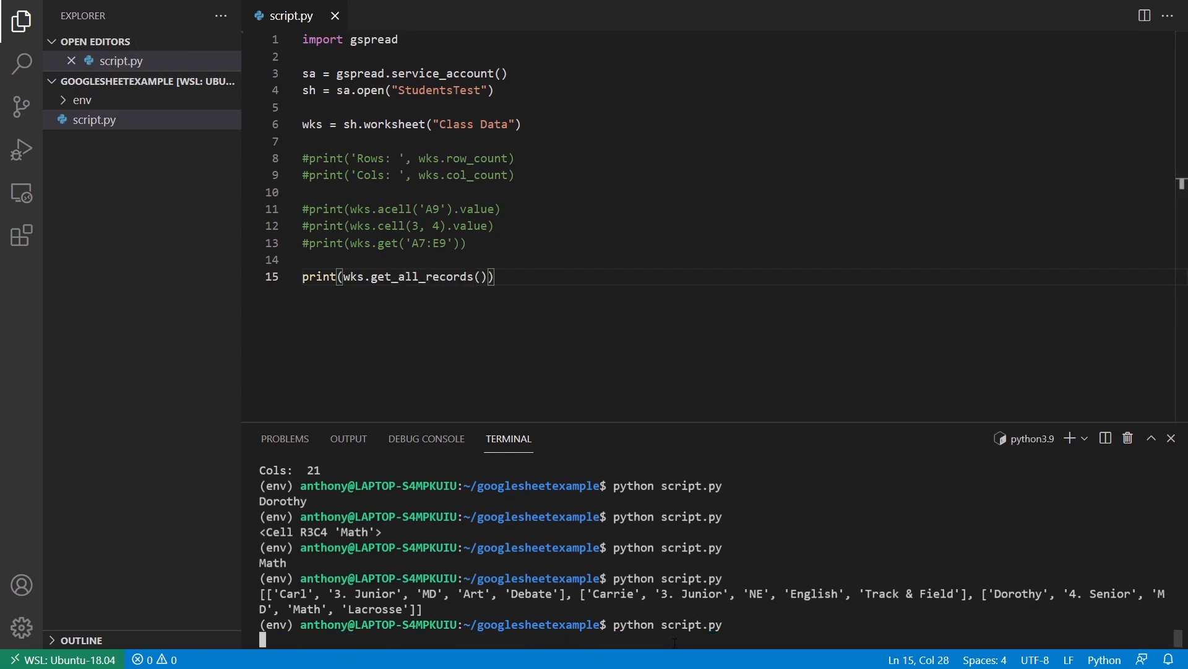
key(Return)
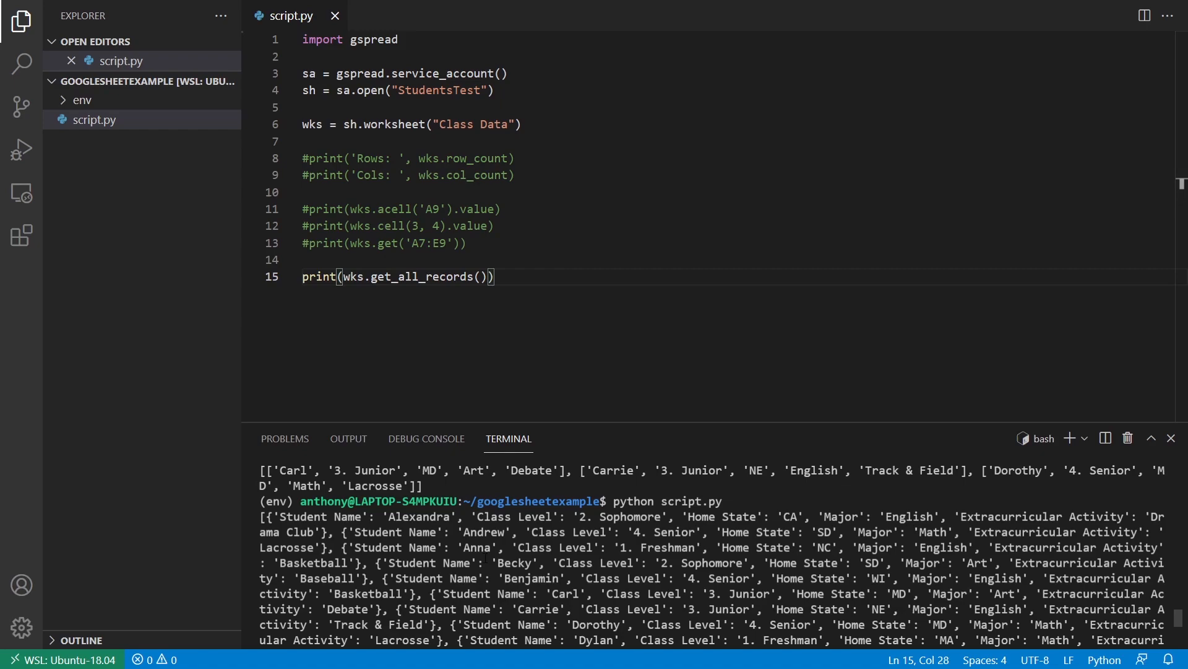
- Add print(wks.get_all_values()), run it to list plain value rows, then comment it out
key(Enter)
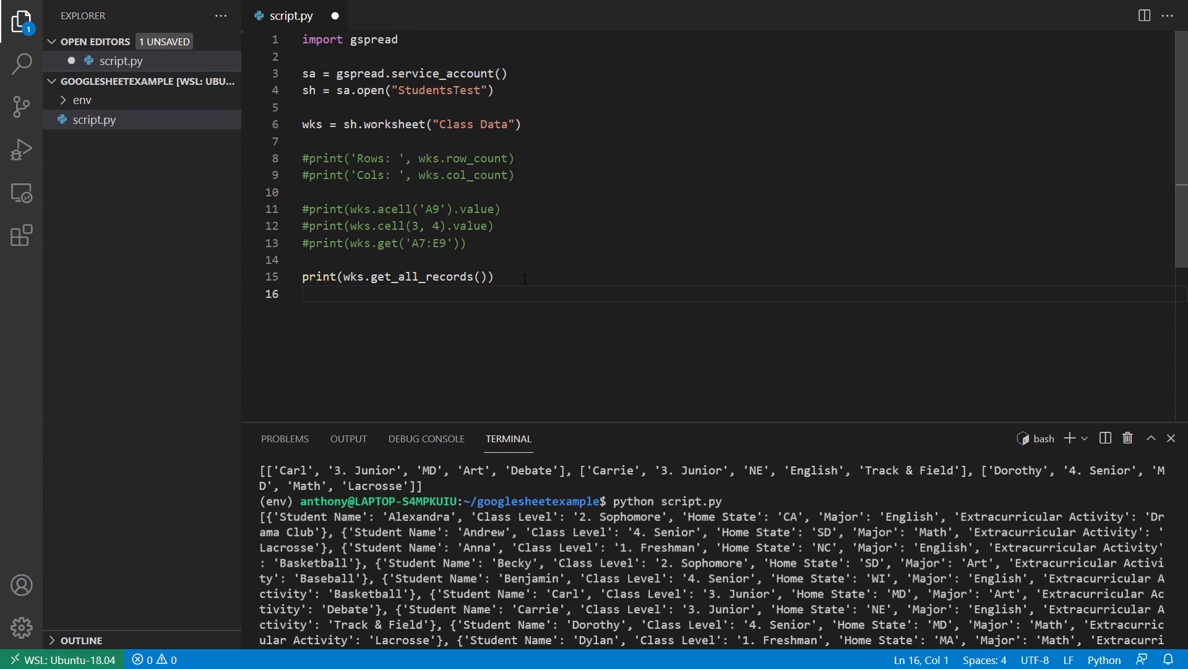
text(print(wks.get_all_values()
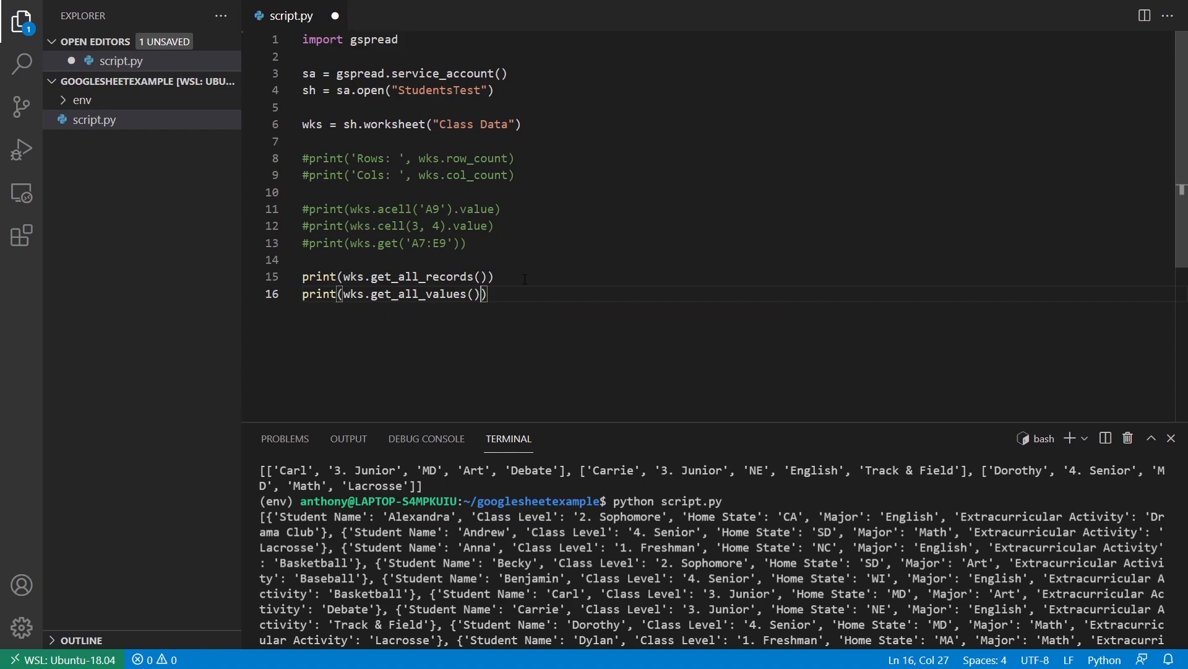
key(ctrl+s)
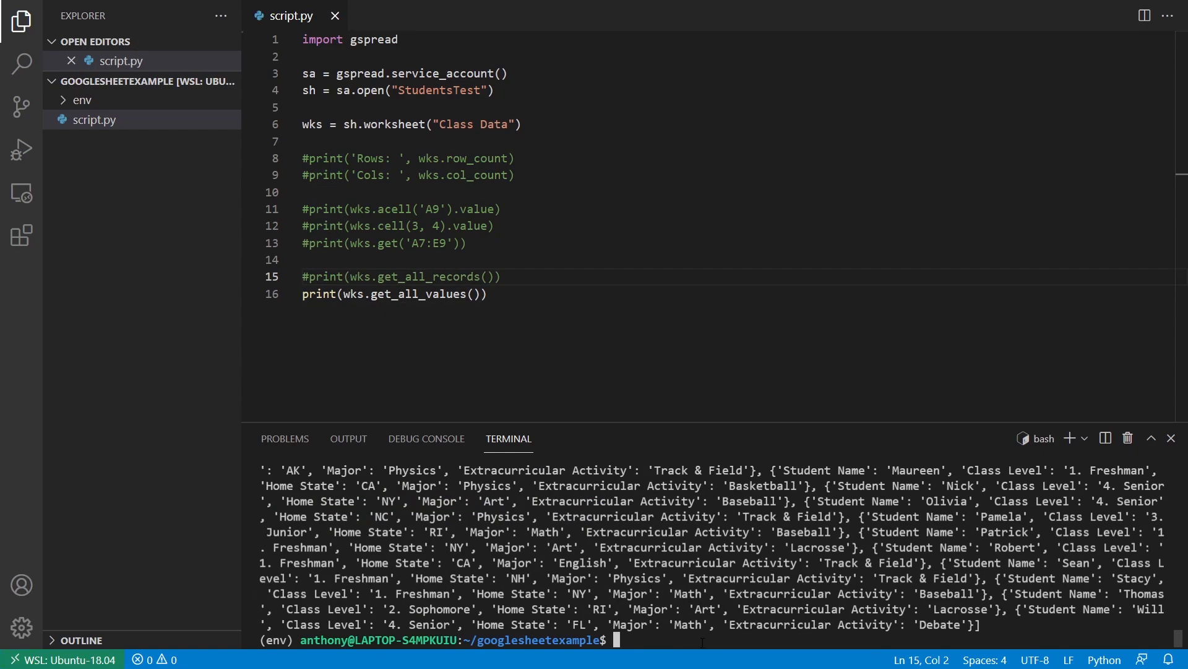
text(python script.py)
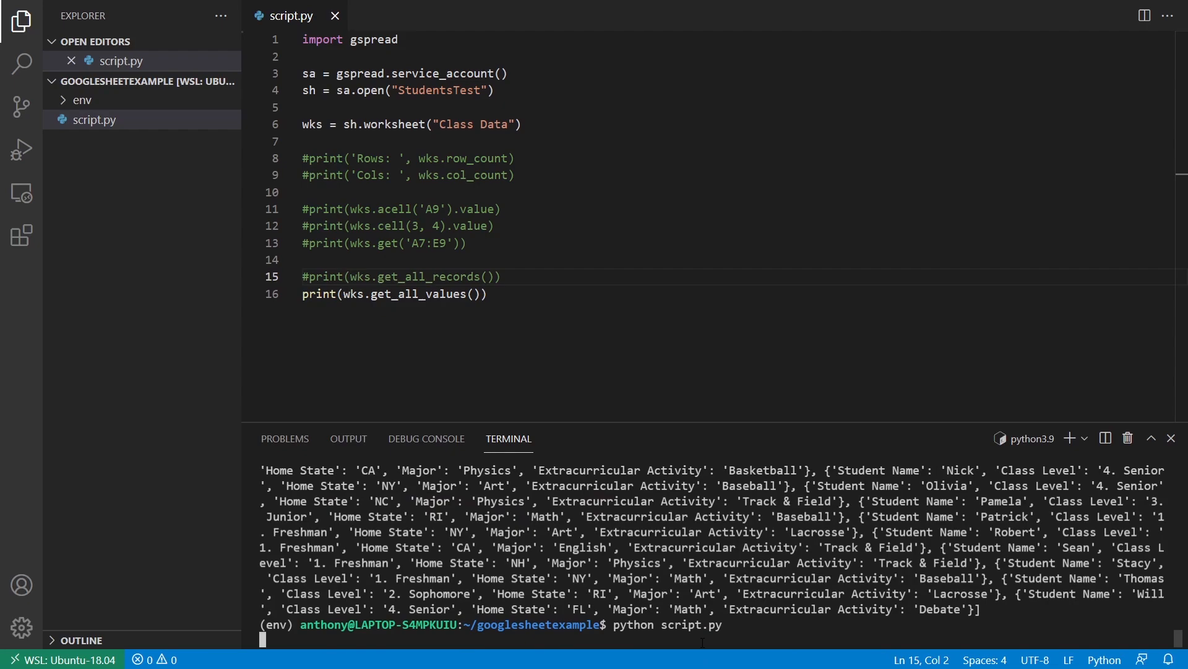
key(Return)
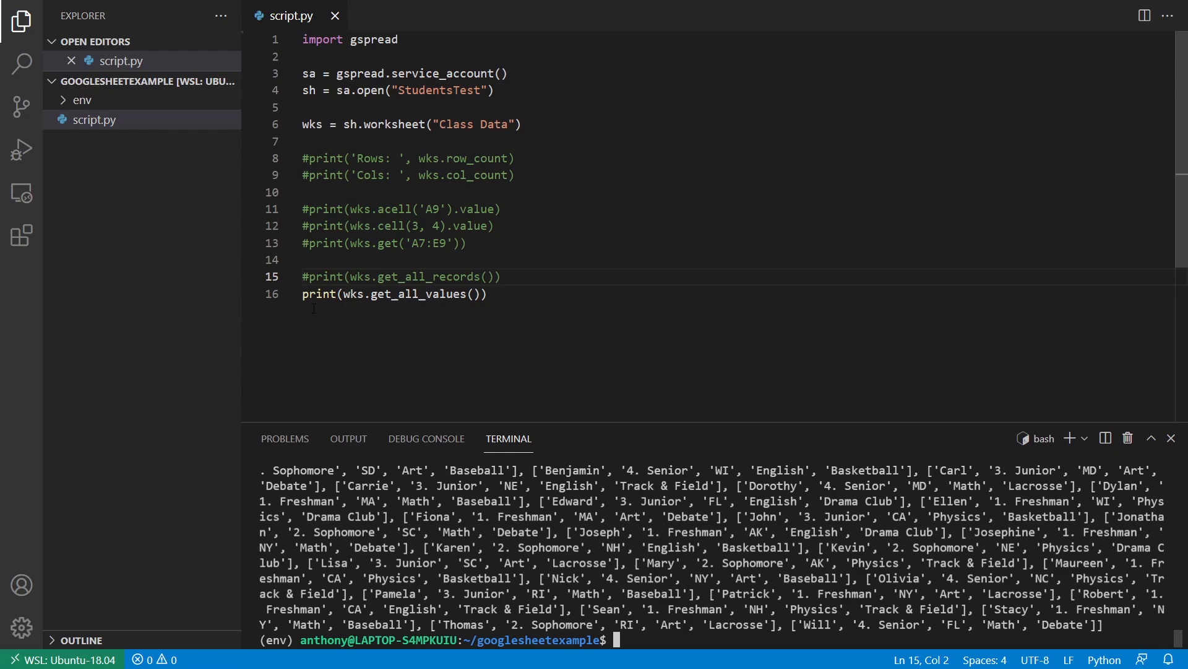
text(#)
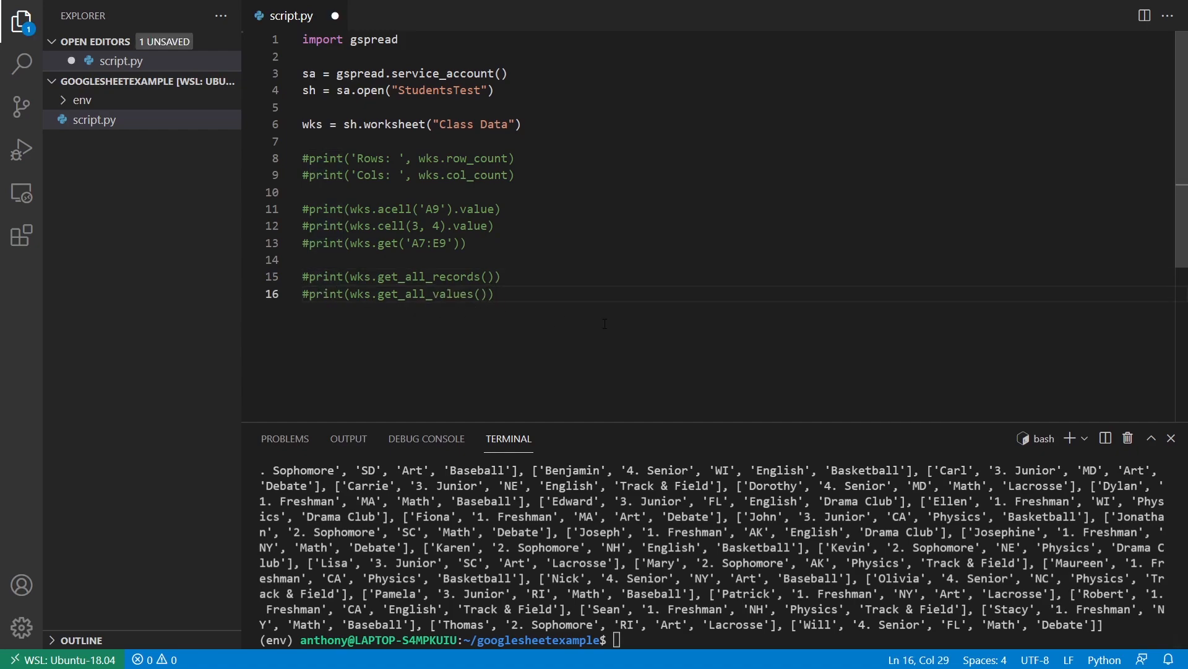
- Add wks.update('A3', 'Anthony') and run python script.py to write Anthony into A3
key(Enter)
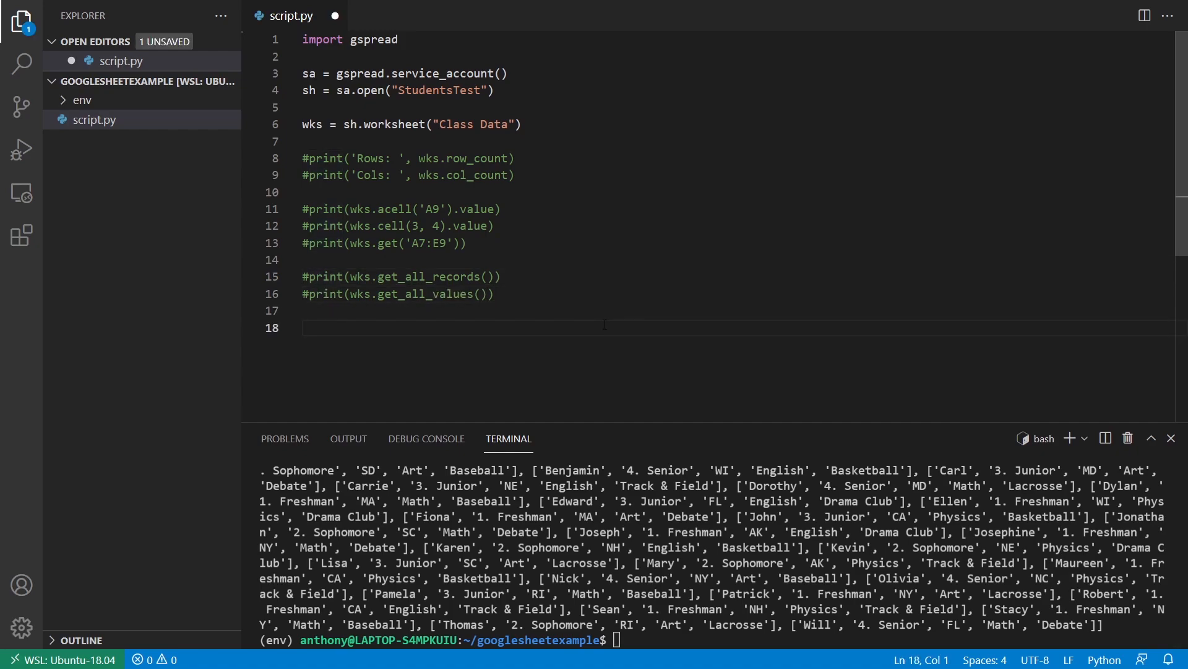
text(wks.update('A3',)
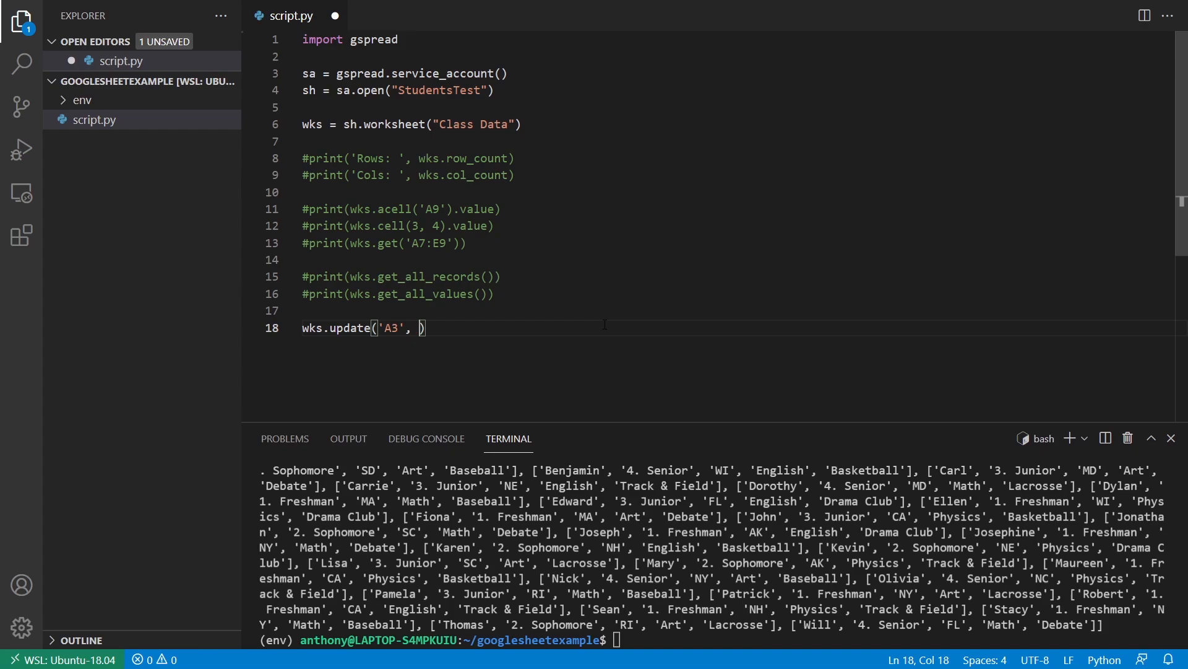
text('Anthony')
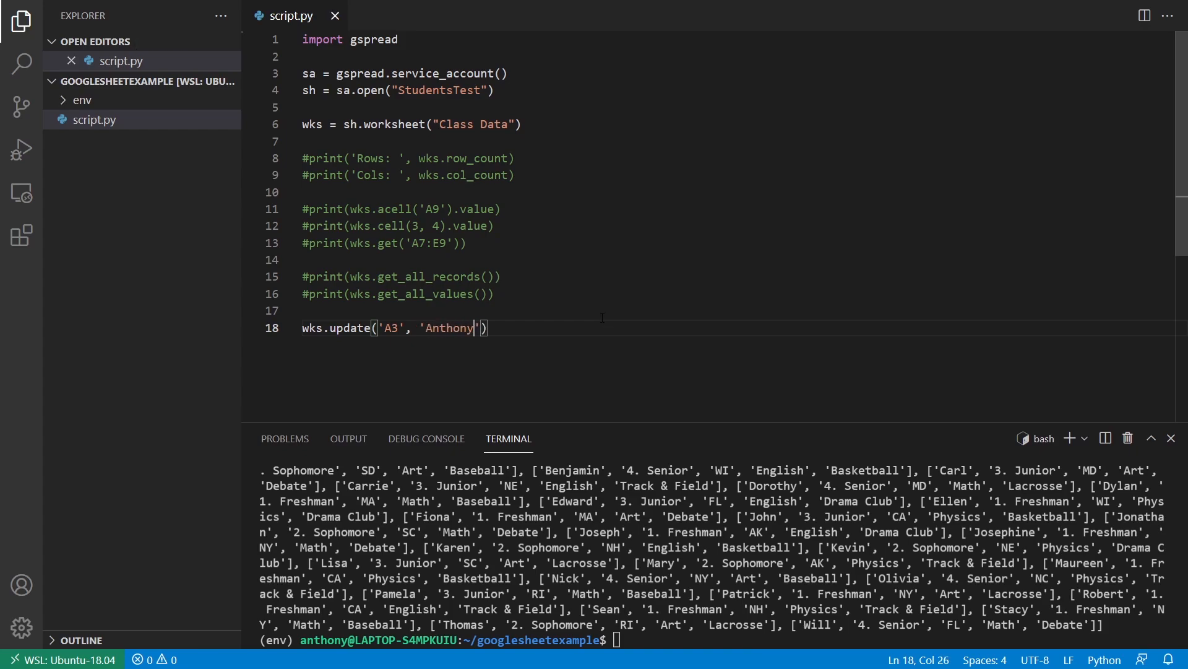
click(65, 13)
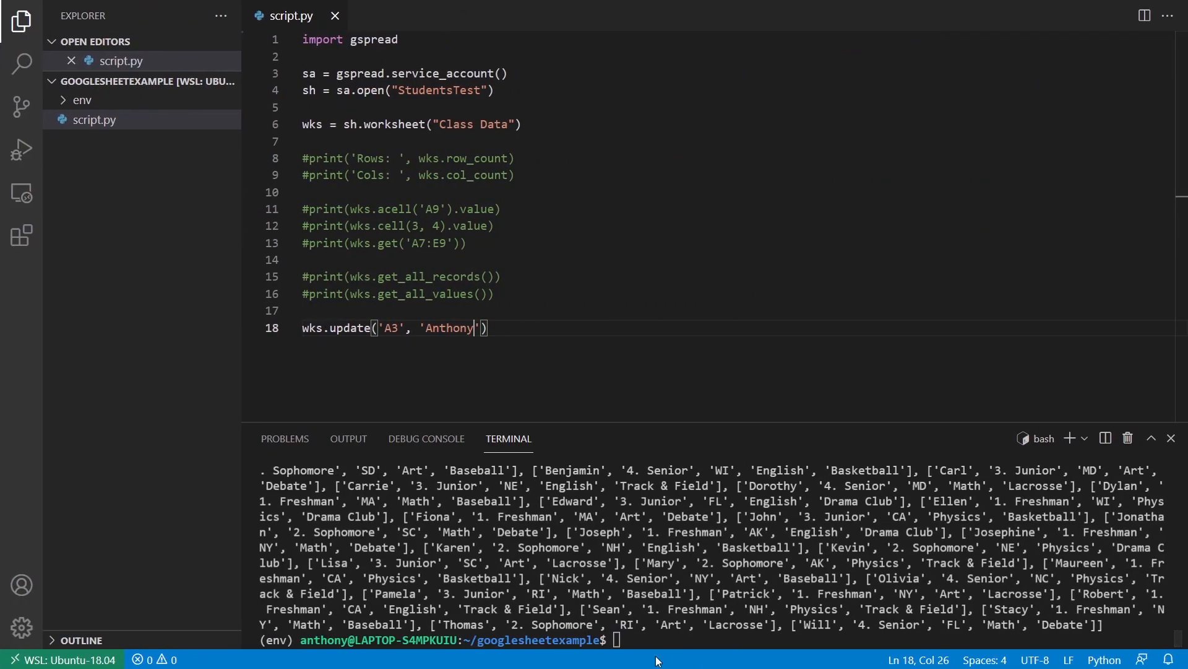
text(python script.py)
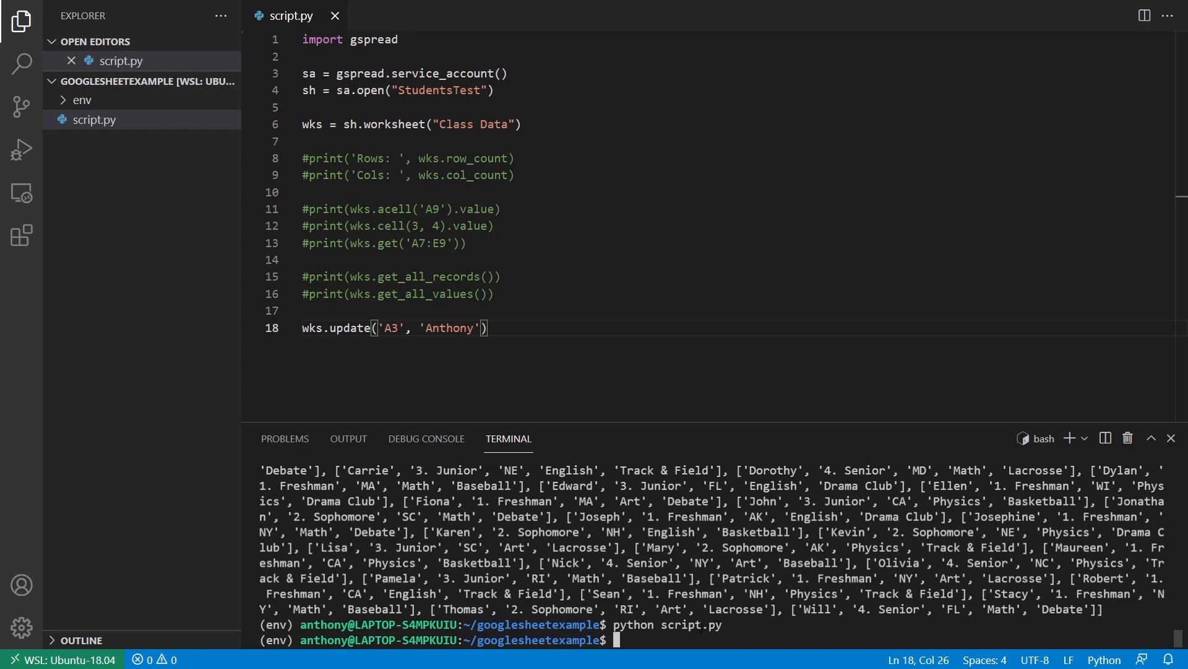
click(67, 14)
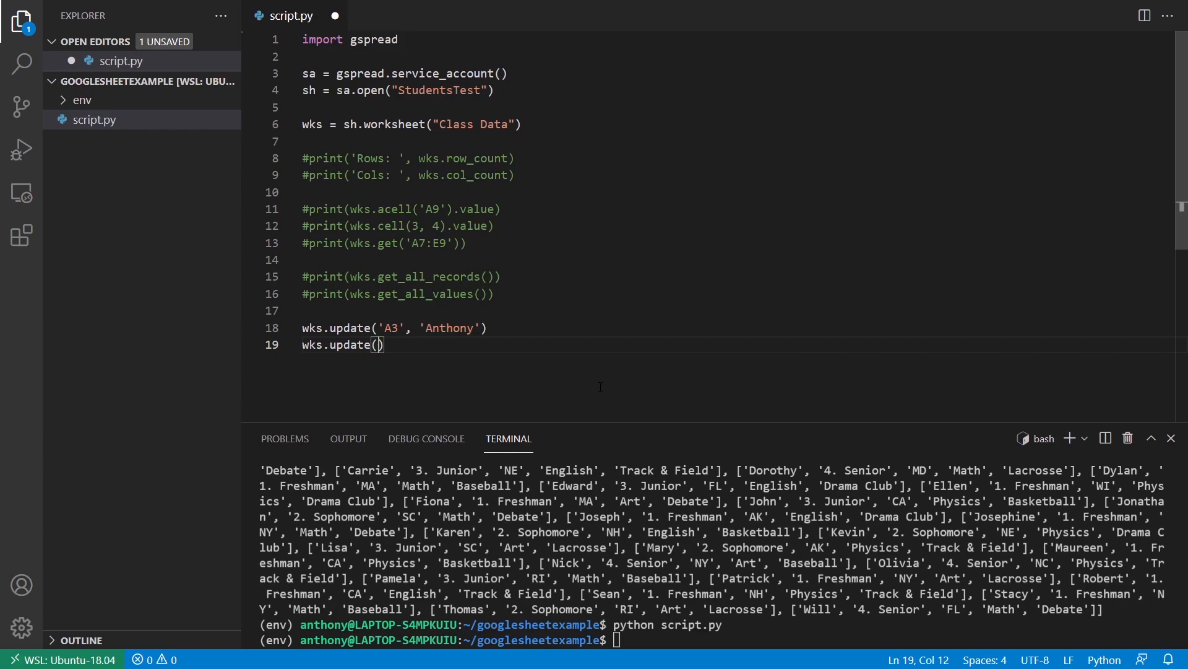
- Set up wks.update('D2:E3', [[...],[...]]) with empty quoted placeholders for the values
text('')
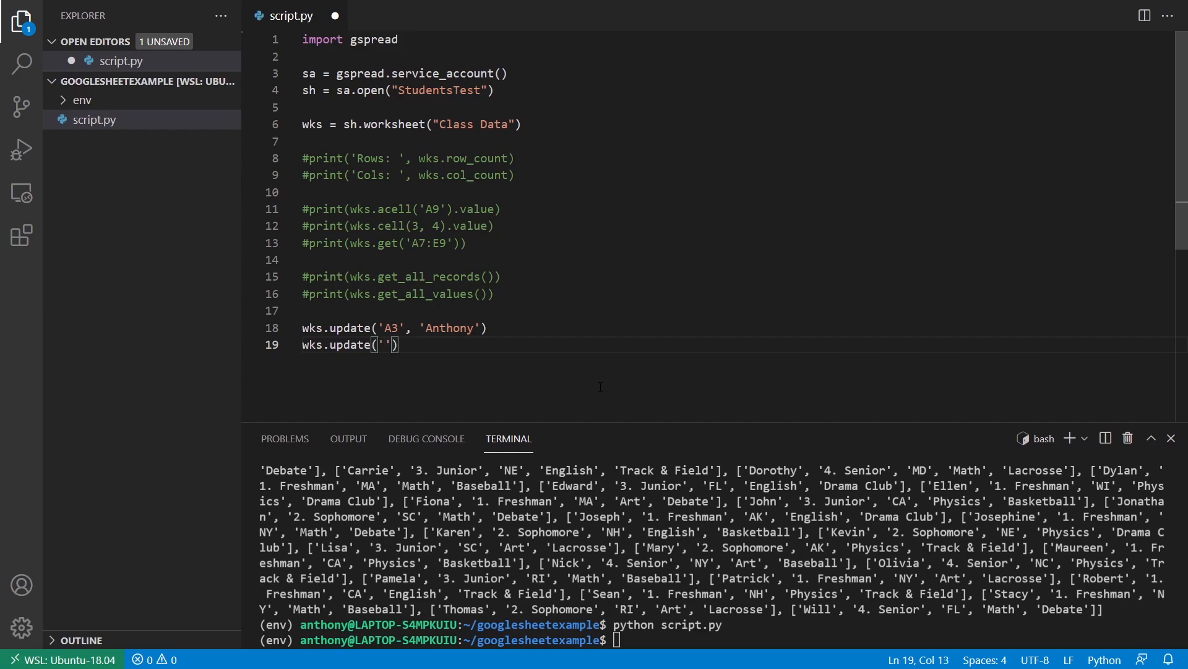
text(D2)
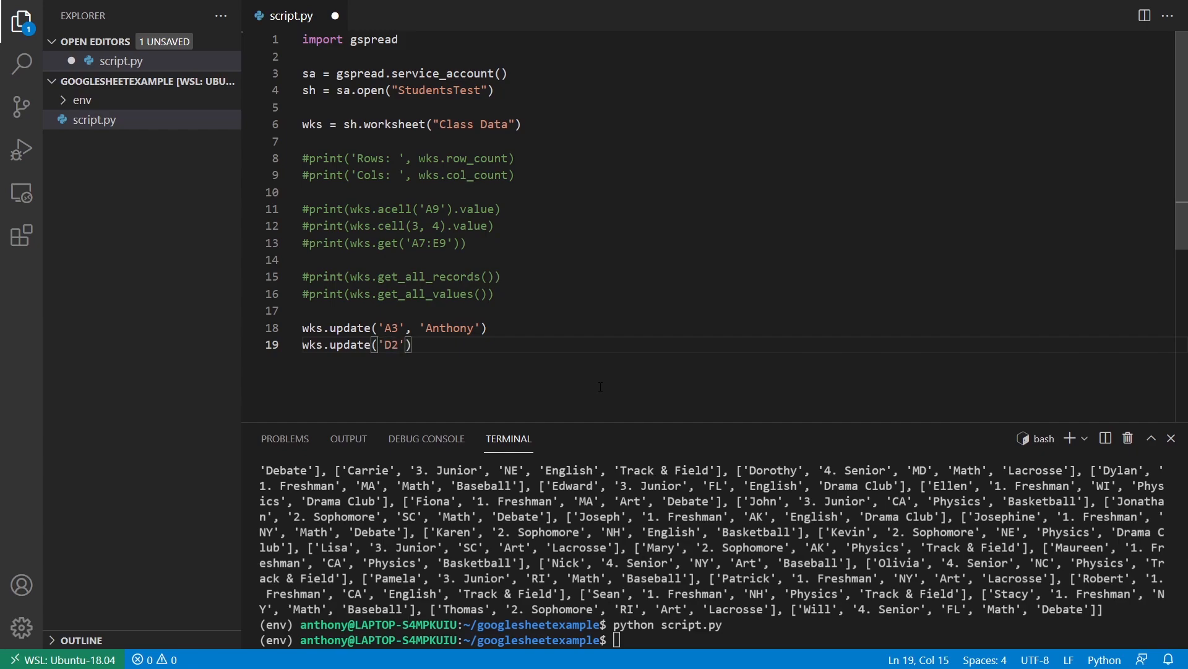
text(:E3)
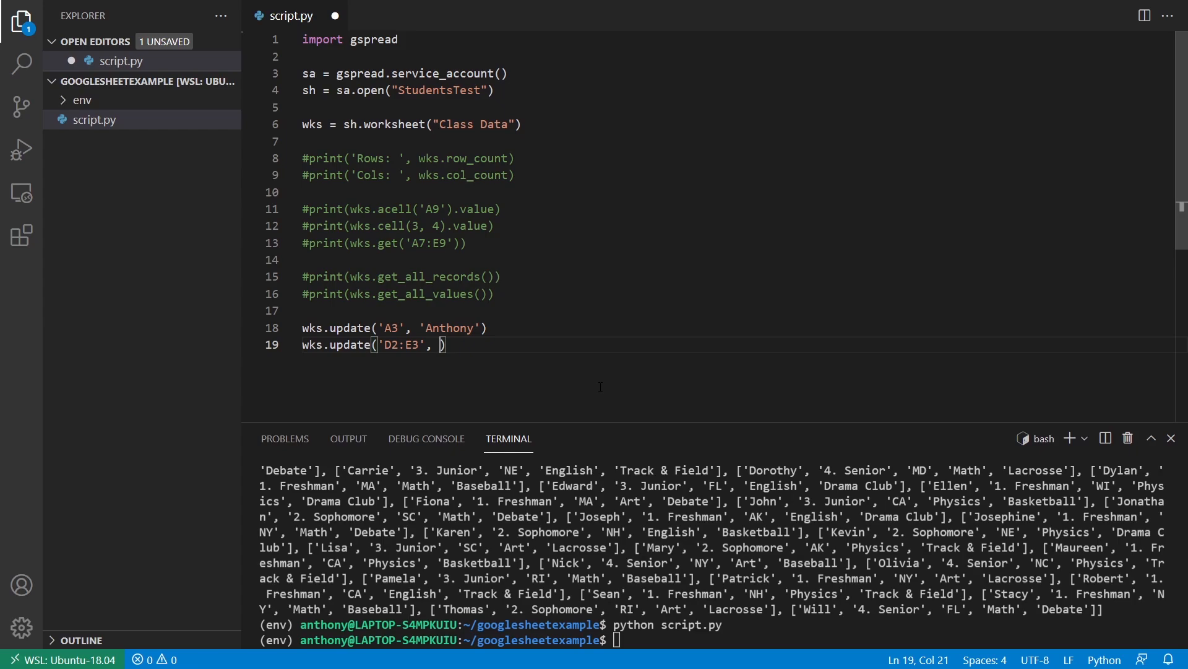
text([''])
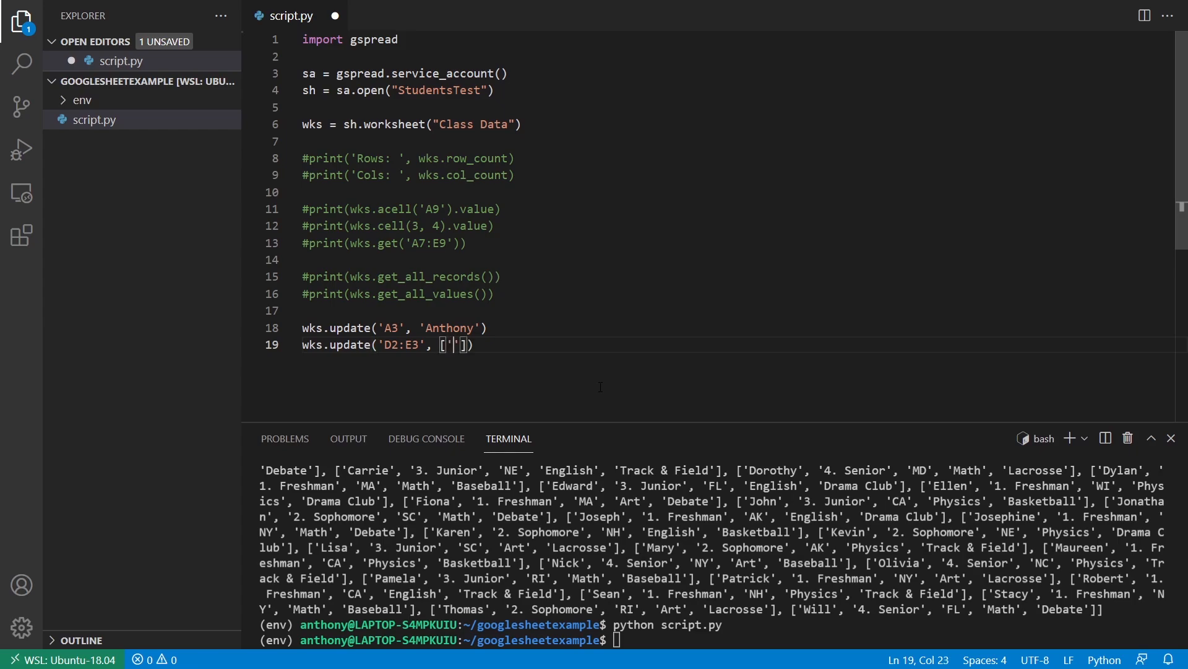
text(])
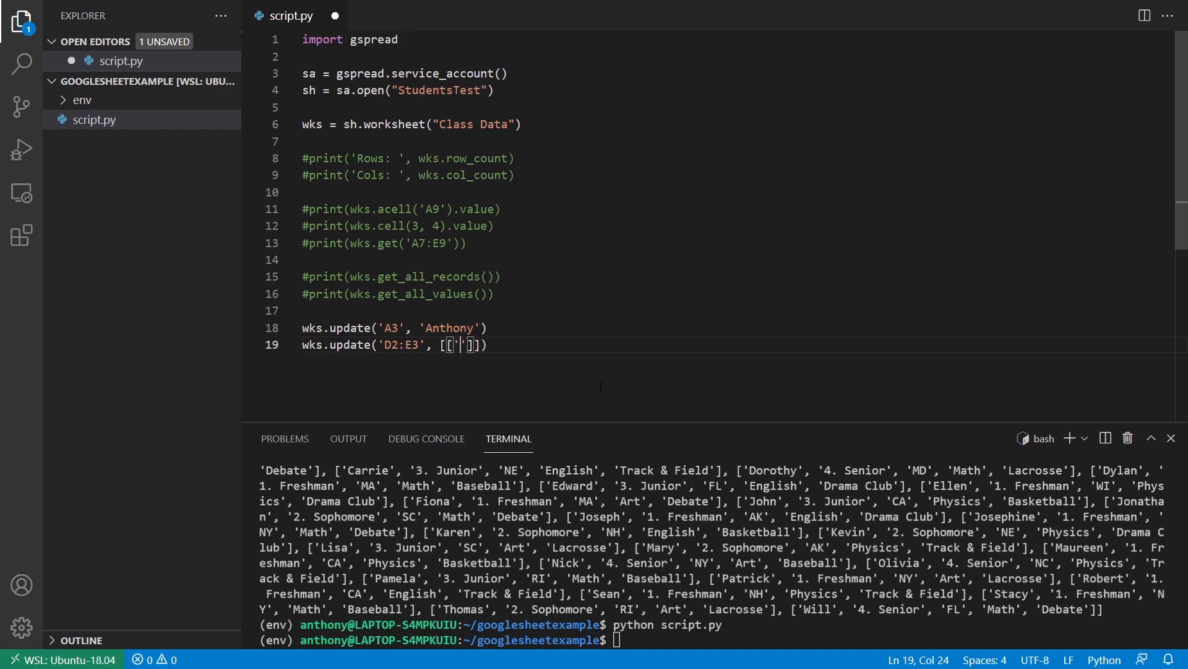
click(64, 13)
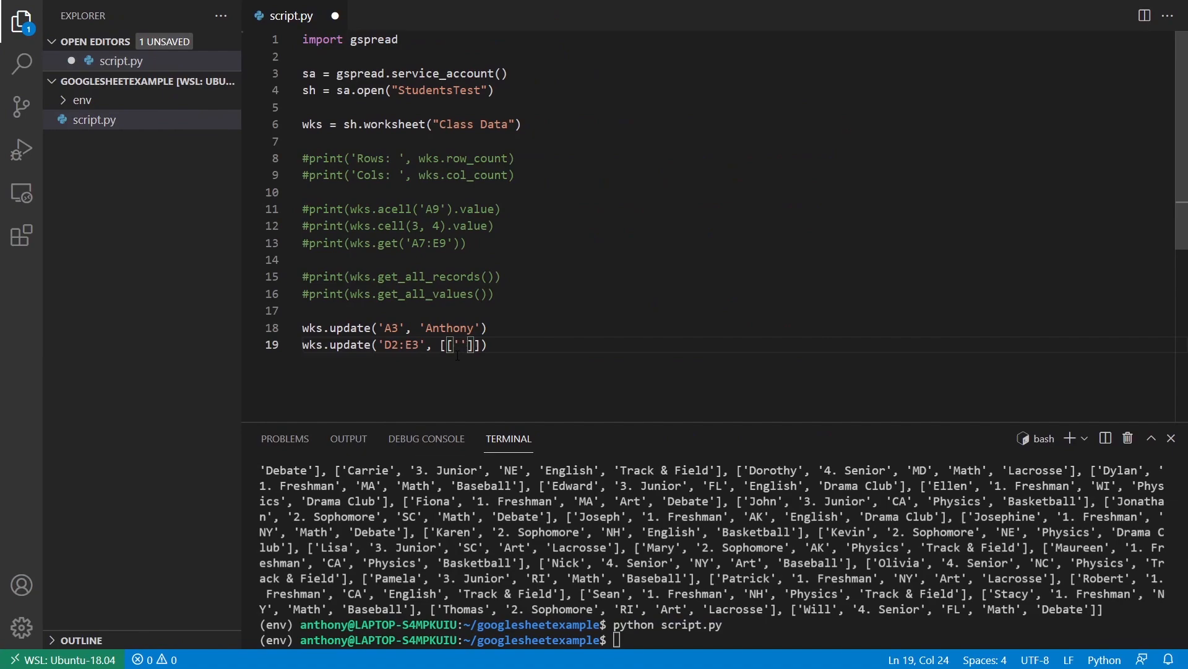
- Fill the lists with Engineering, Tennis, Business and Pottery, run the script and check the sheet
text(Engineering',)
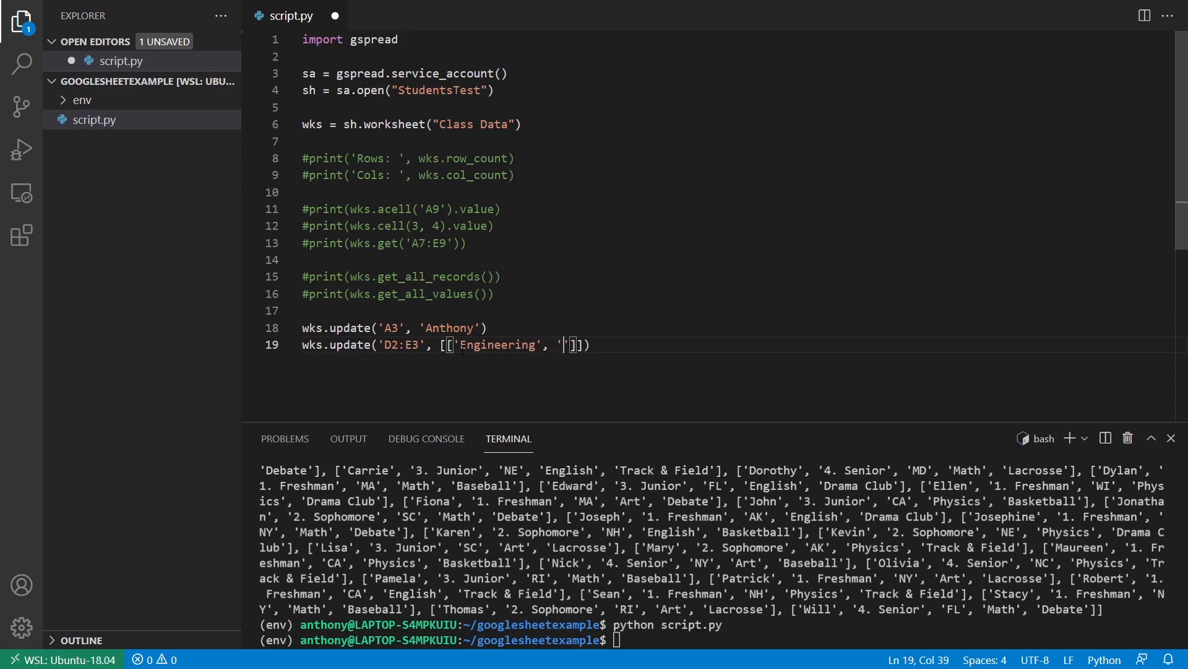
text(Tennis)
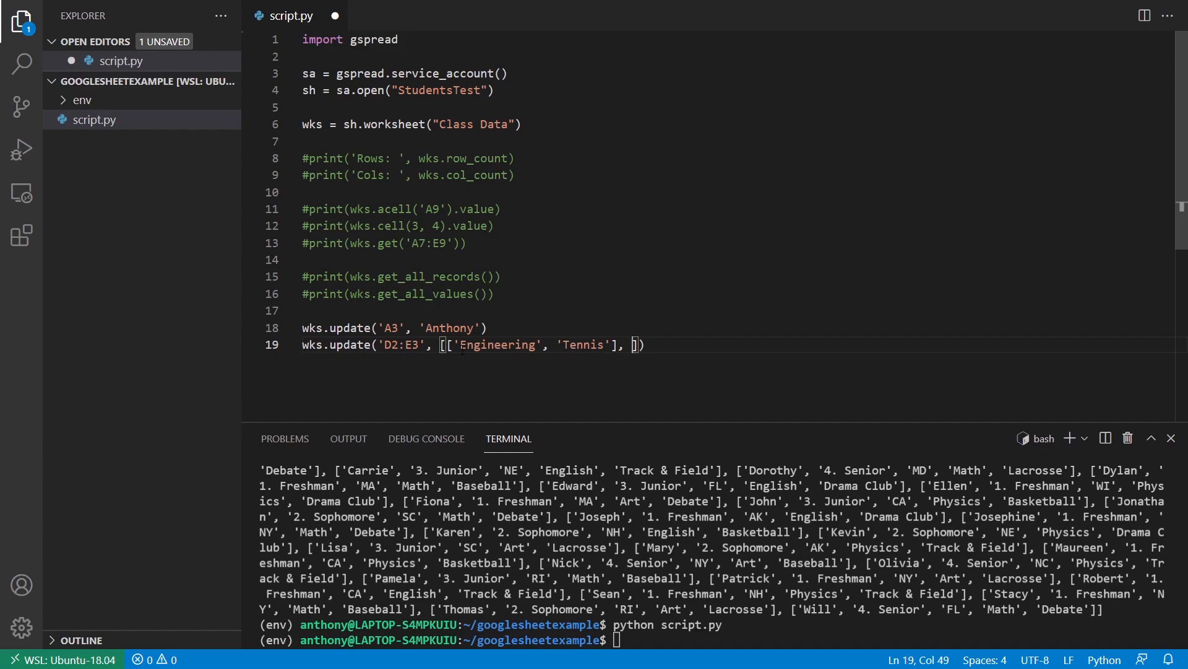
text('B'])
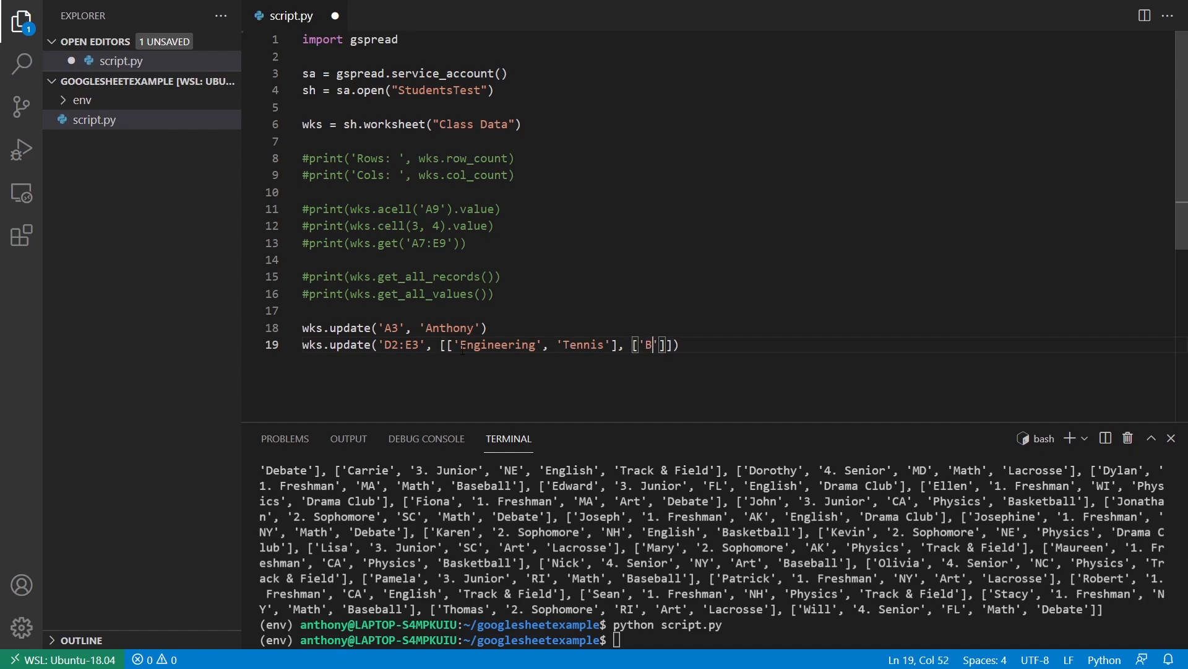
text(usiness', ')
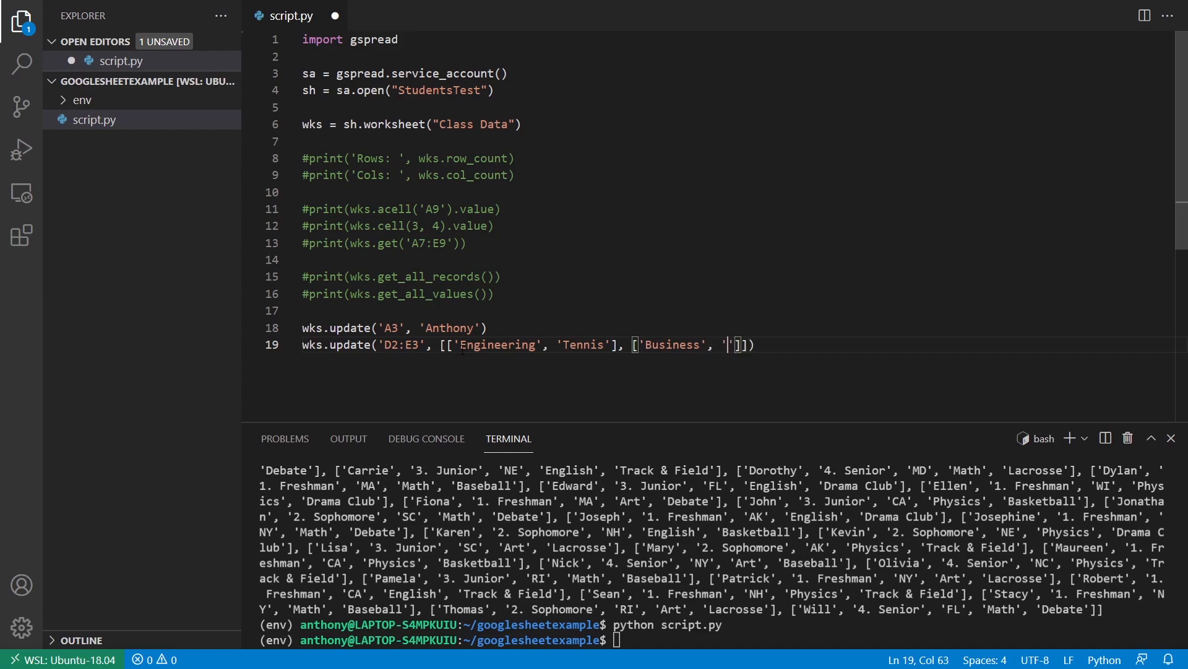
text(Pottery)
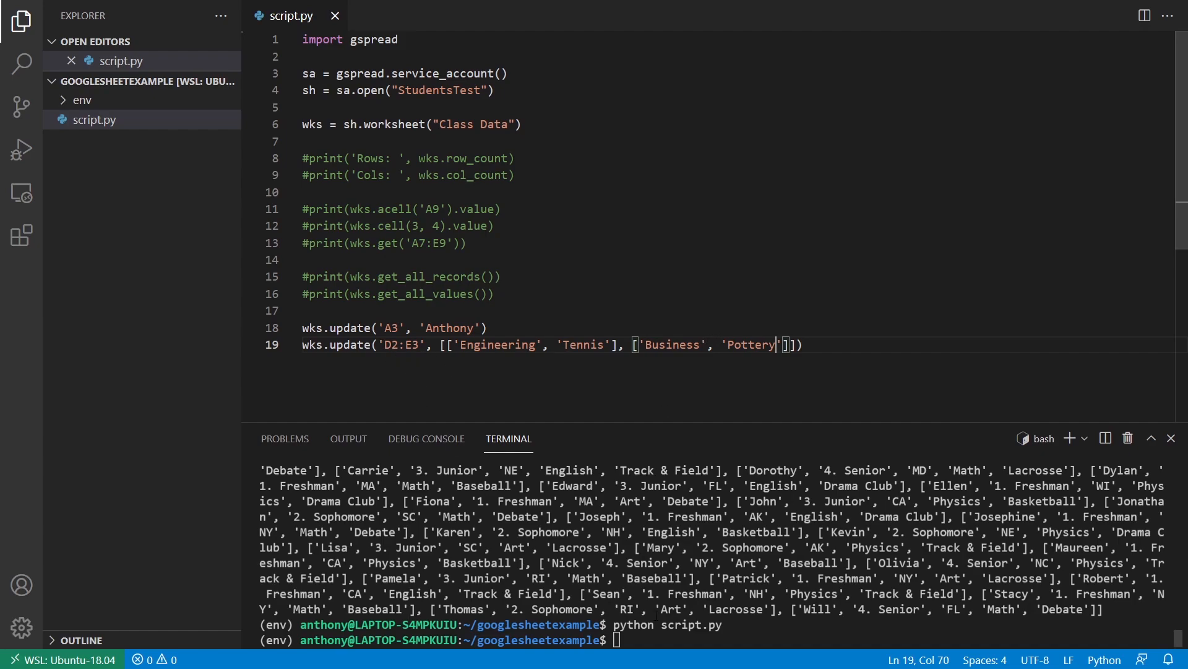
key(Return)
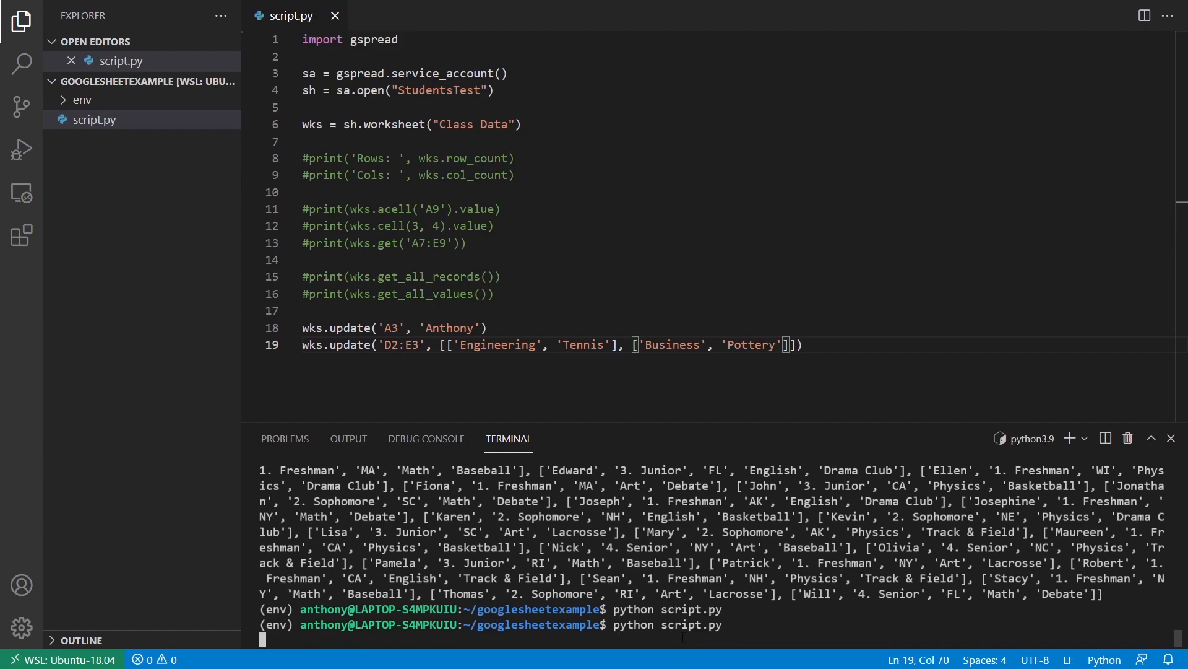
key(Return)
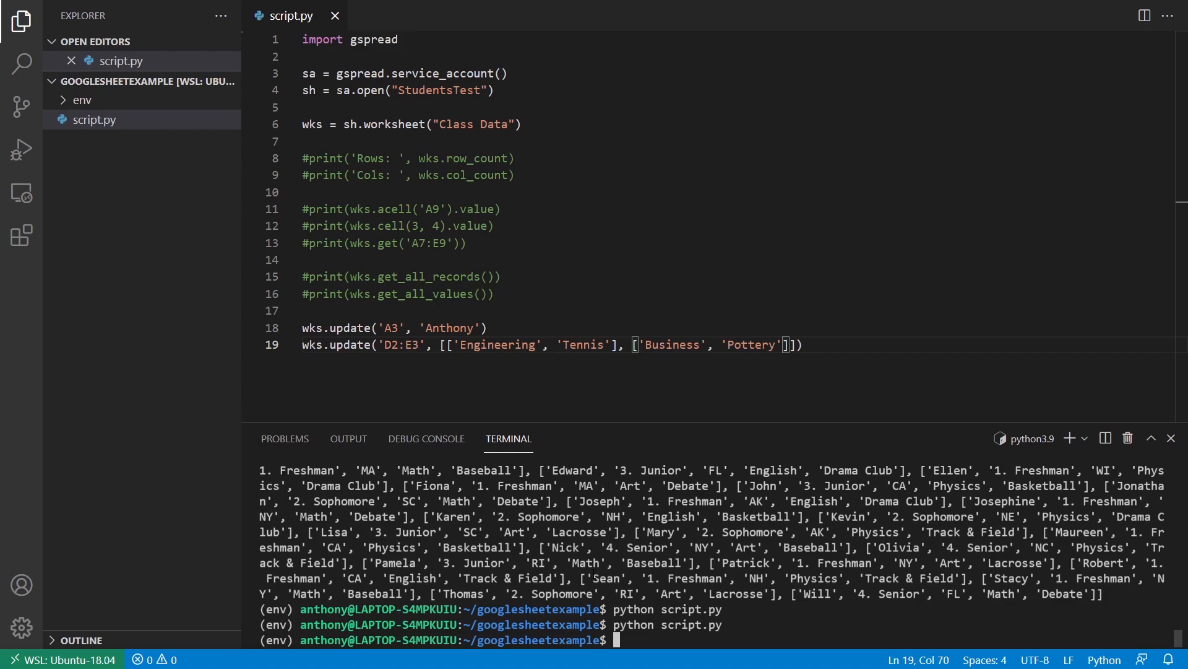
click(66, 13)
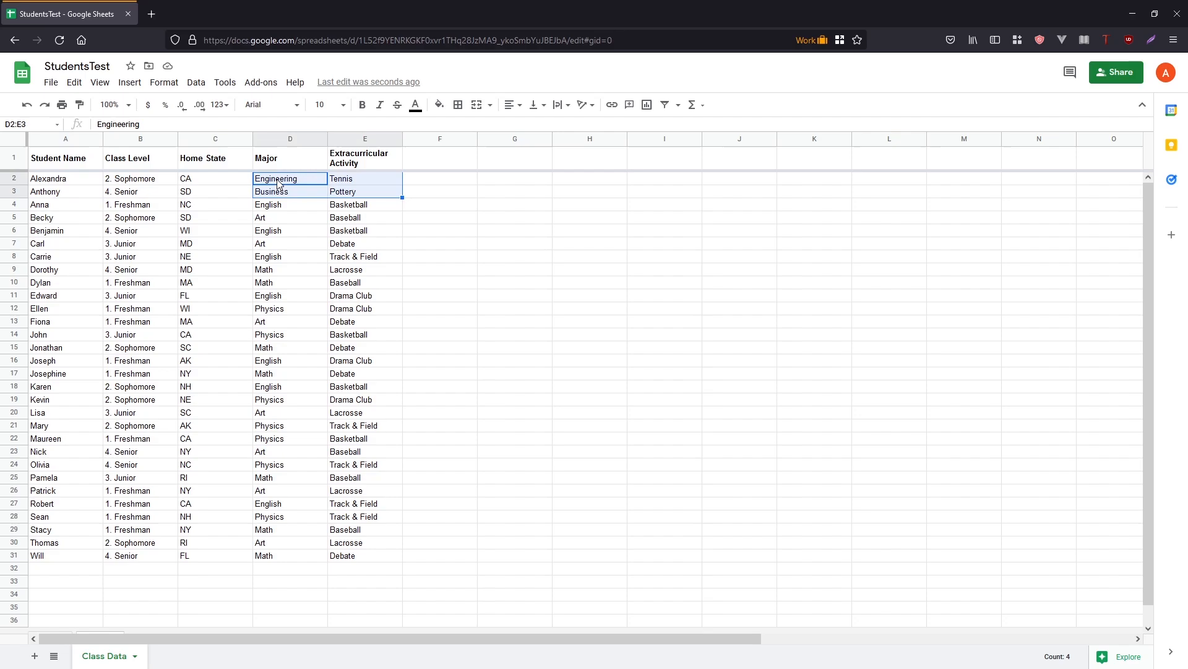
mouse_move(587, 433)
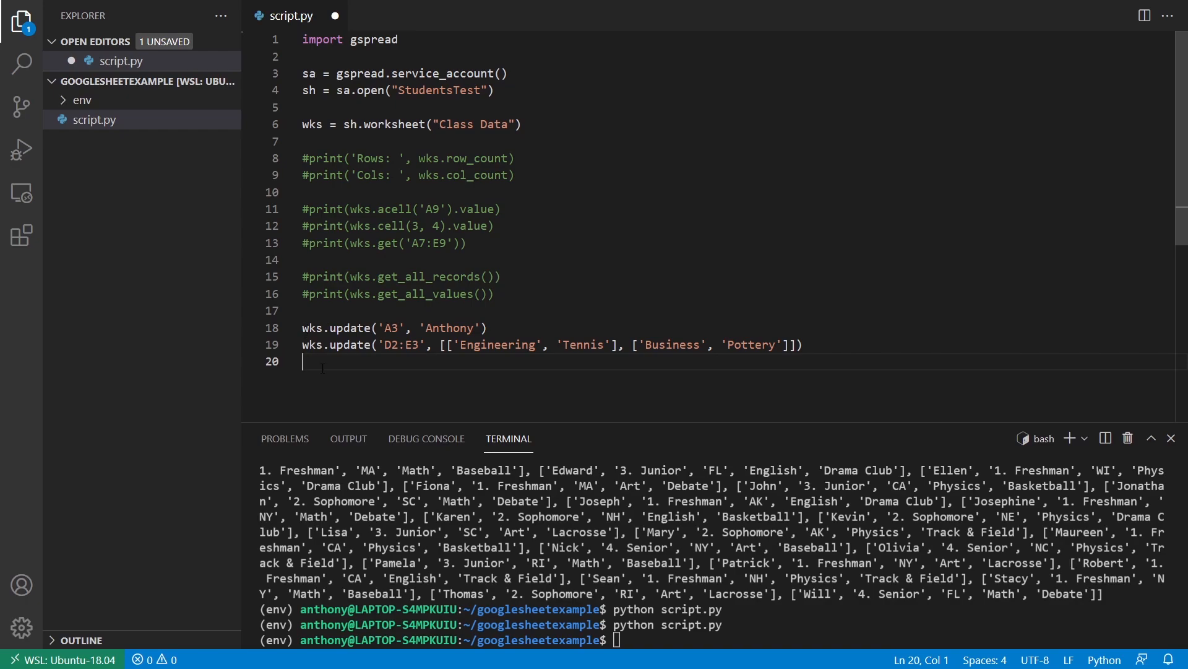
- Add wks.update('F2', '=UPPER(E2)', raw=False) so F2 gets a live formula, ready to run
text(wks.update(')
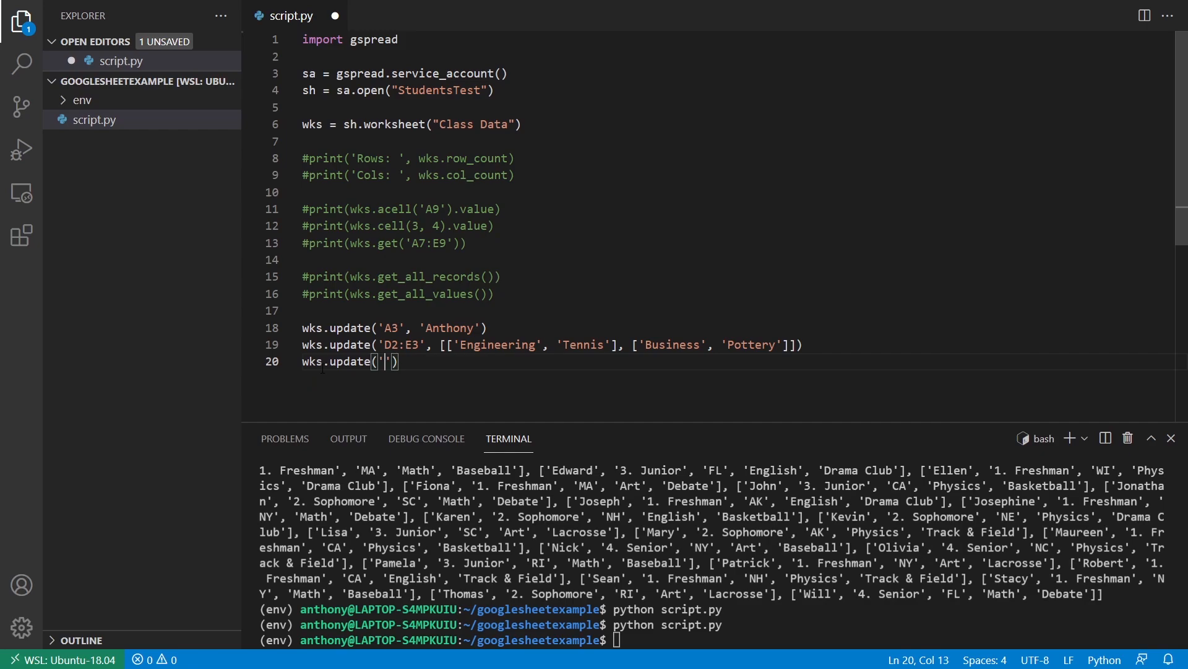
click(66, 14)
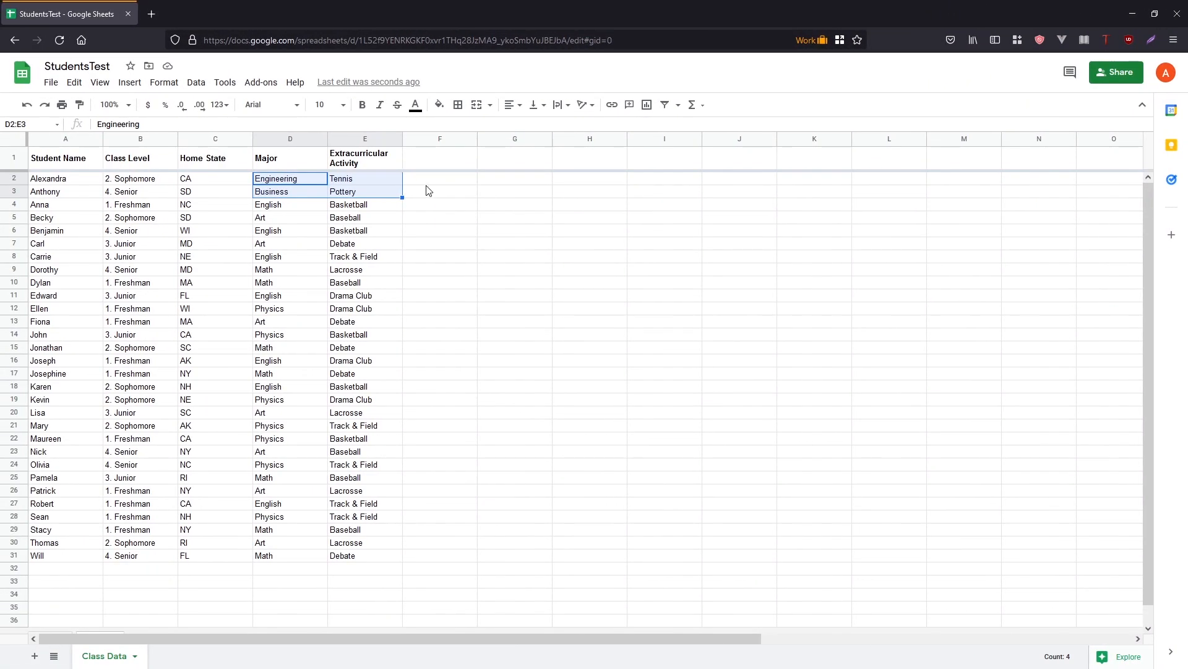
click(440, 178)
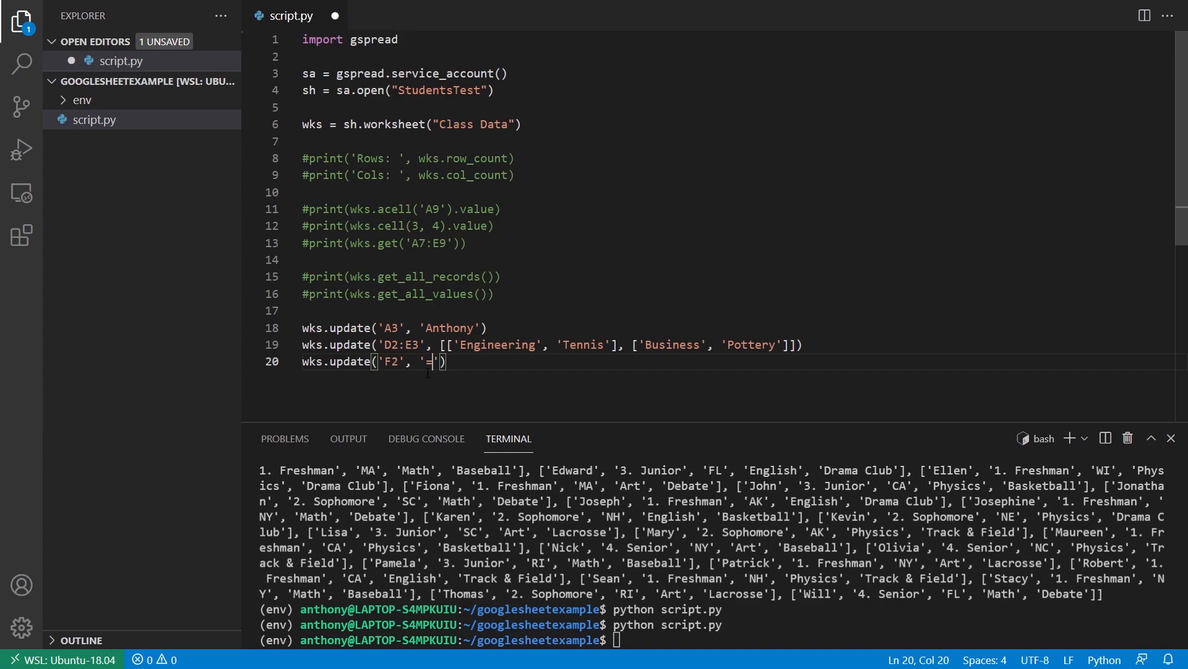
text(UPPER()
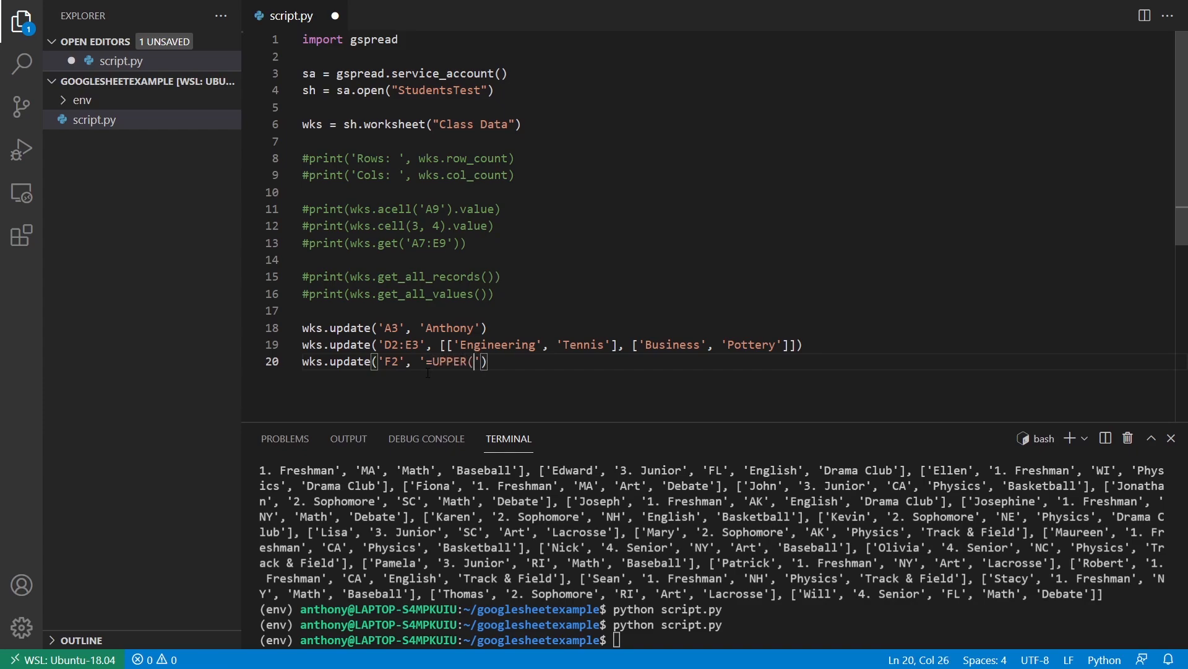
text(E2)
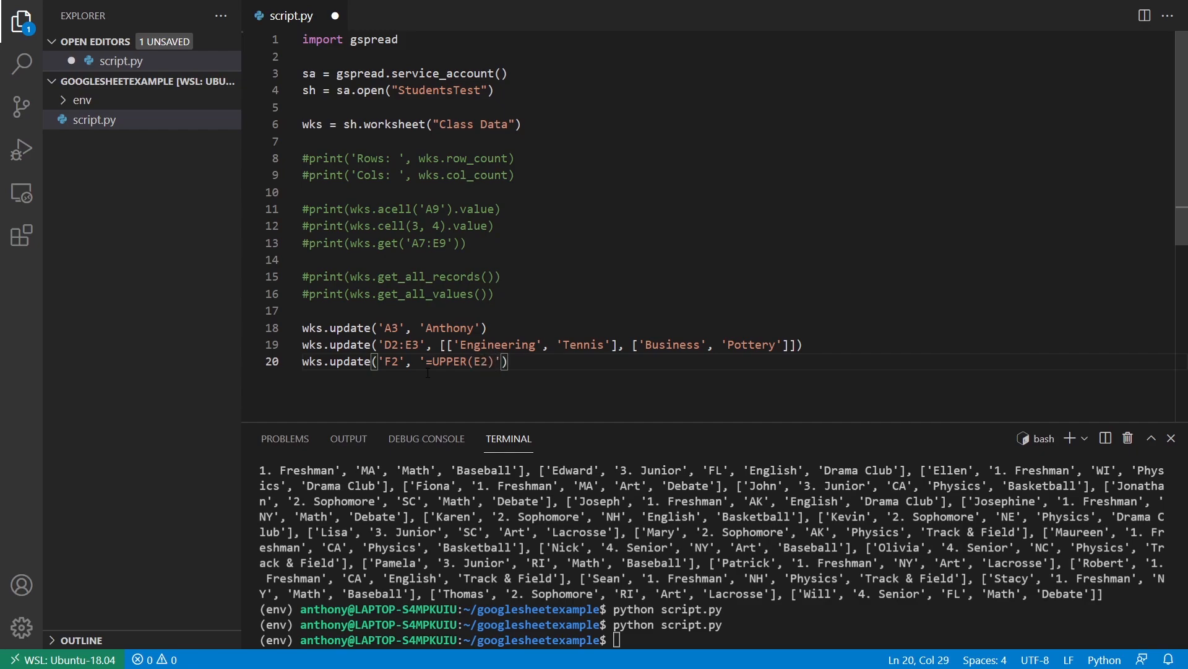
text(, raw)
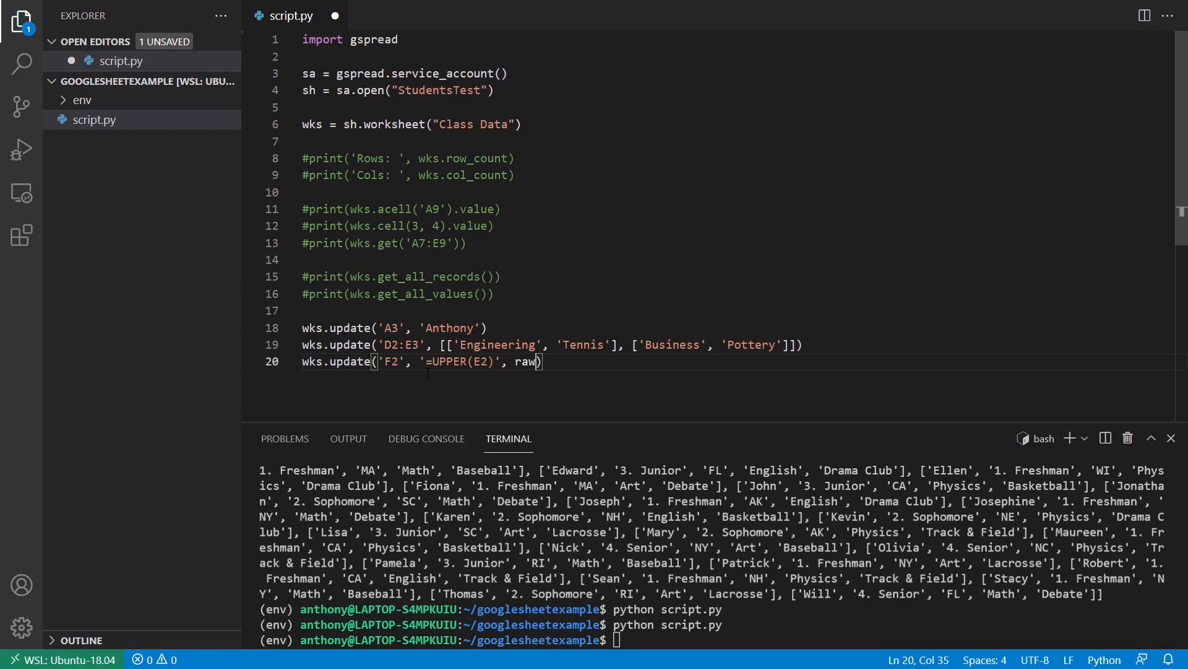
text(=False)
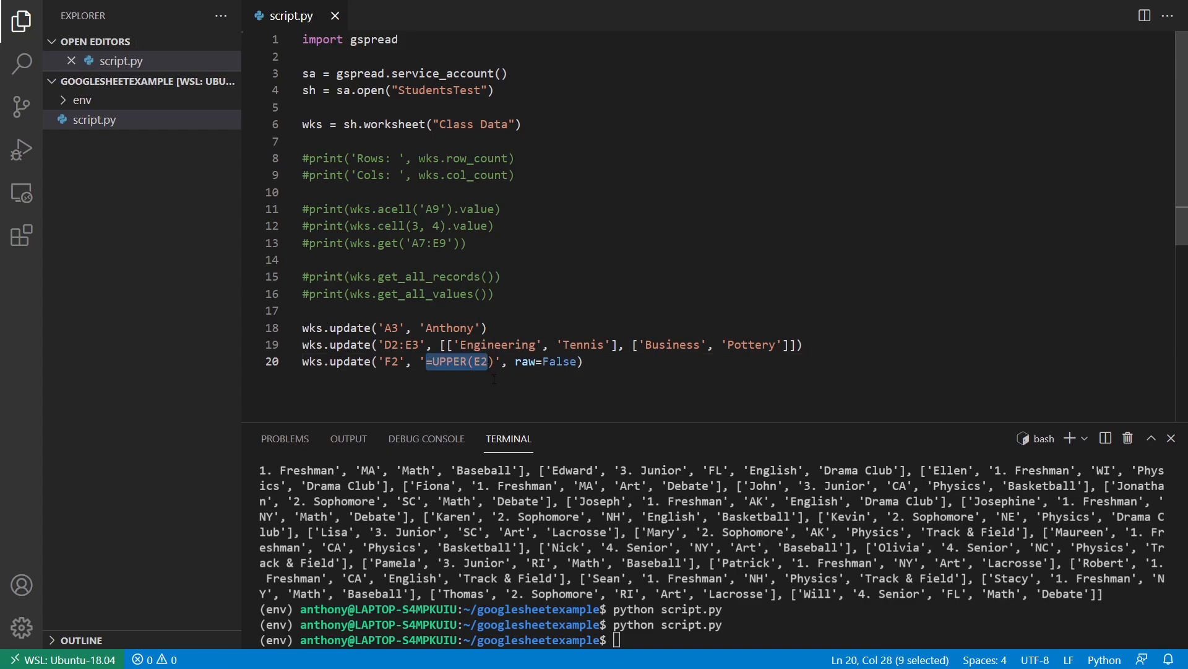
click(595, 362)
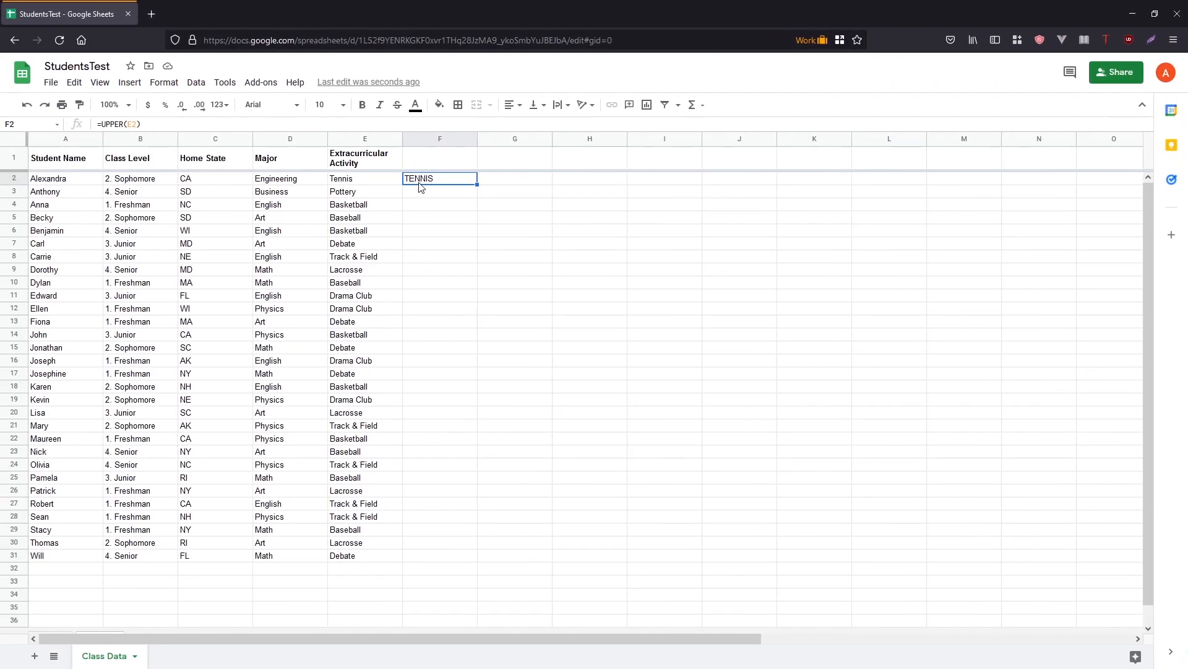
mouse_move(428, 187)
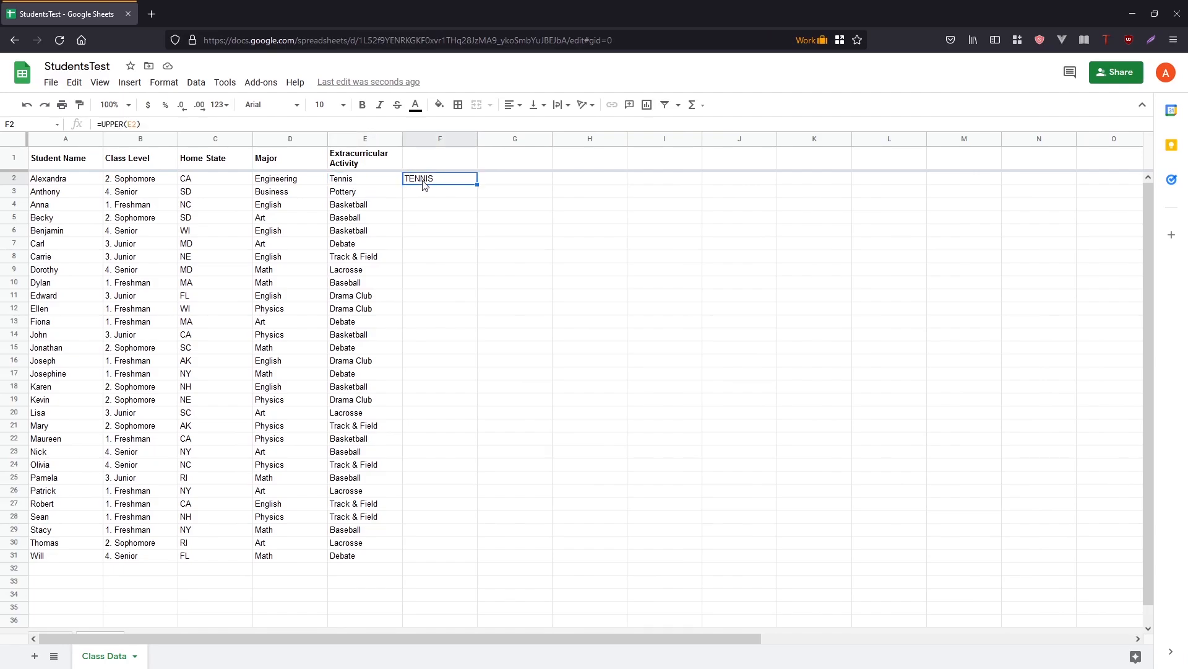
- Compare F2's TENNIS result with the original Tennis value in E2
click(364, 178)
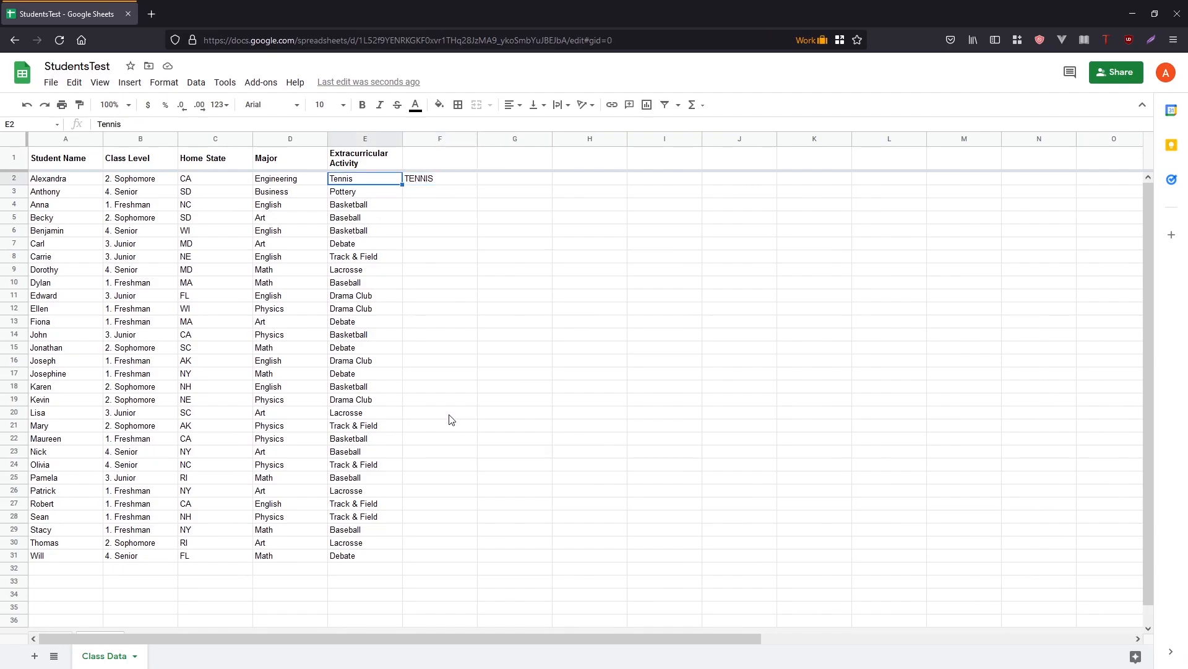
mouse_move(451, 452)
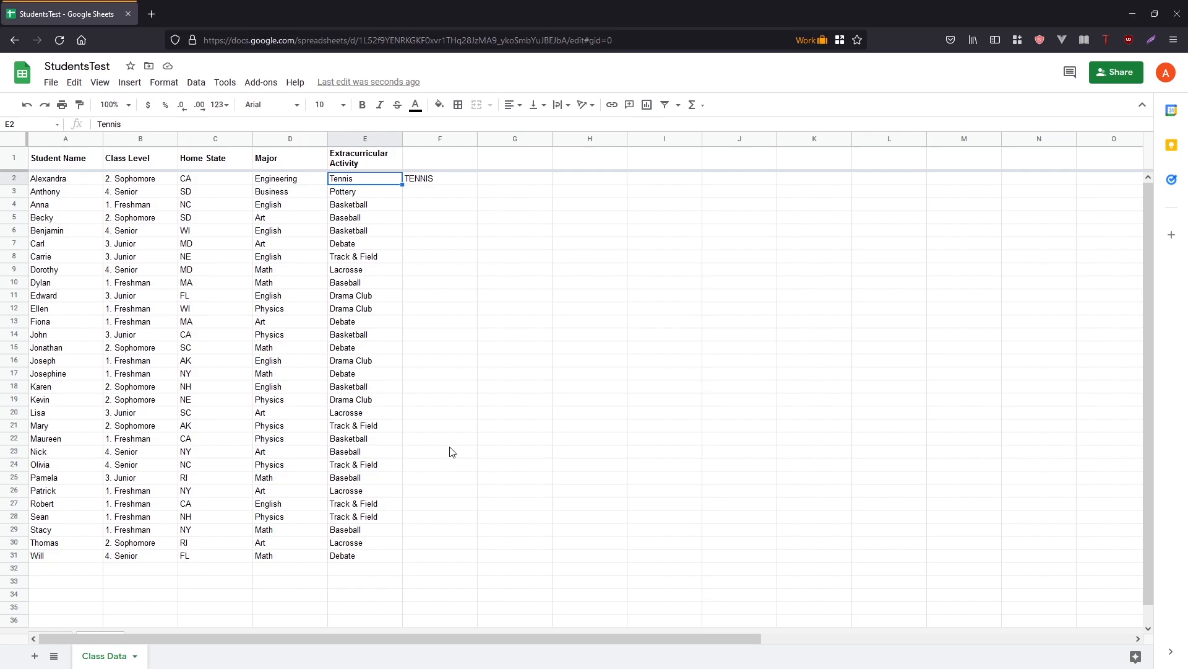
mouse_move(535, 499)
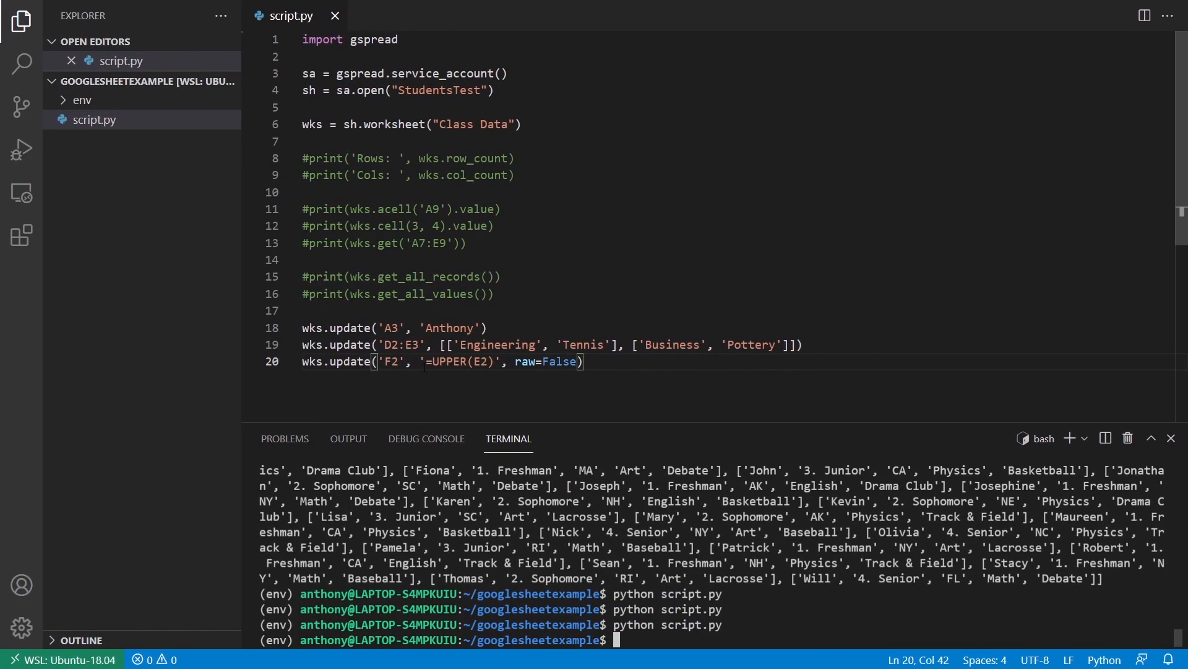
- Add wks.delete_rows() with the row number, run it and check which record now sits in row 25
double_click(389, 361)
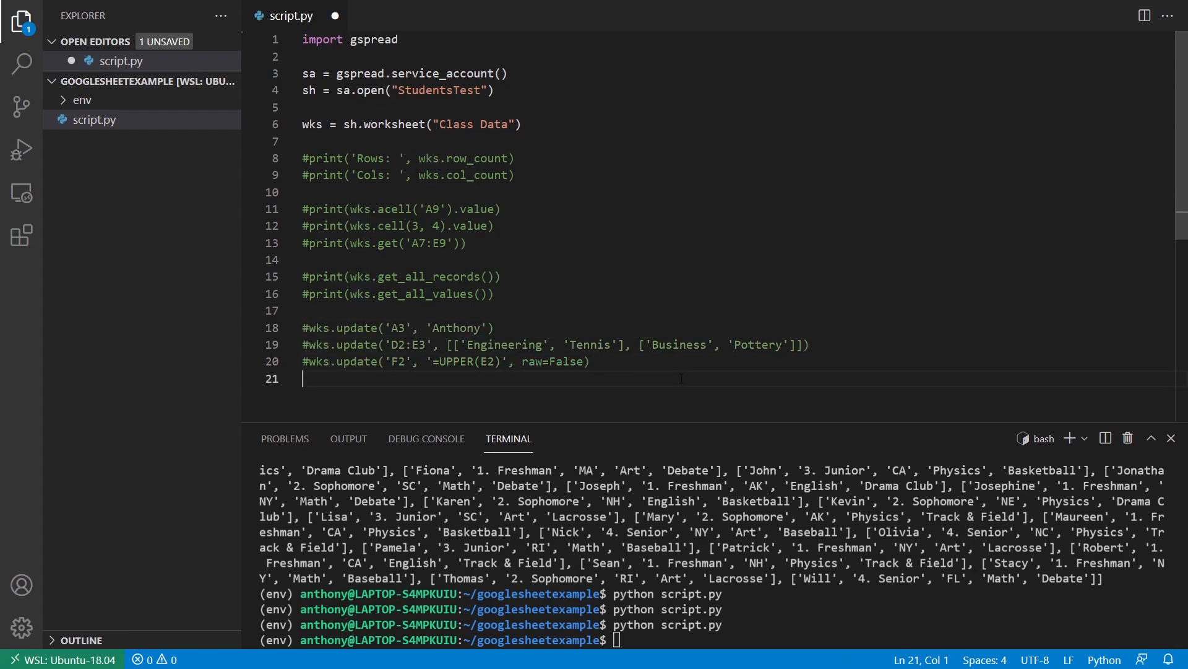
text(wks)
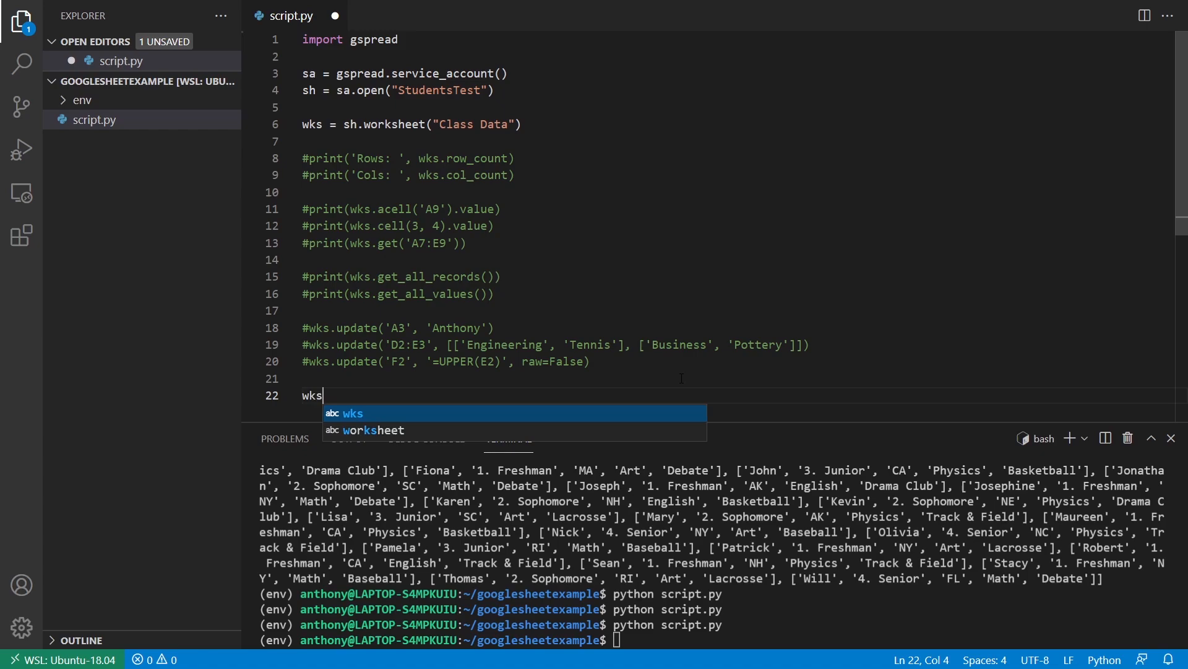
text(.delete)
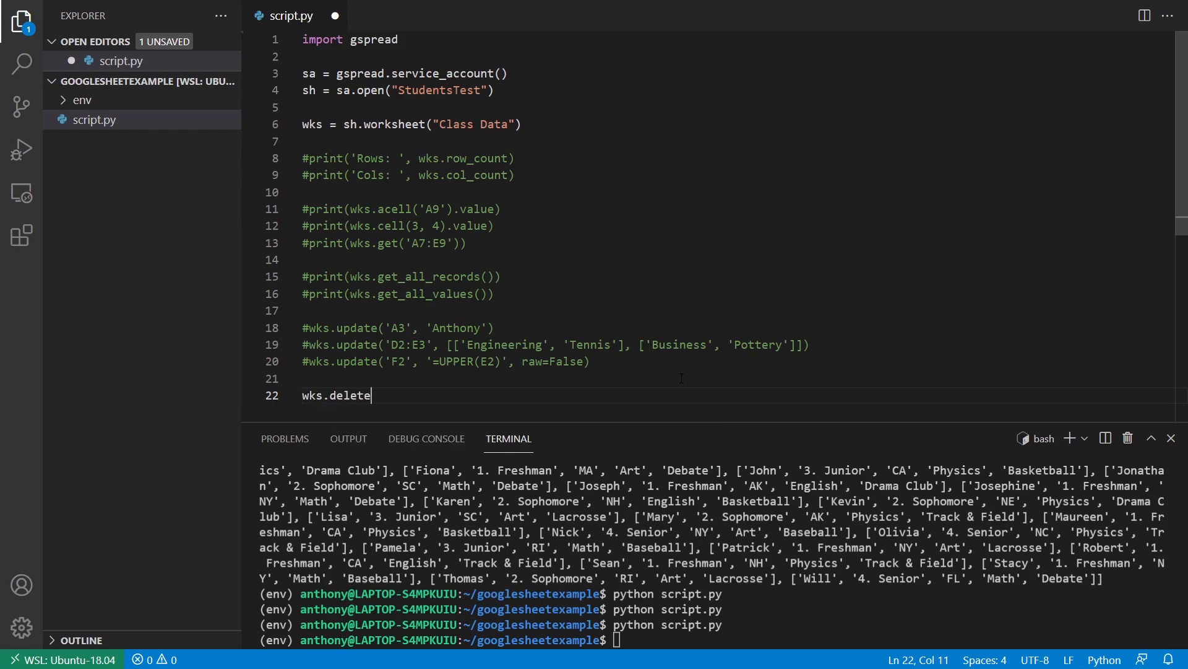
text(_rows())
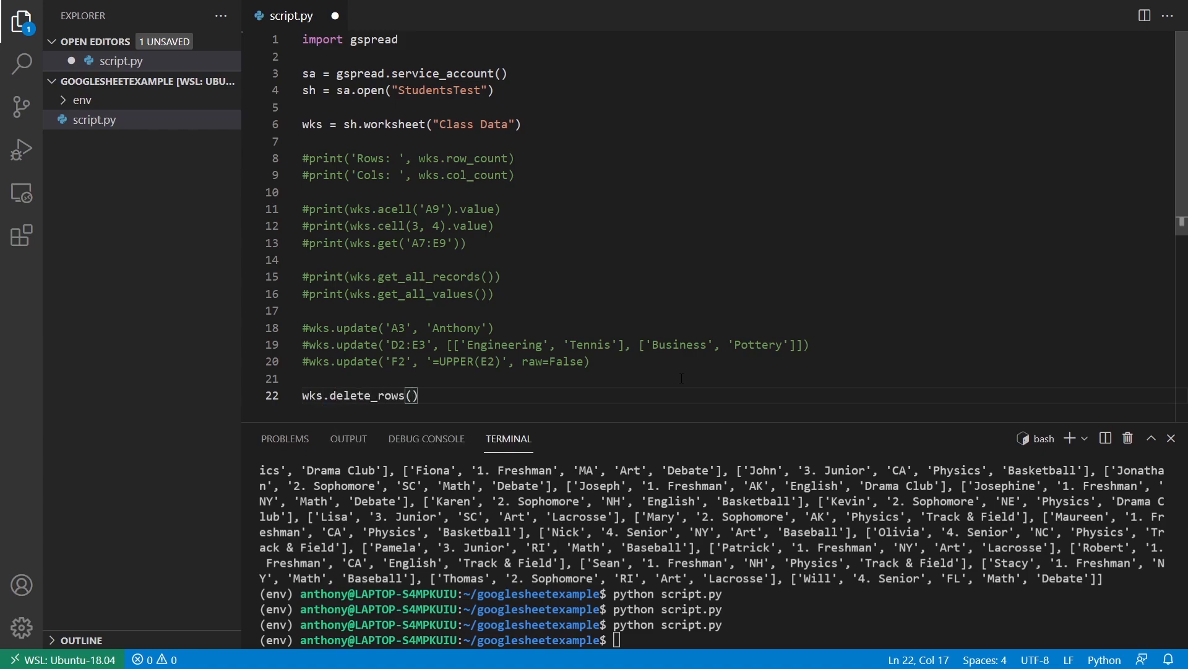
click(66, 14)
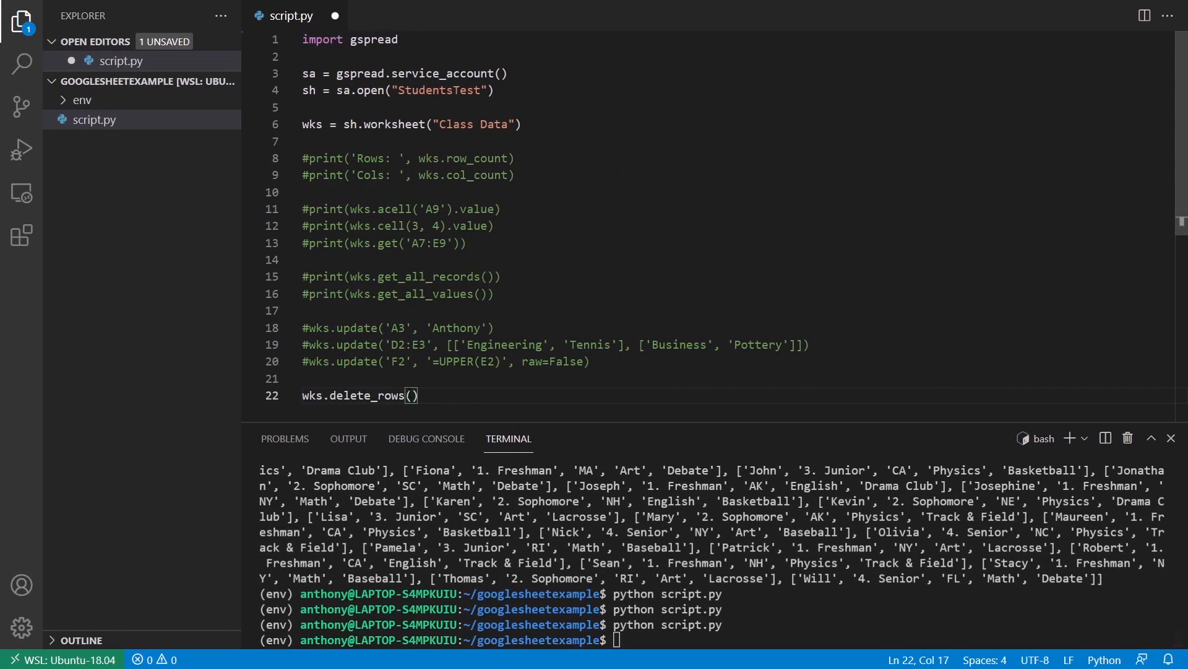
text(26)
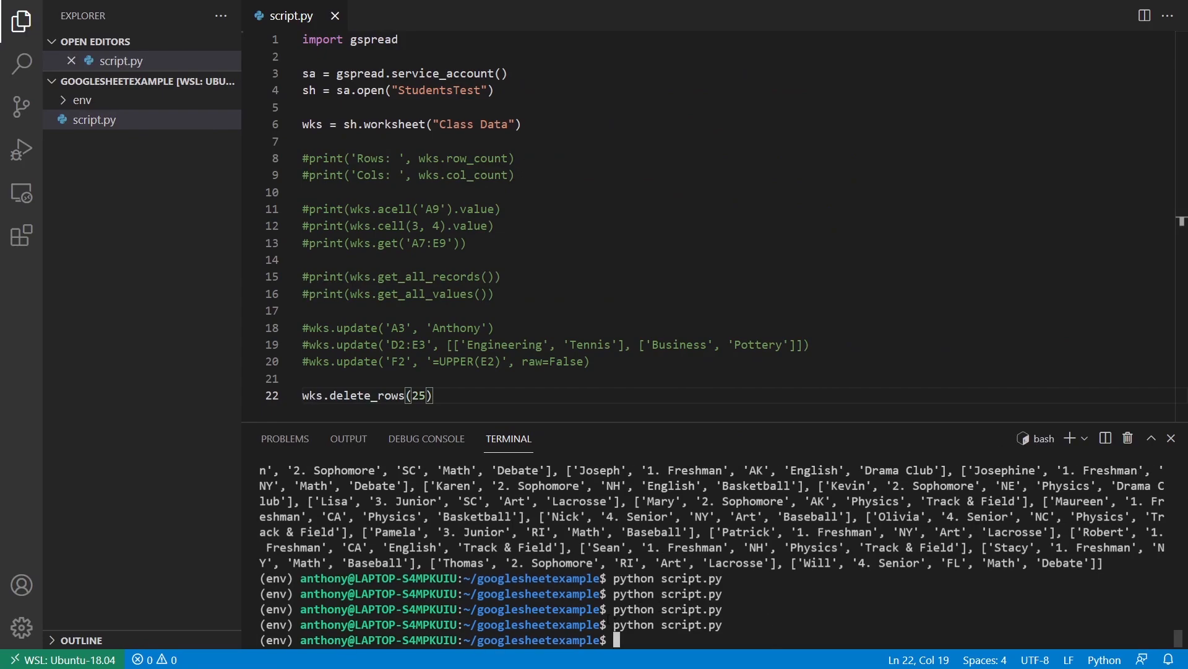
click(66, 13)
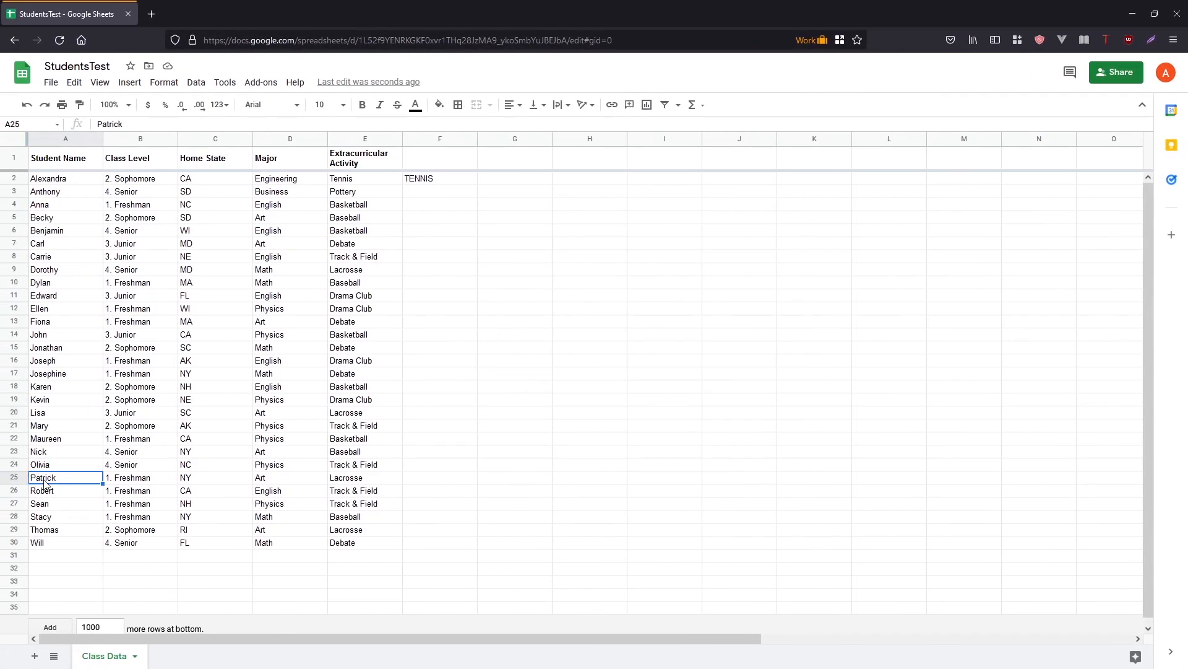
mouse_move(82, 486)
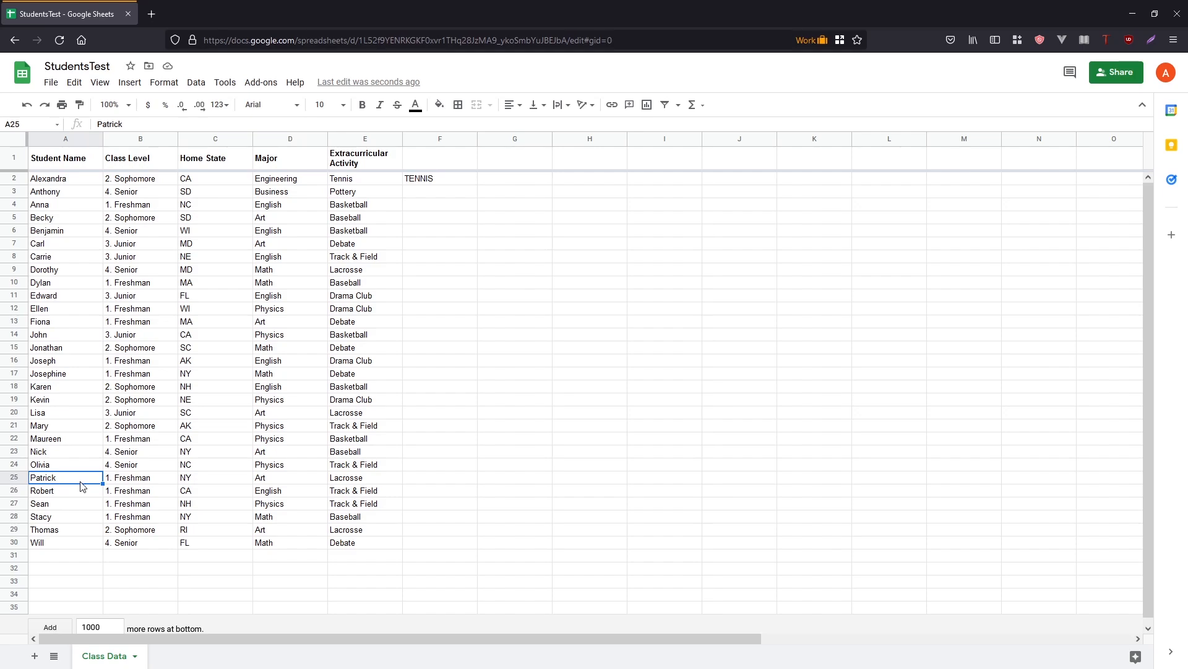
mouse_move(69, 485)
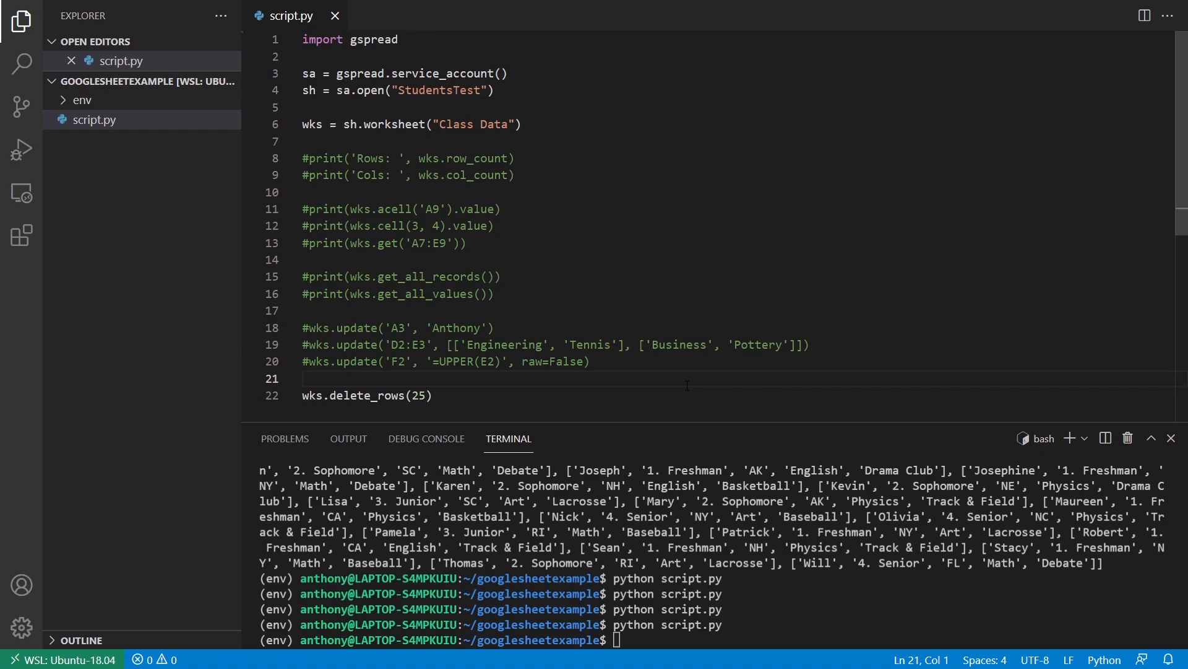
click(434, 395)
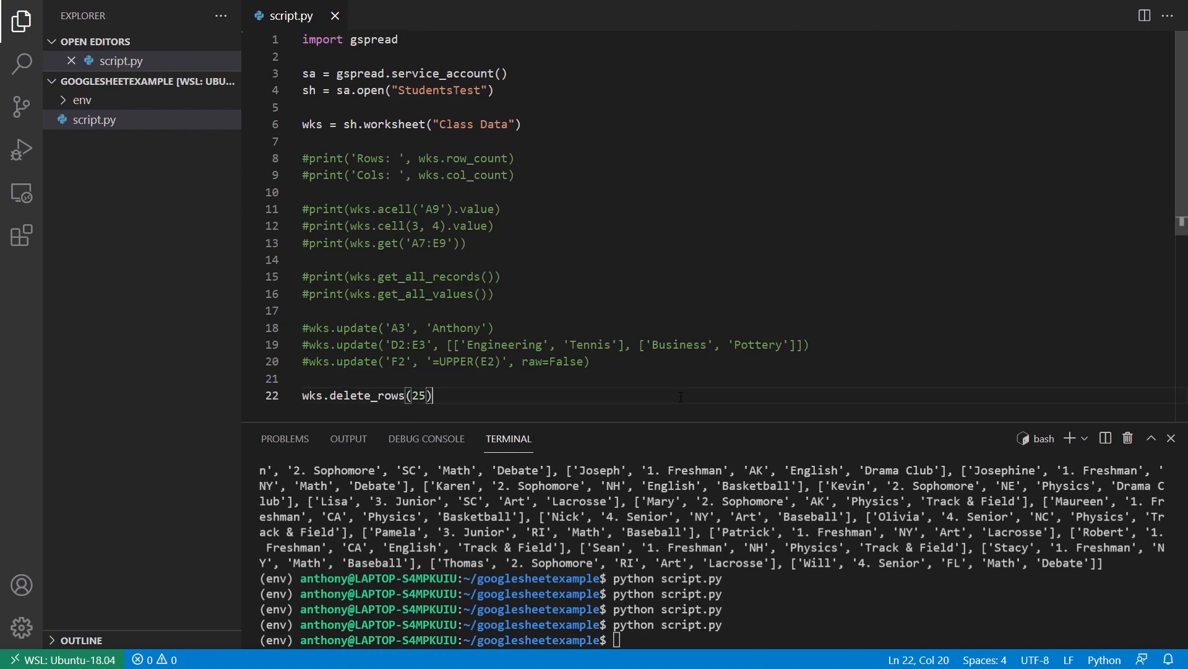